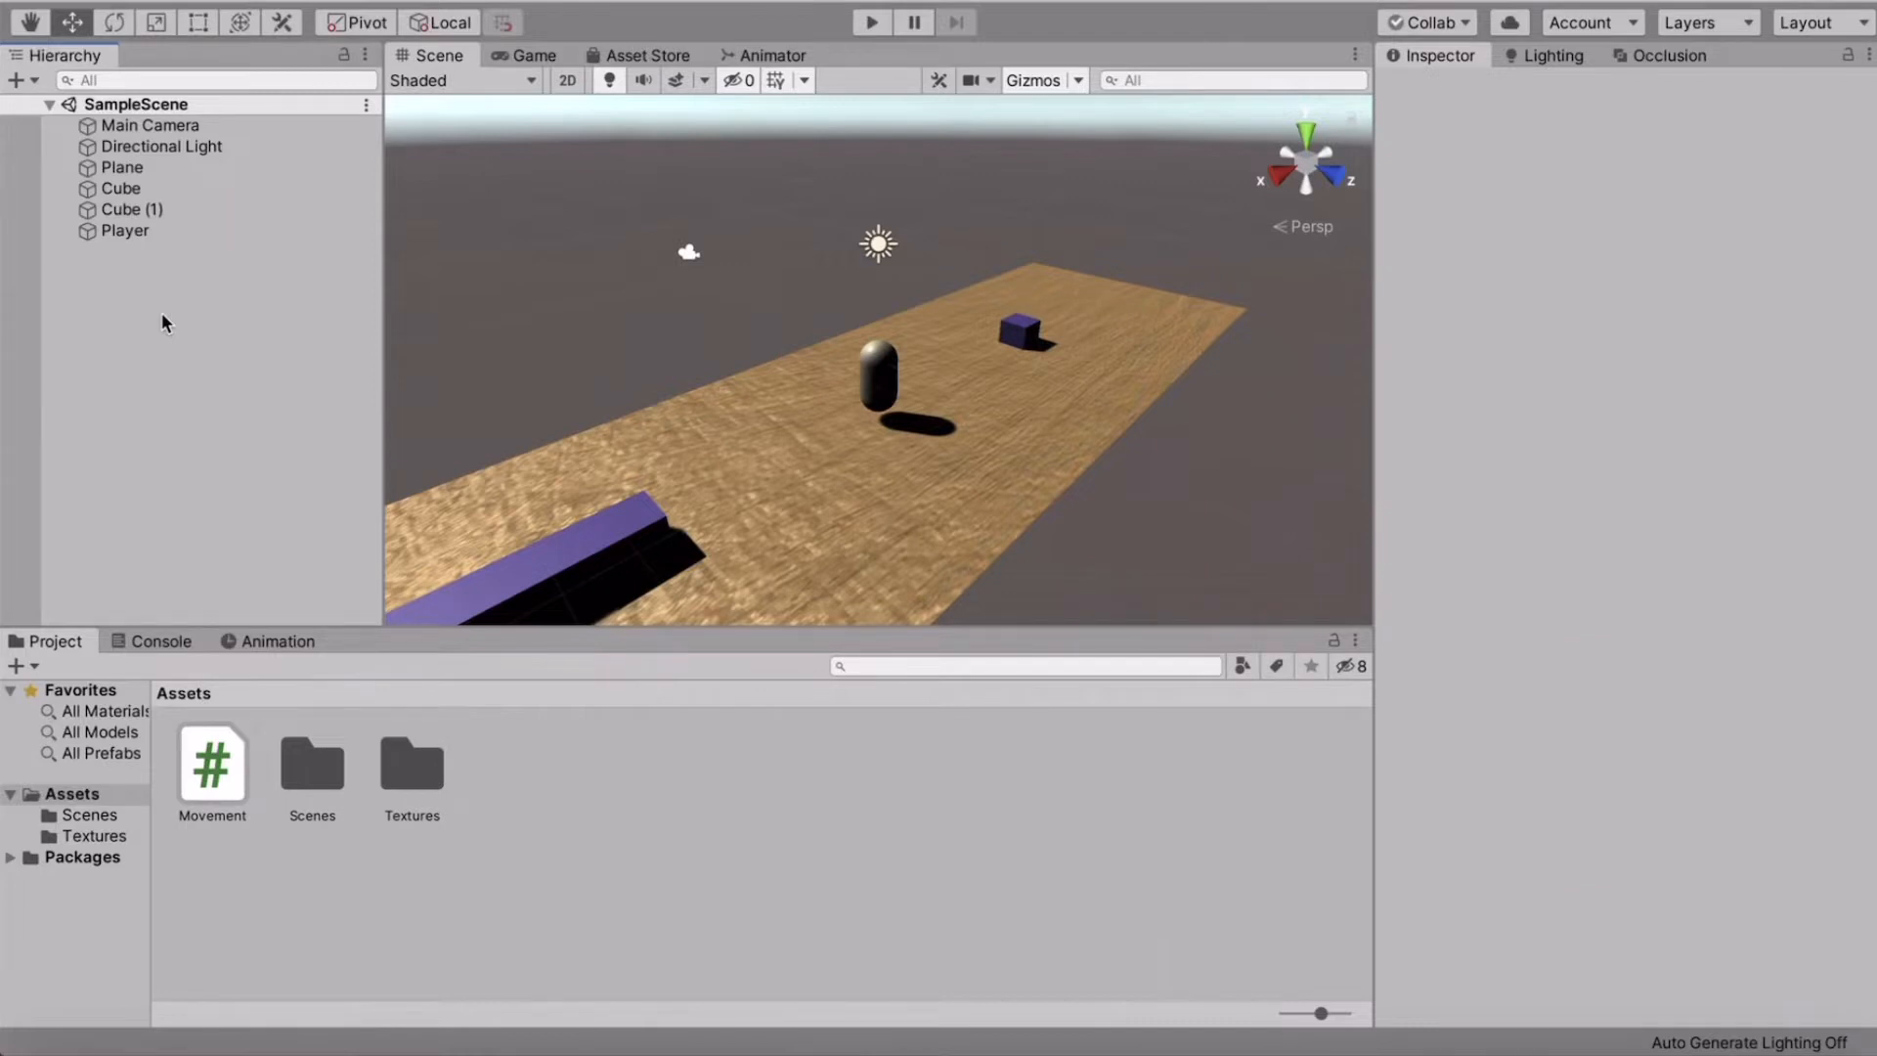
pyautogui.moveTo(1123, 453)
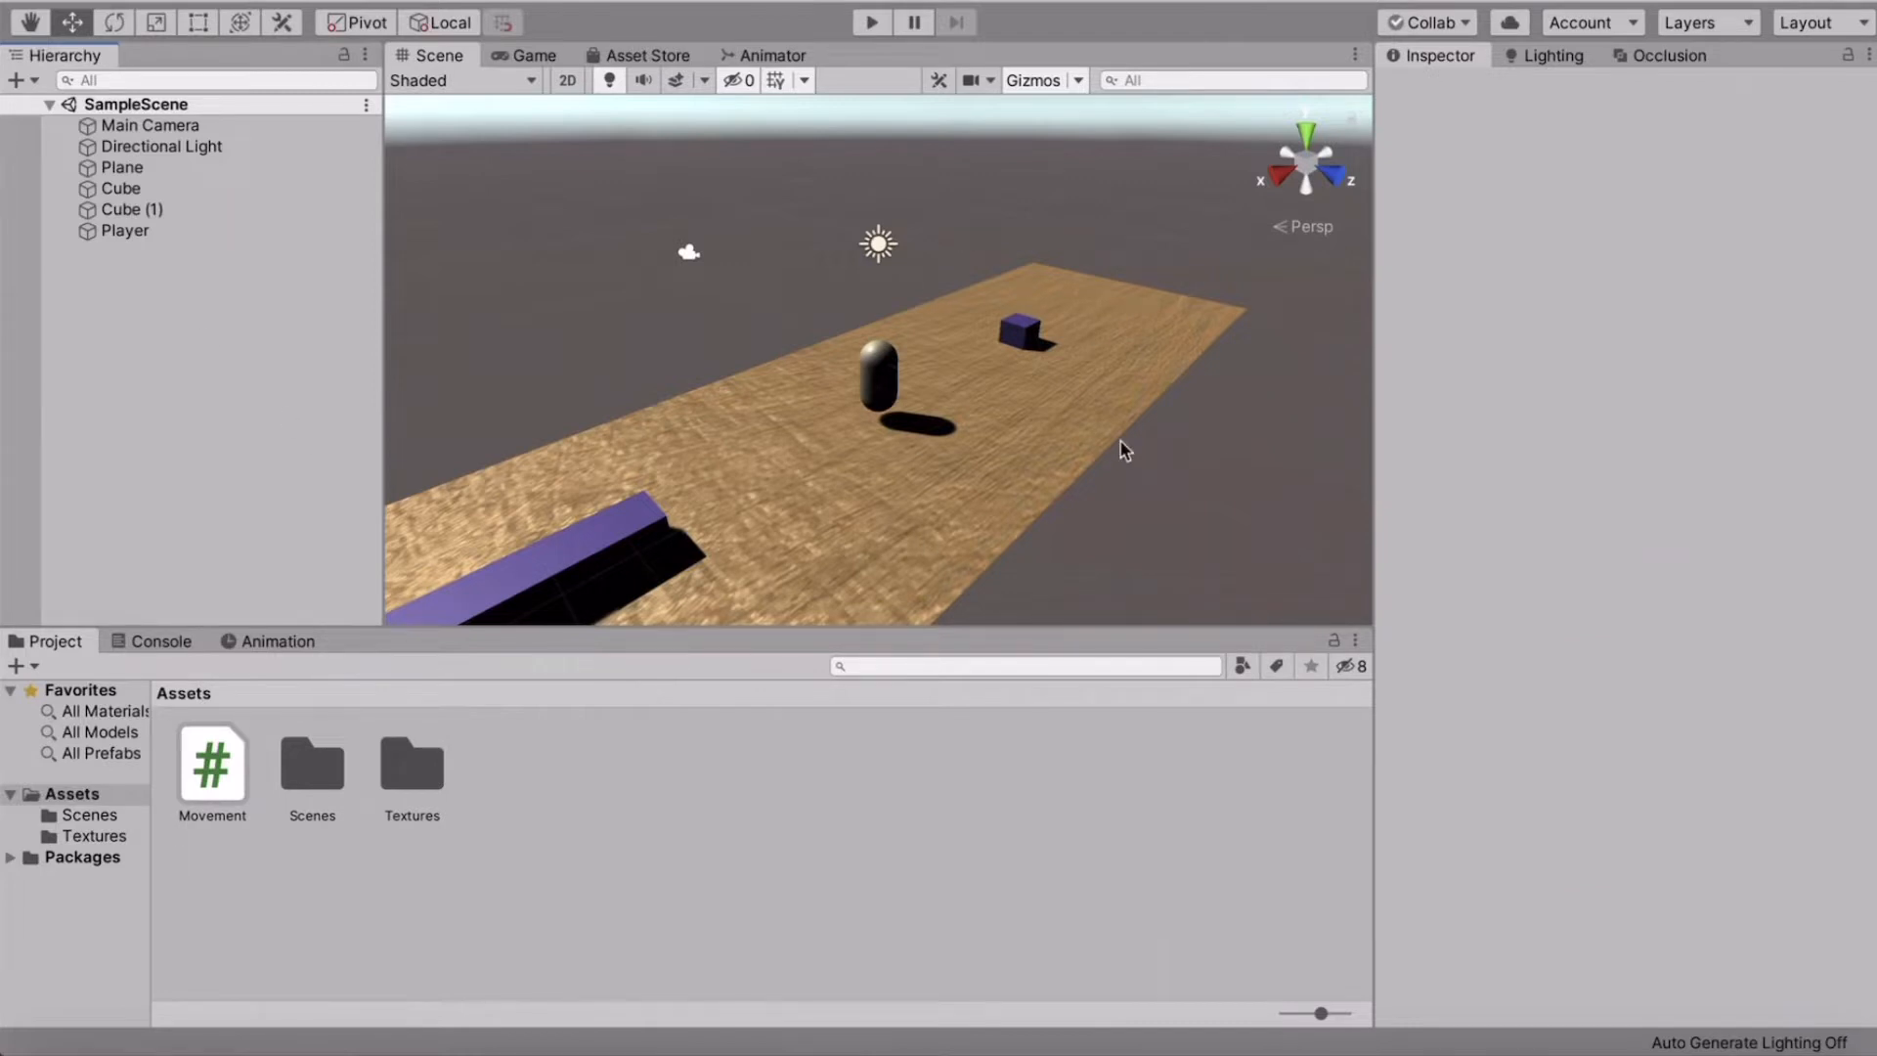
pyautogui.moveTo(177, 185)
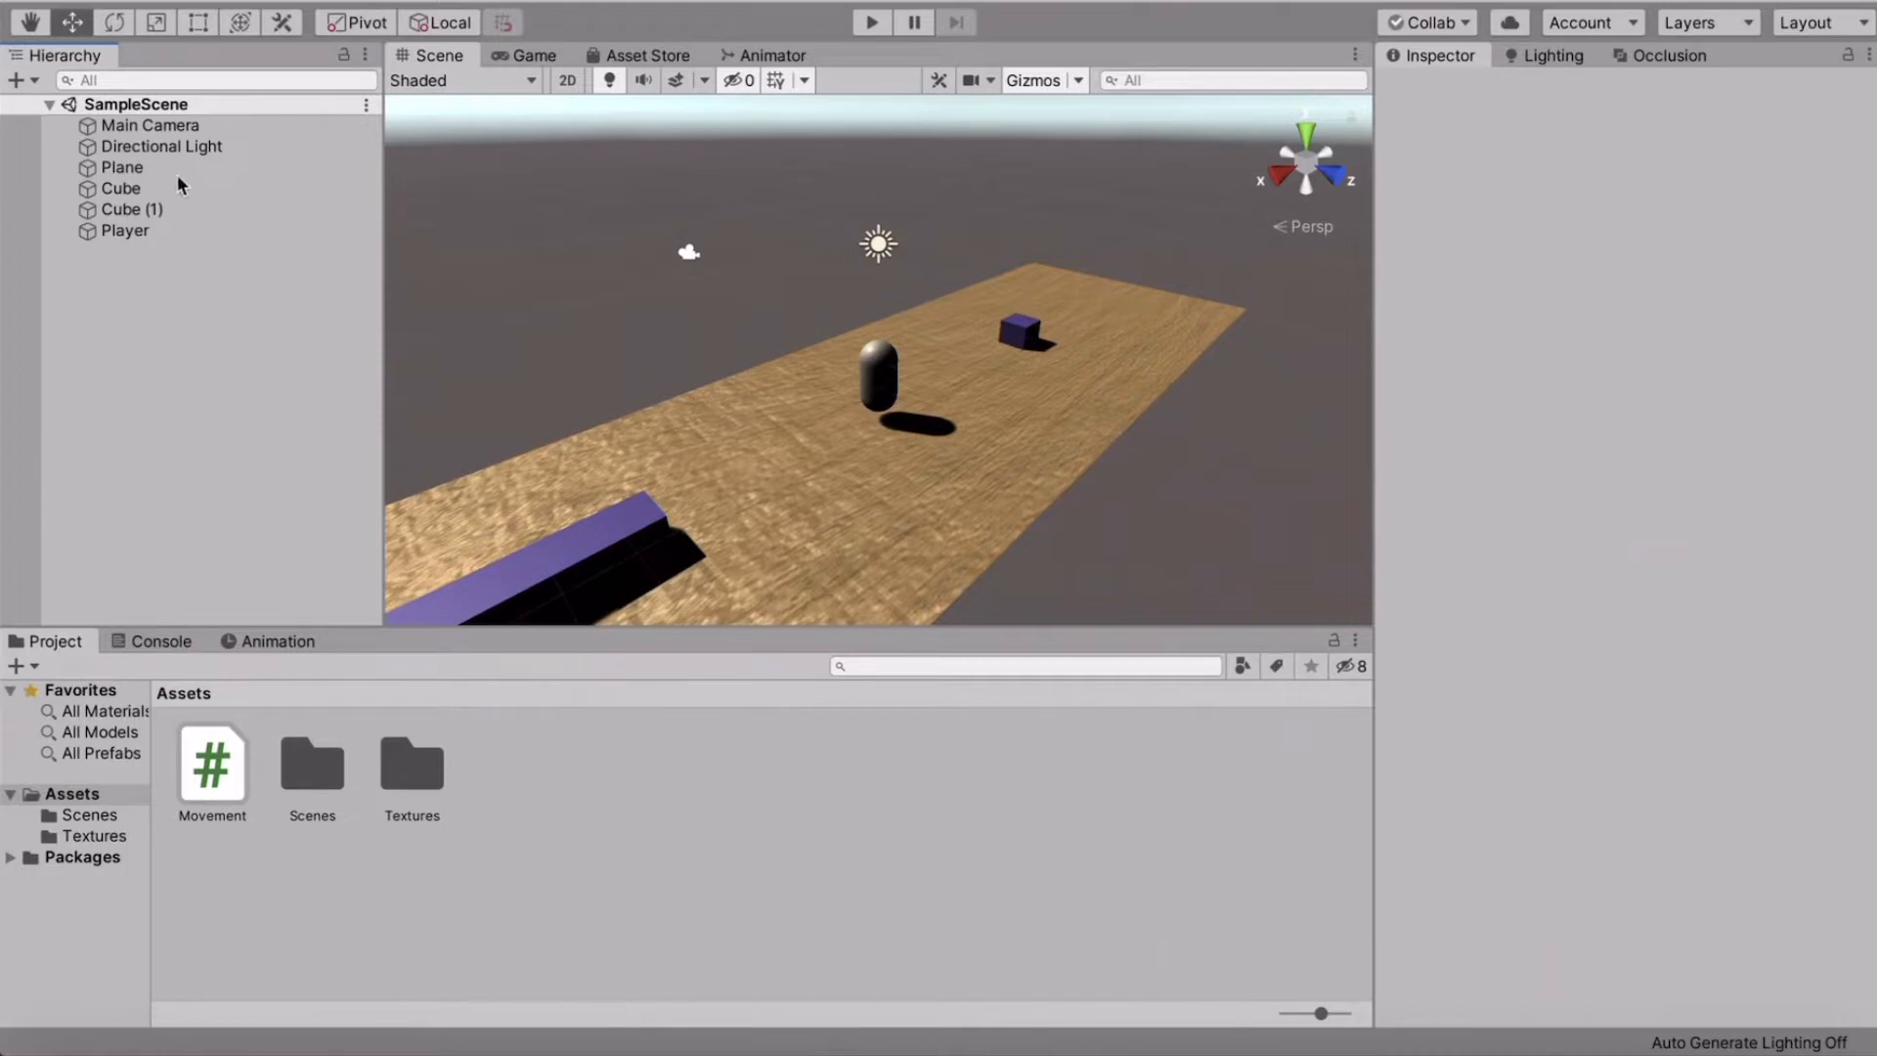
# Step: Inspect the Plane, then the Player's Movement script (Speed 10) and Rigidbody with locked rotation
pyautogui.click(123, 166)
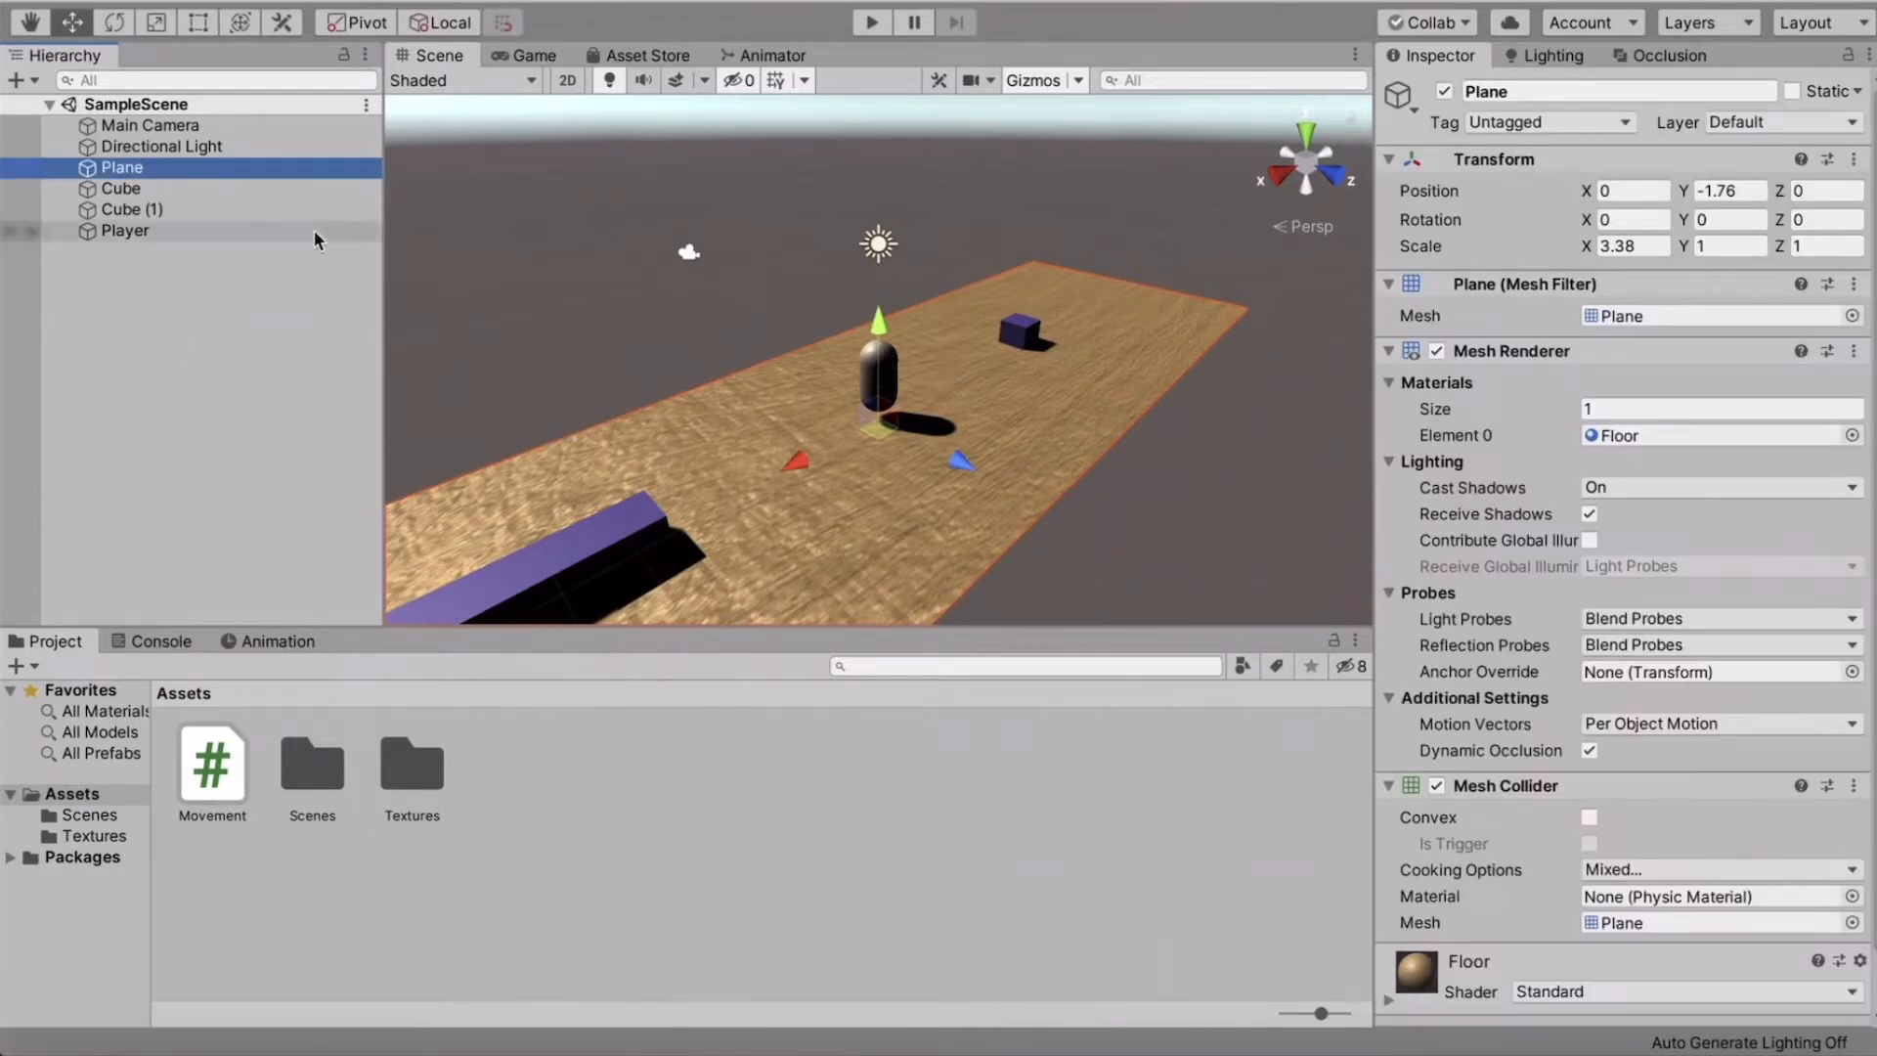
pyautogui.click(202, 407)
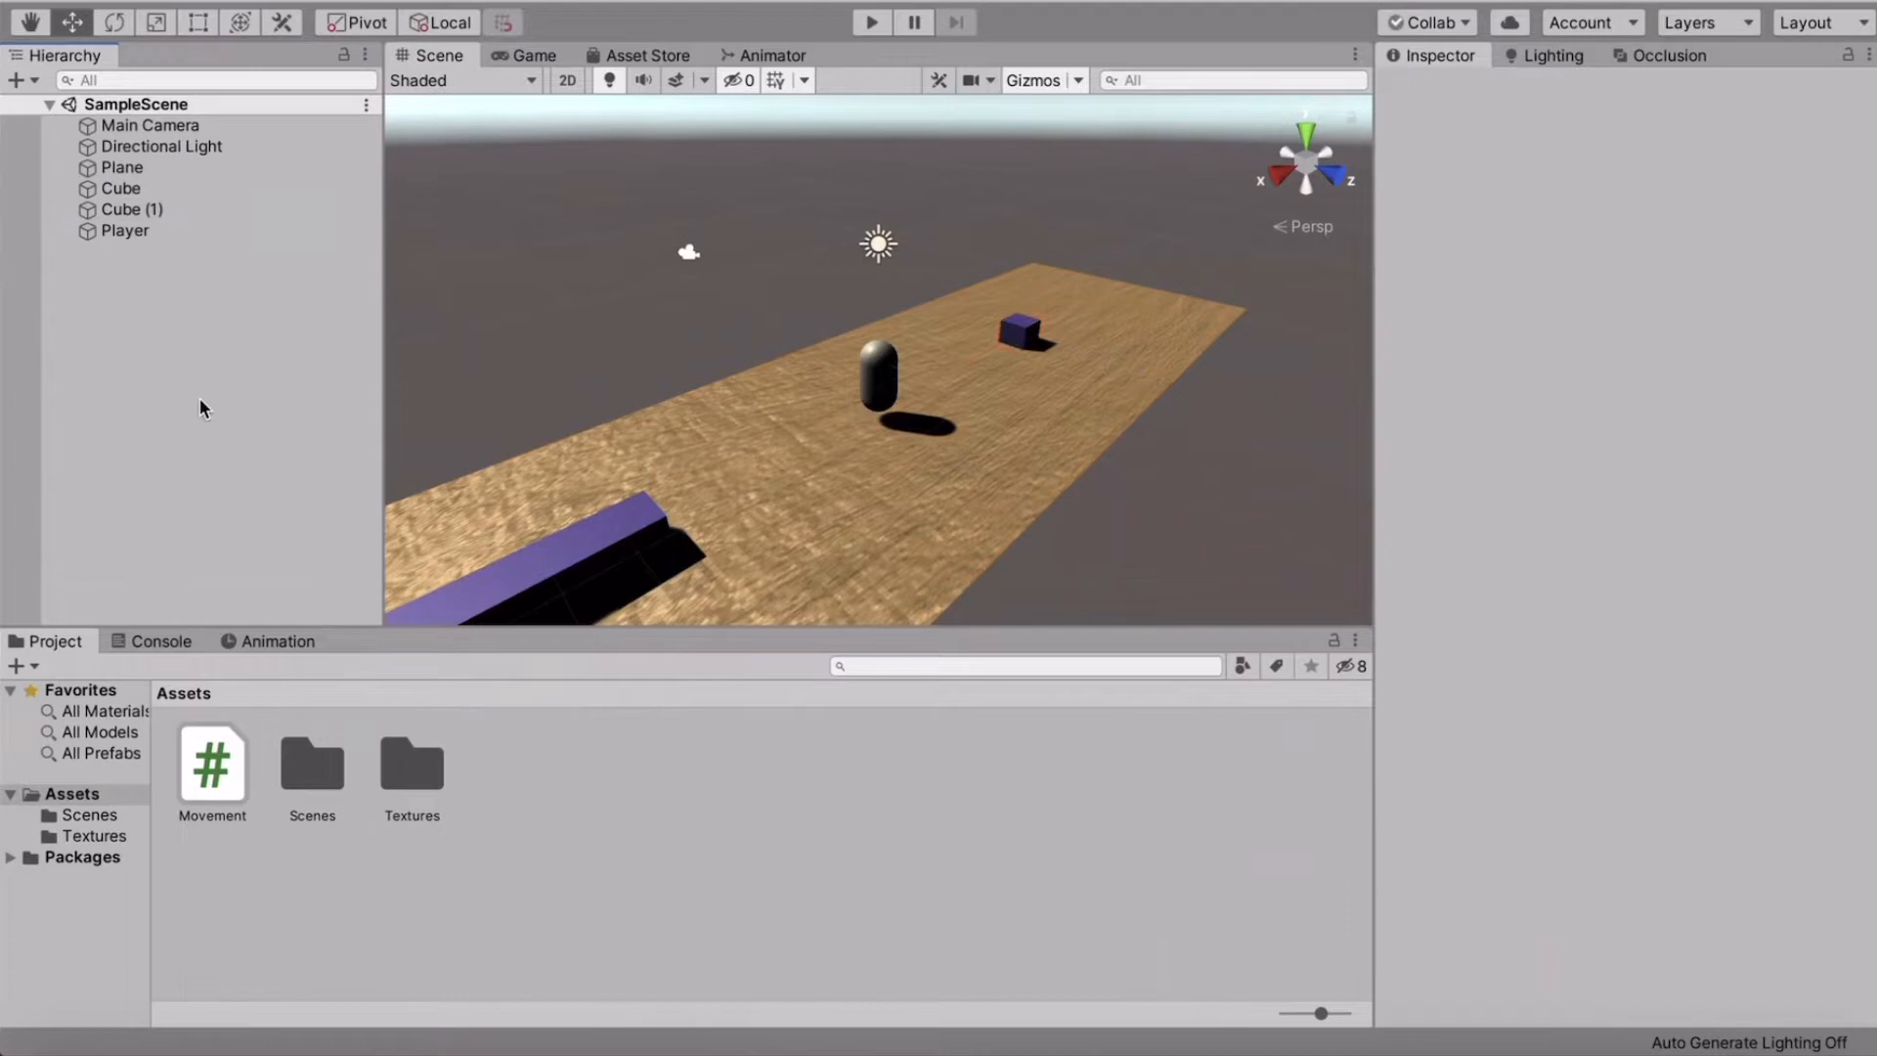
pyautogui.click(125, 230)
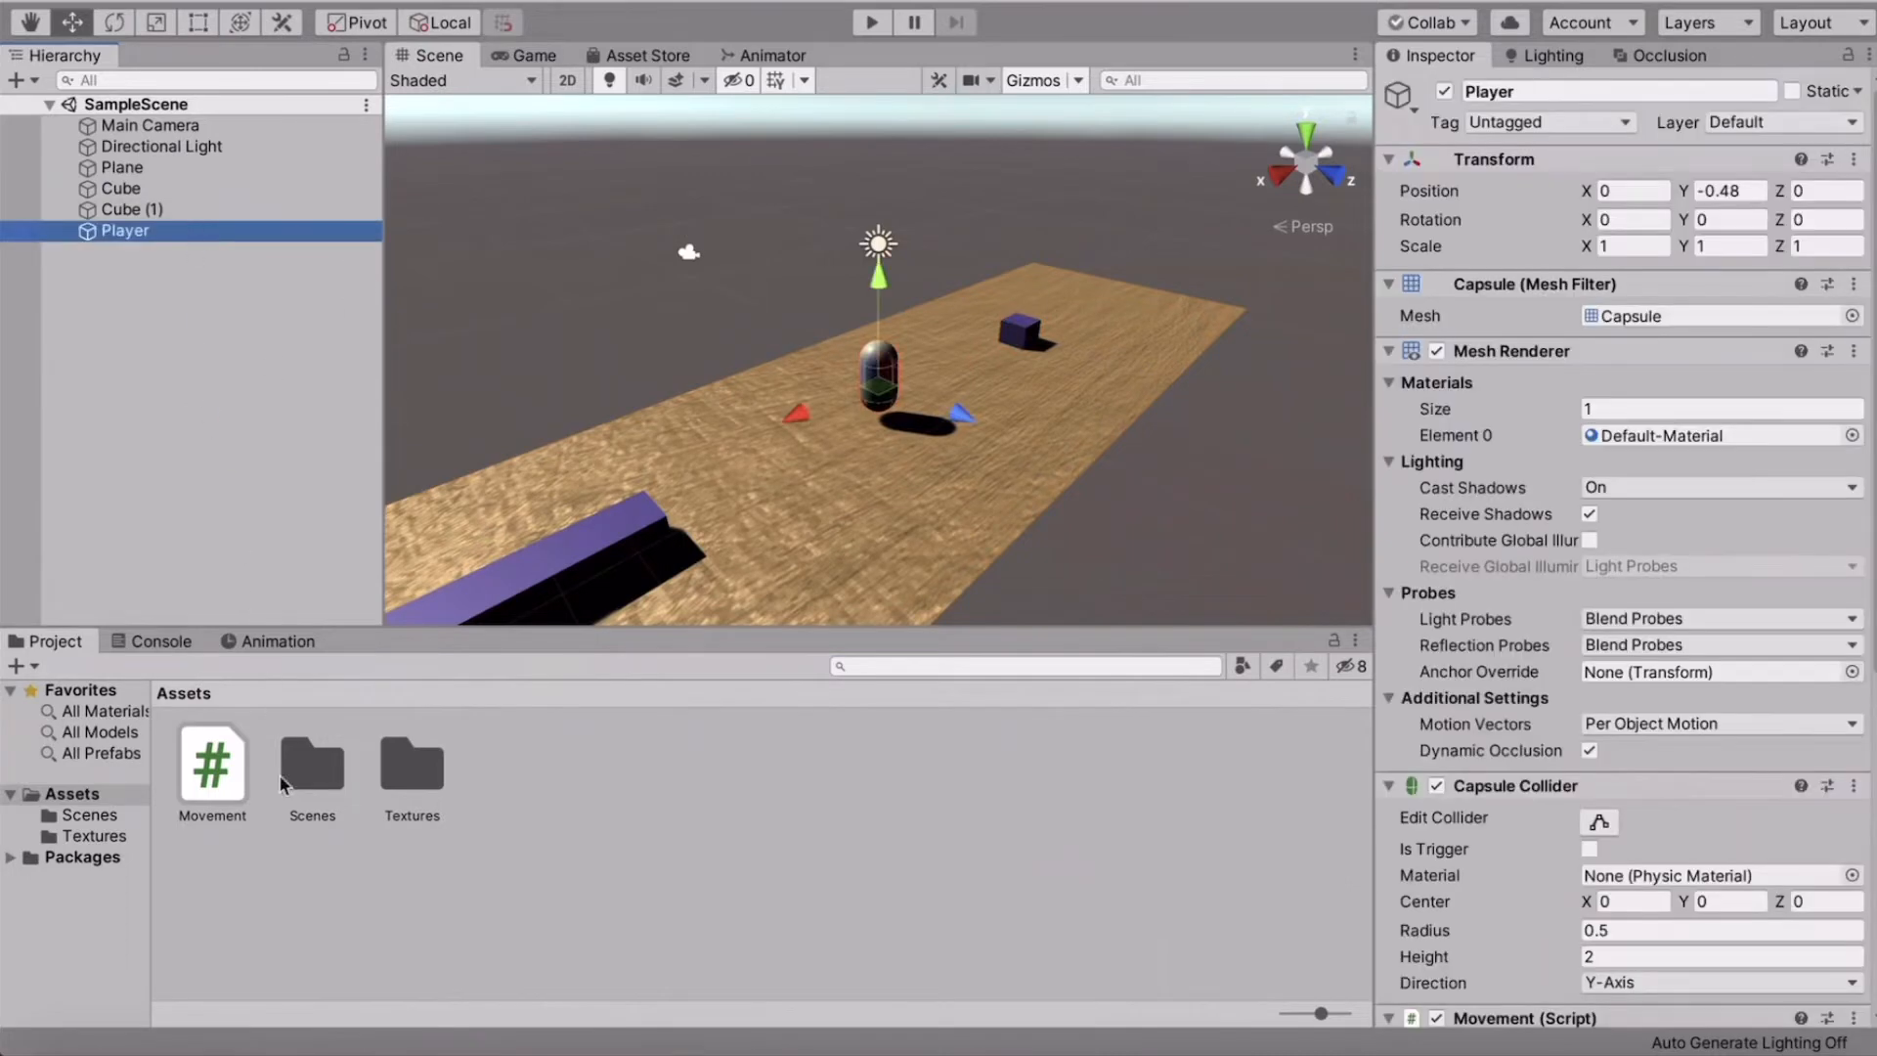
pyautogui.doubleClick(211, 761)
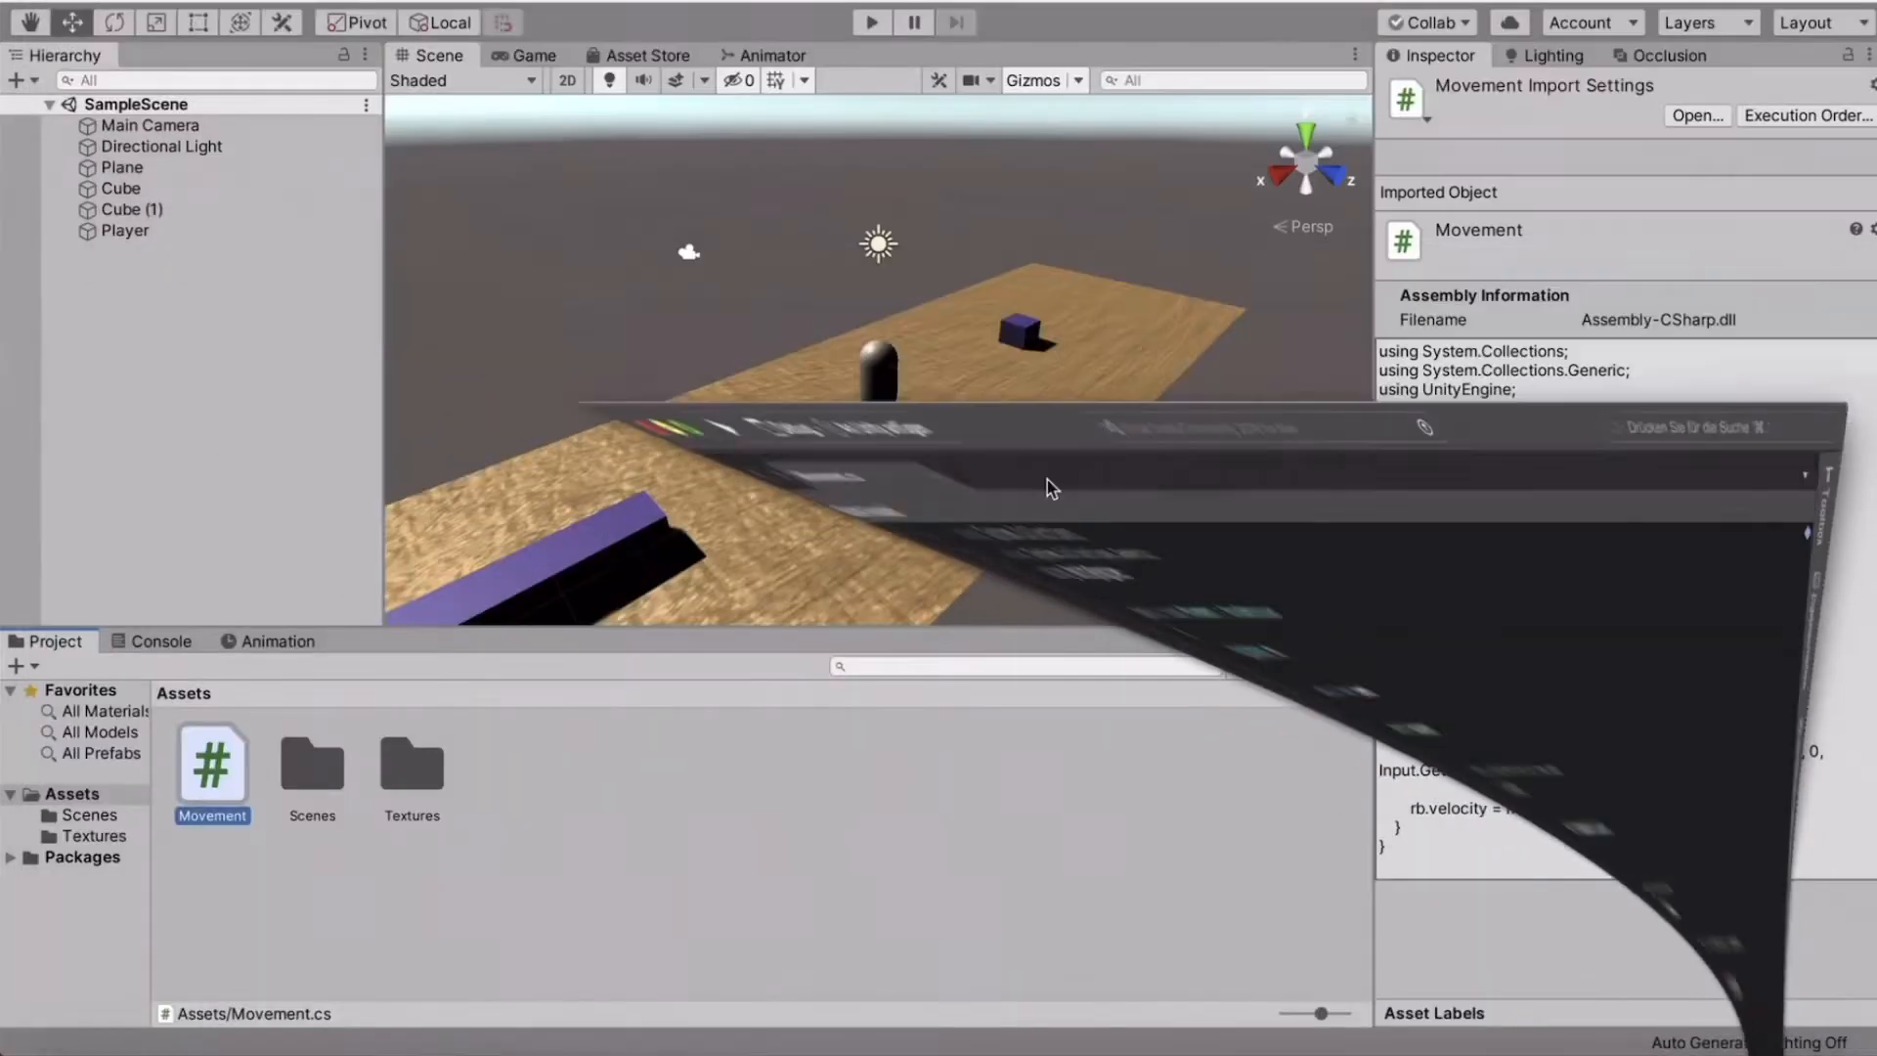
pyautogui.click(124, 230)
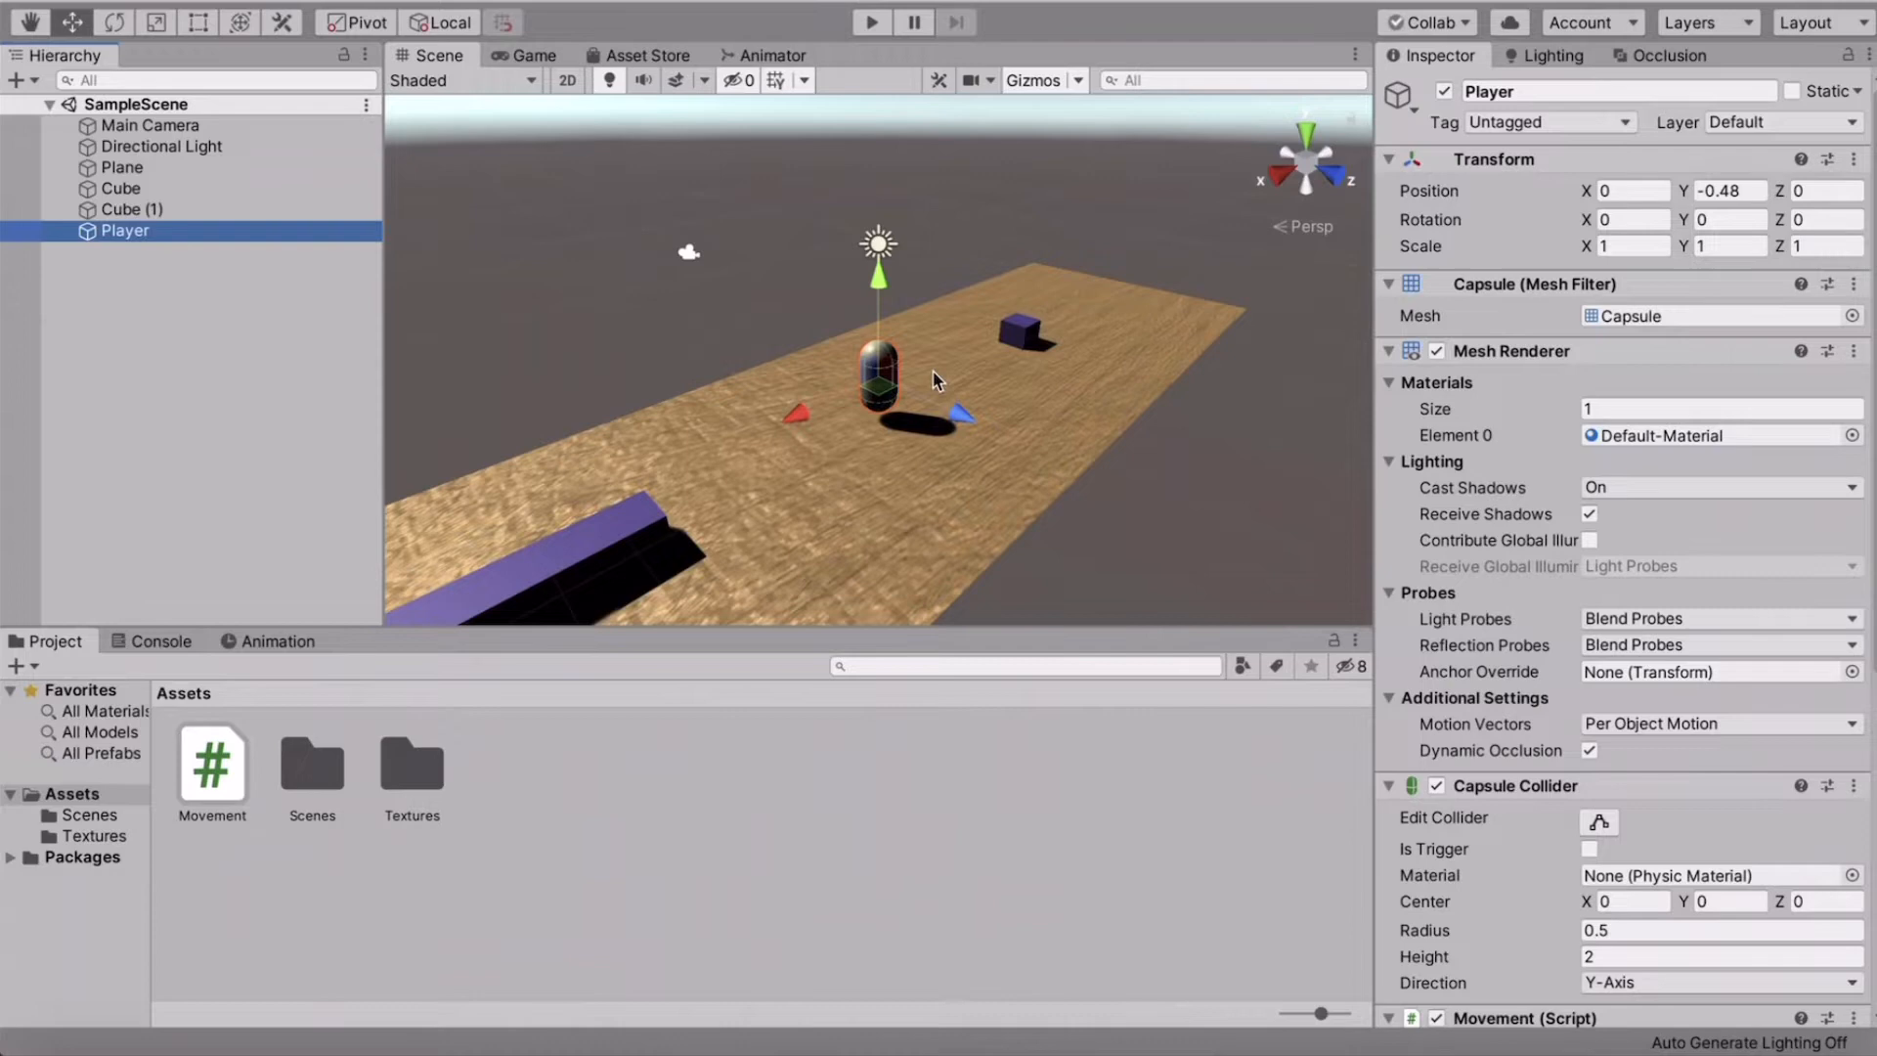
pyautogui.scroll(-3)
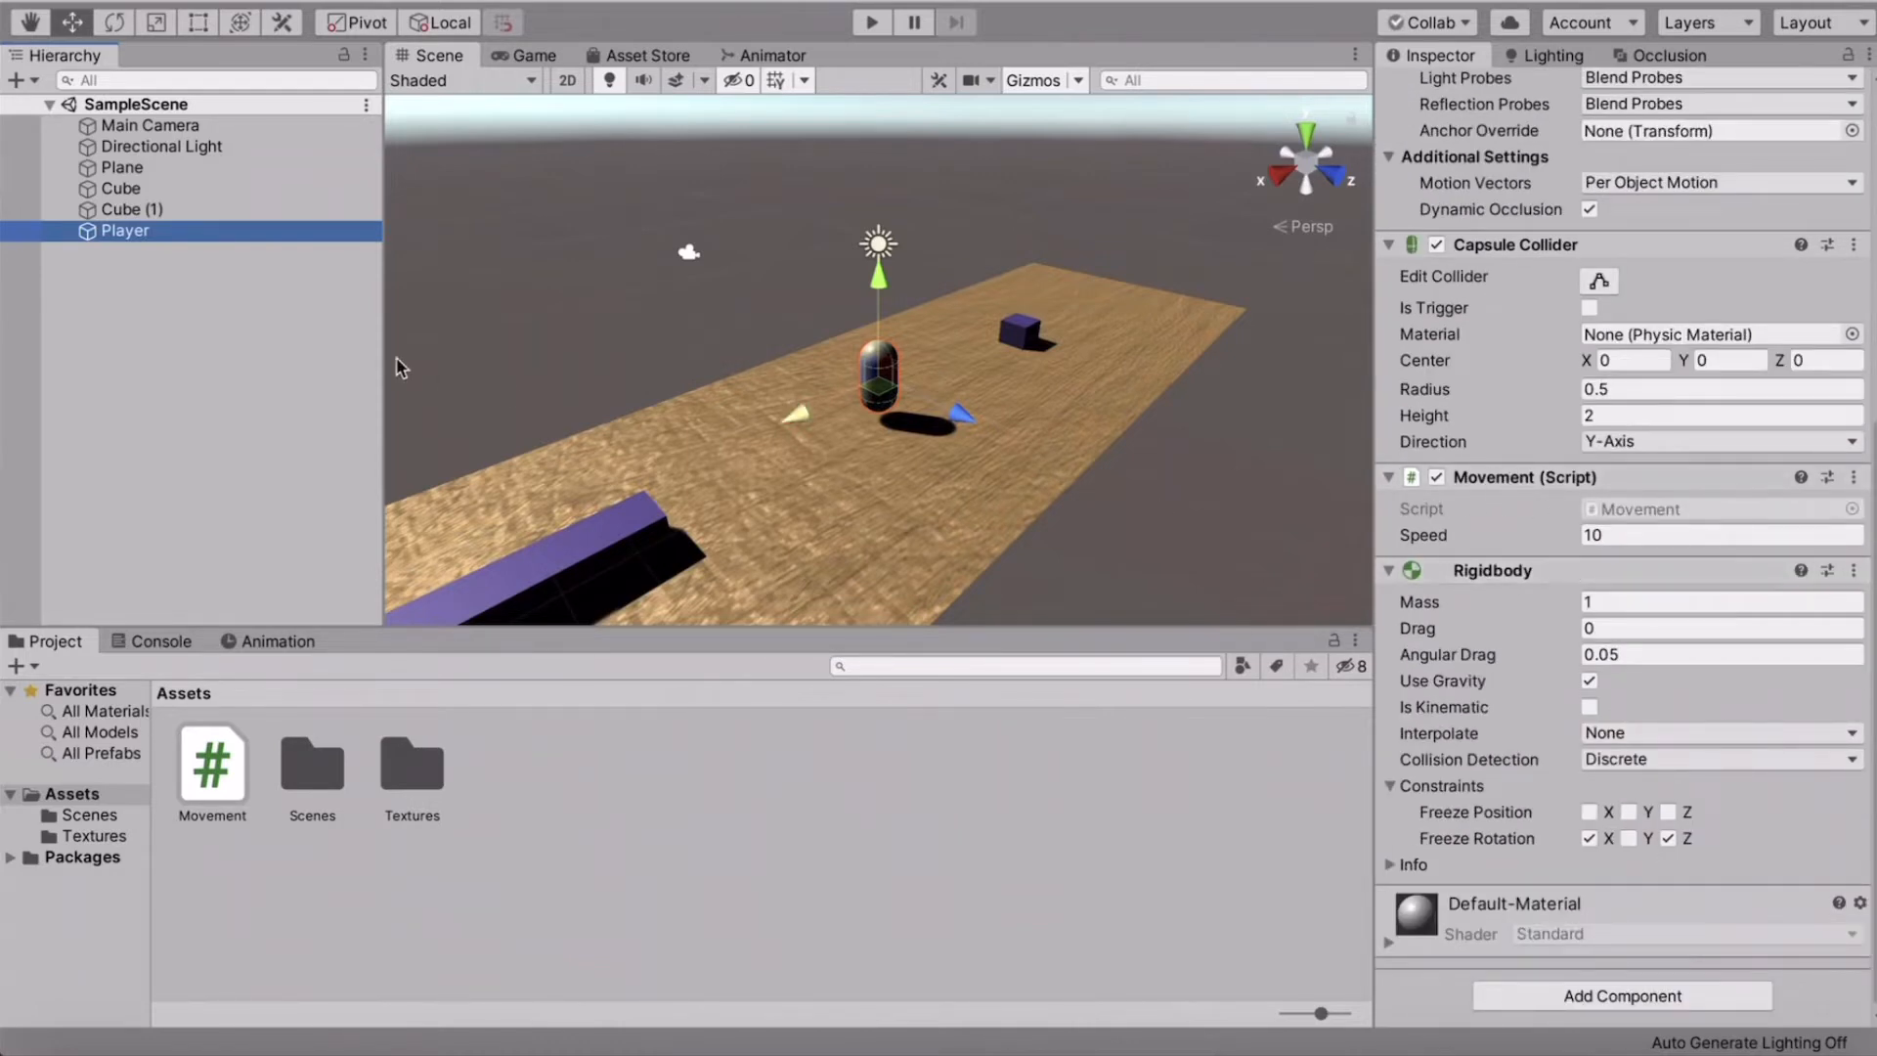
# Step: Play and stop the game twice, watching the Player capsule start from its original spot
pyautogui.click(871, 21)
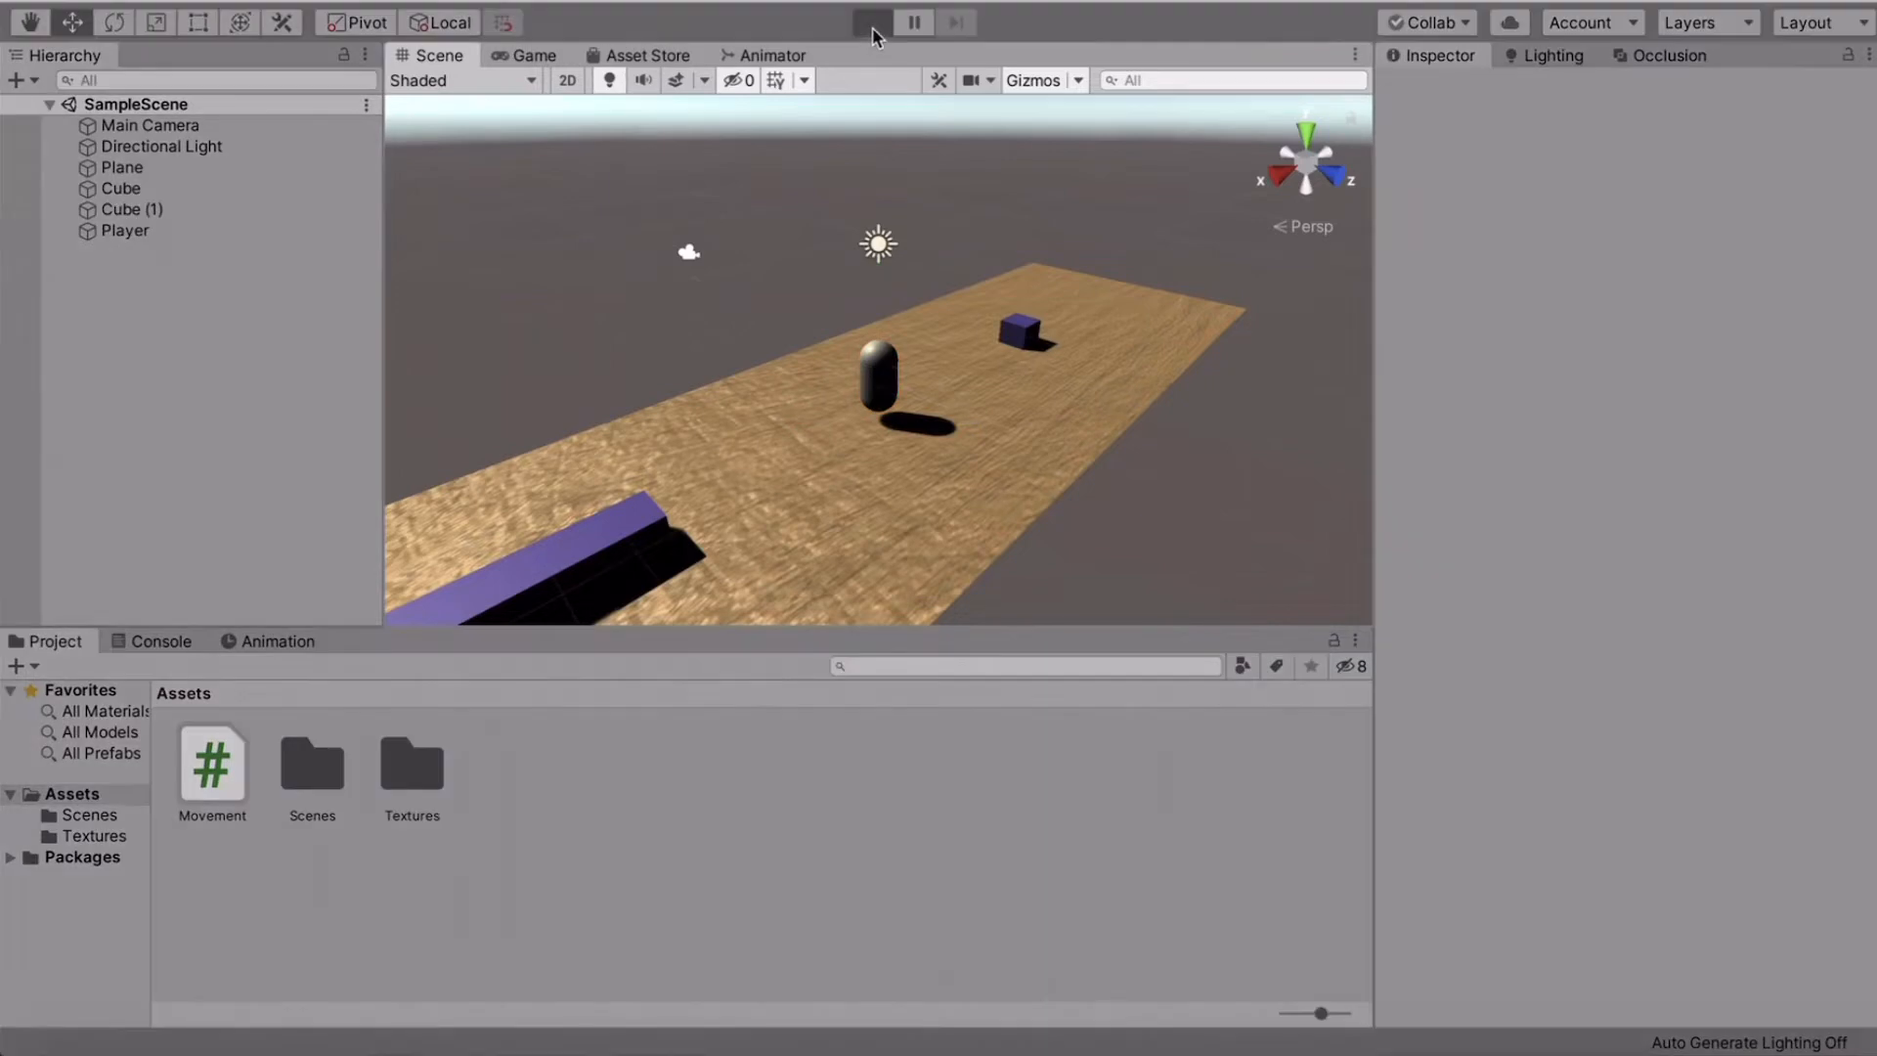
pyautogui.click(871, 21)
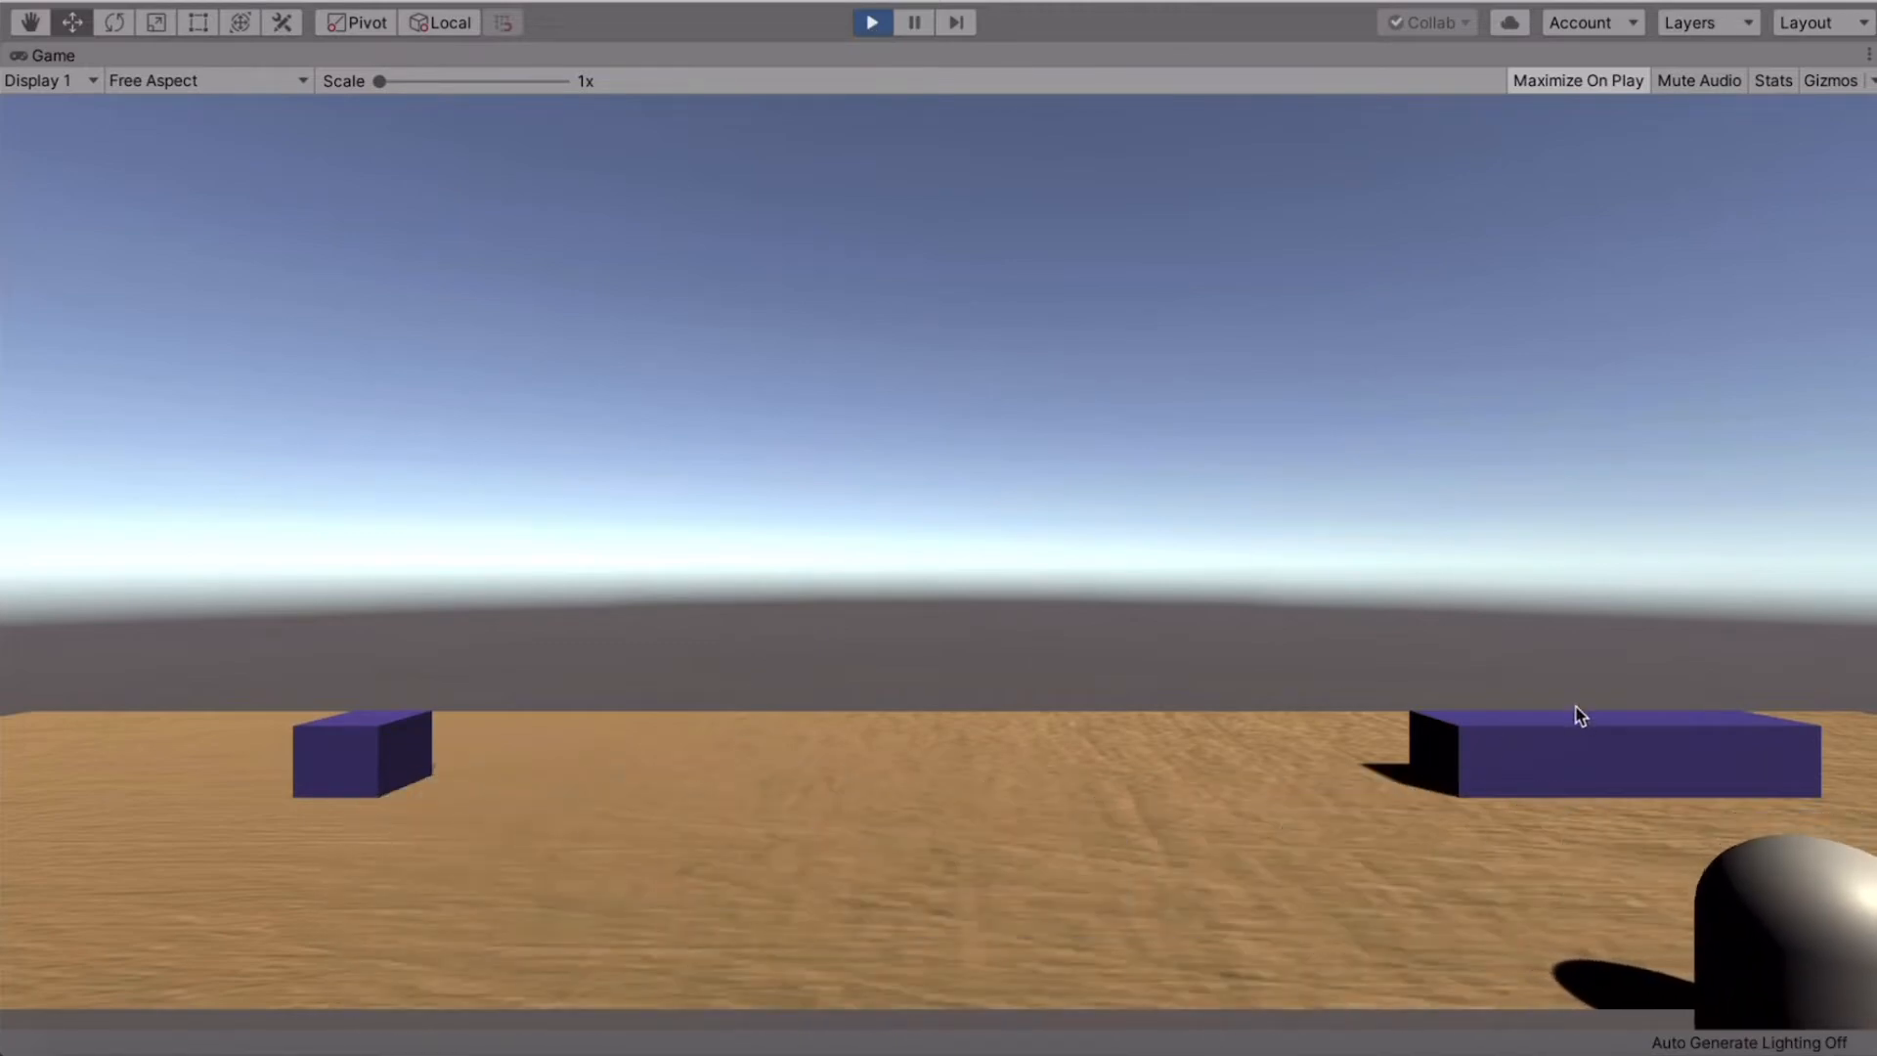
pyautogui.click(871, 21)
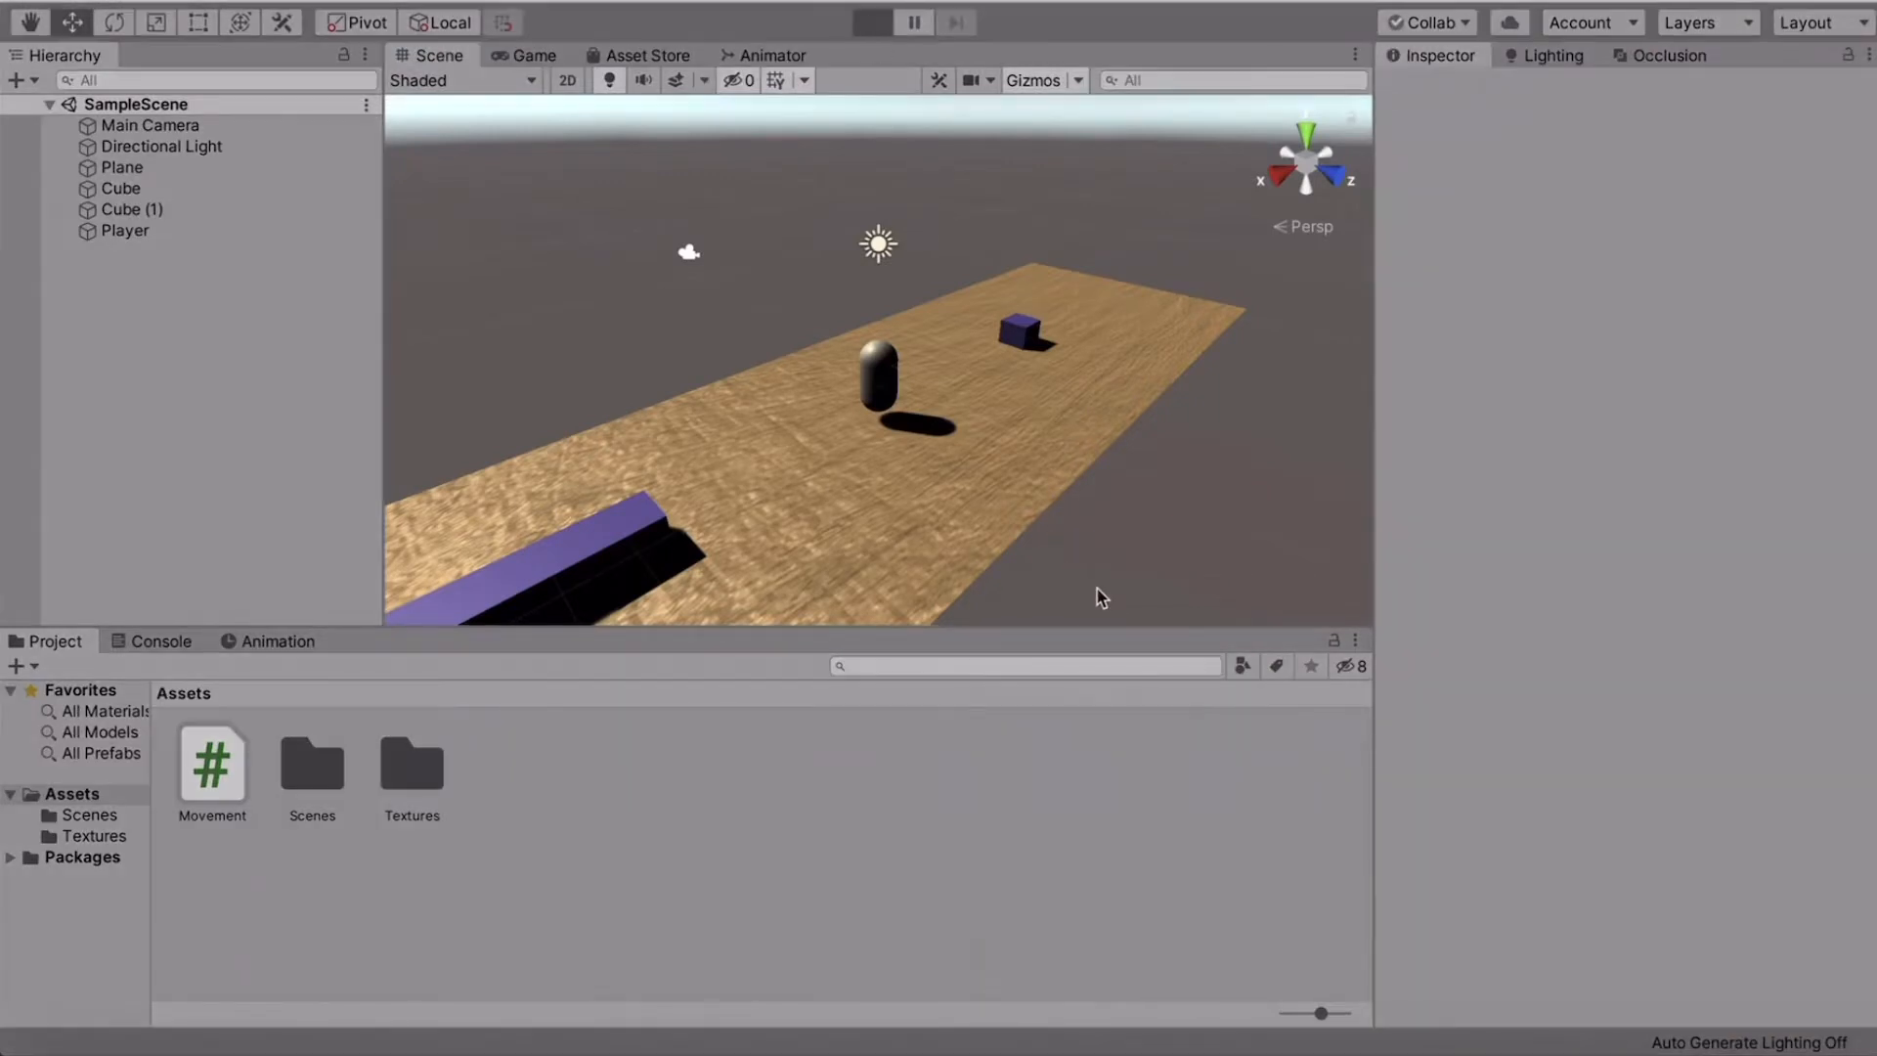
pyautogui.click(871, 21)
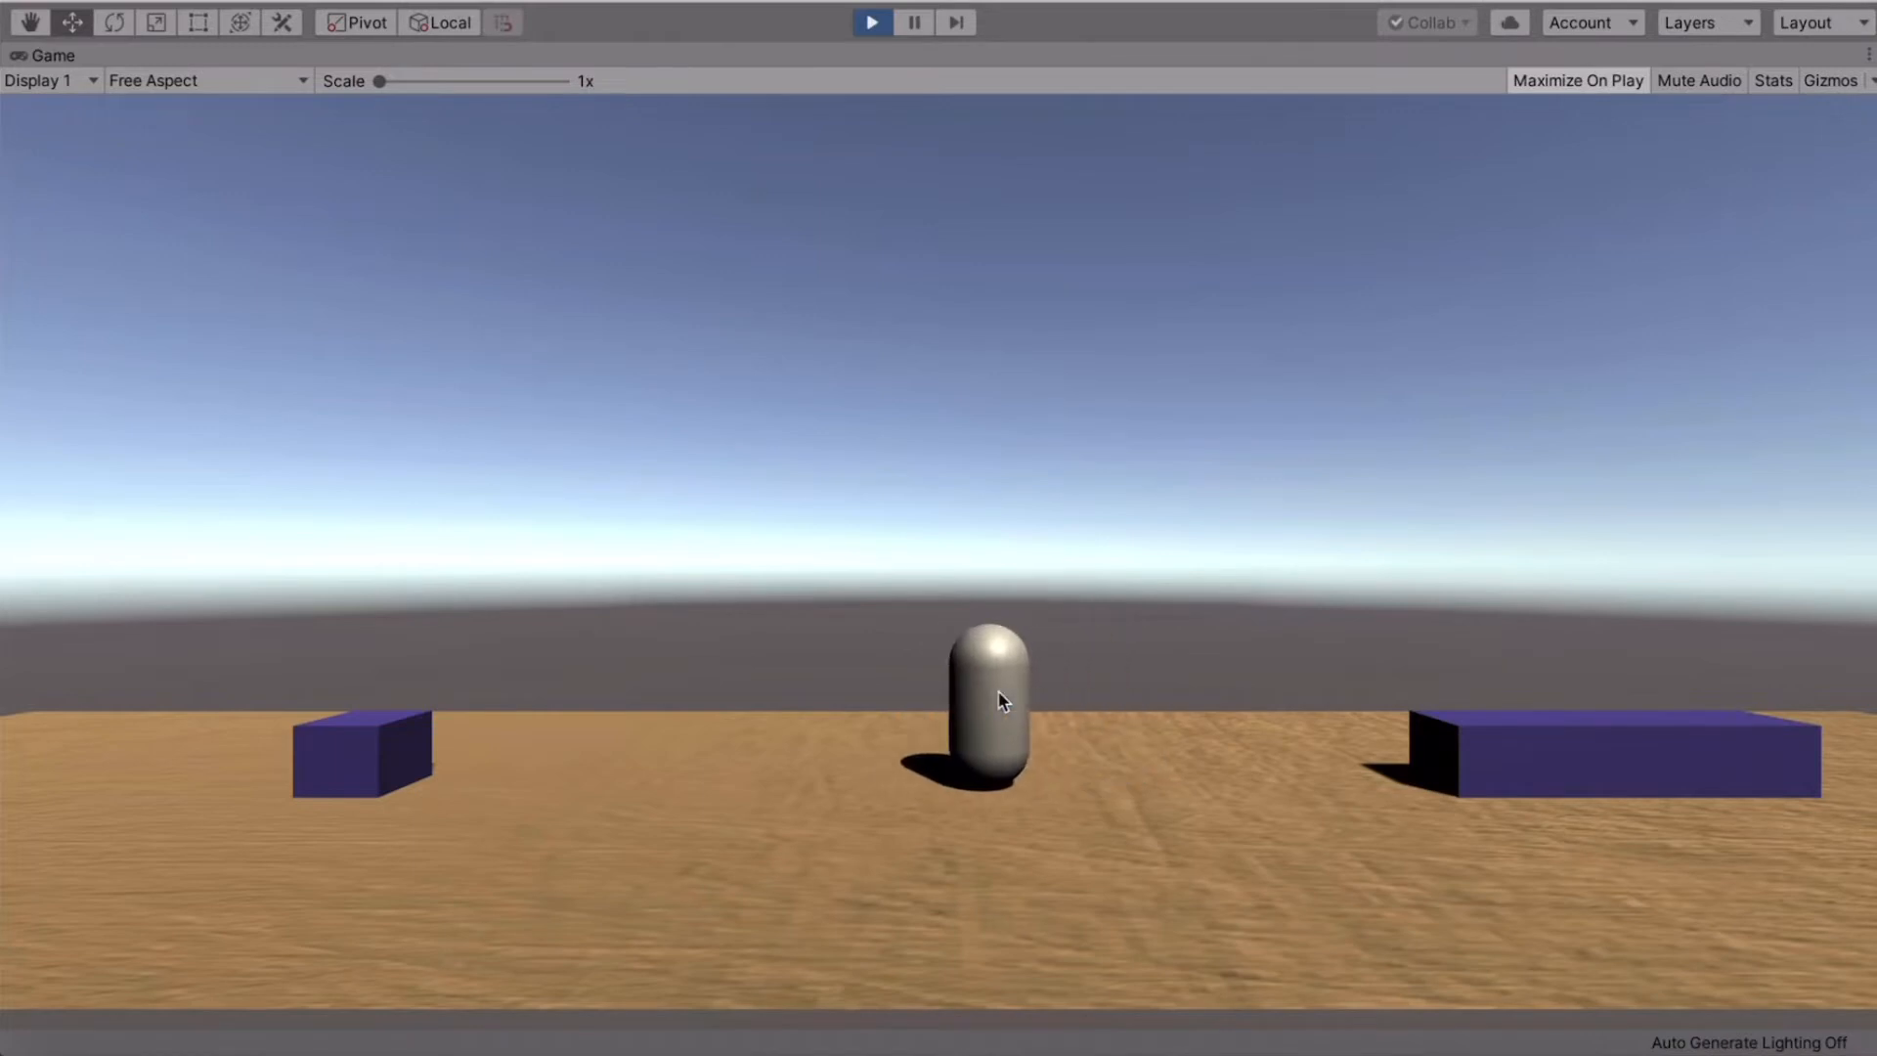
pyautogui.click(871, 22)
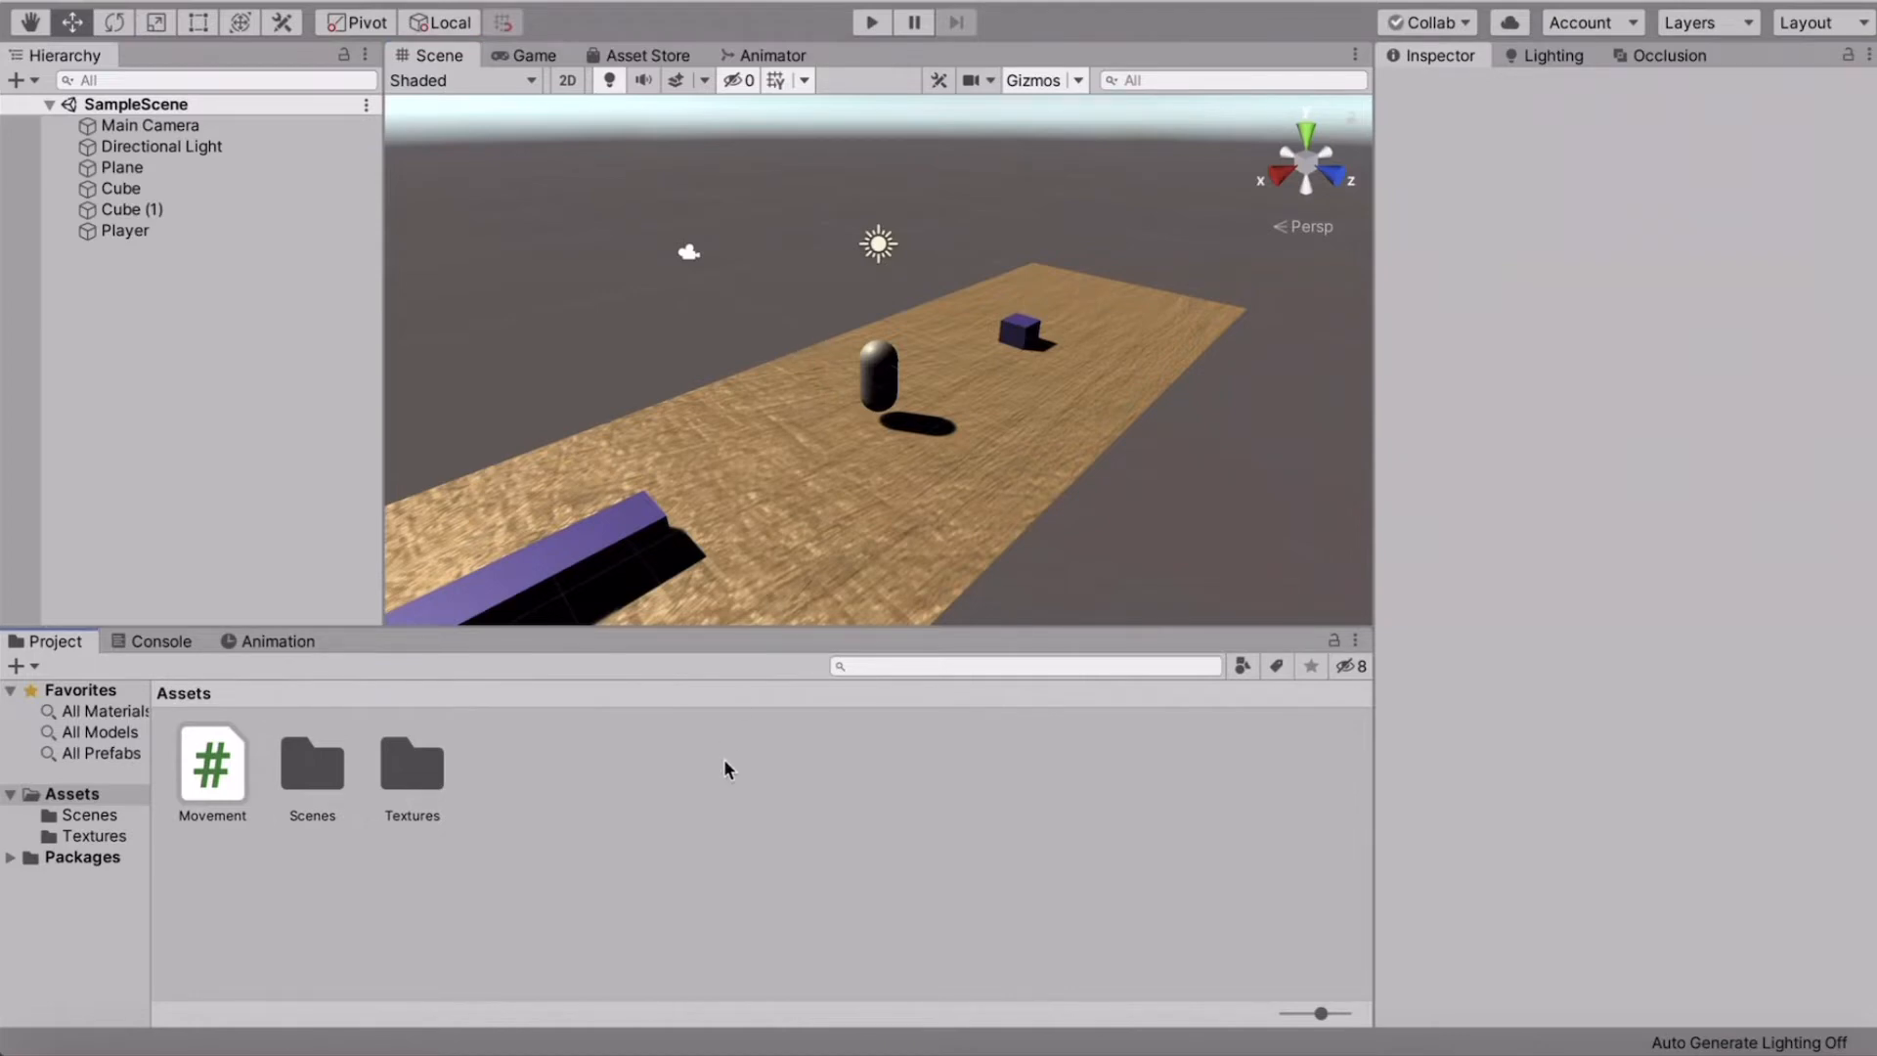
pyautogui.moveTo(718, 834)
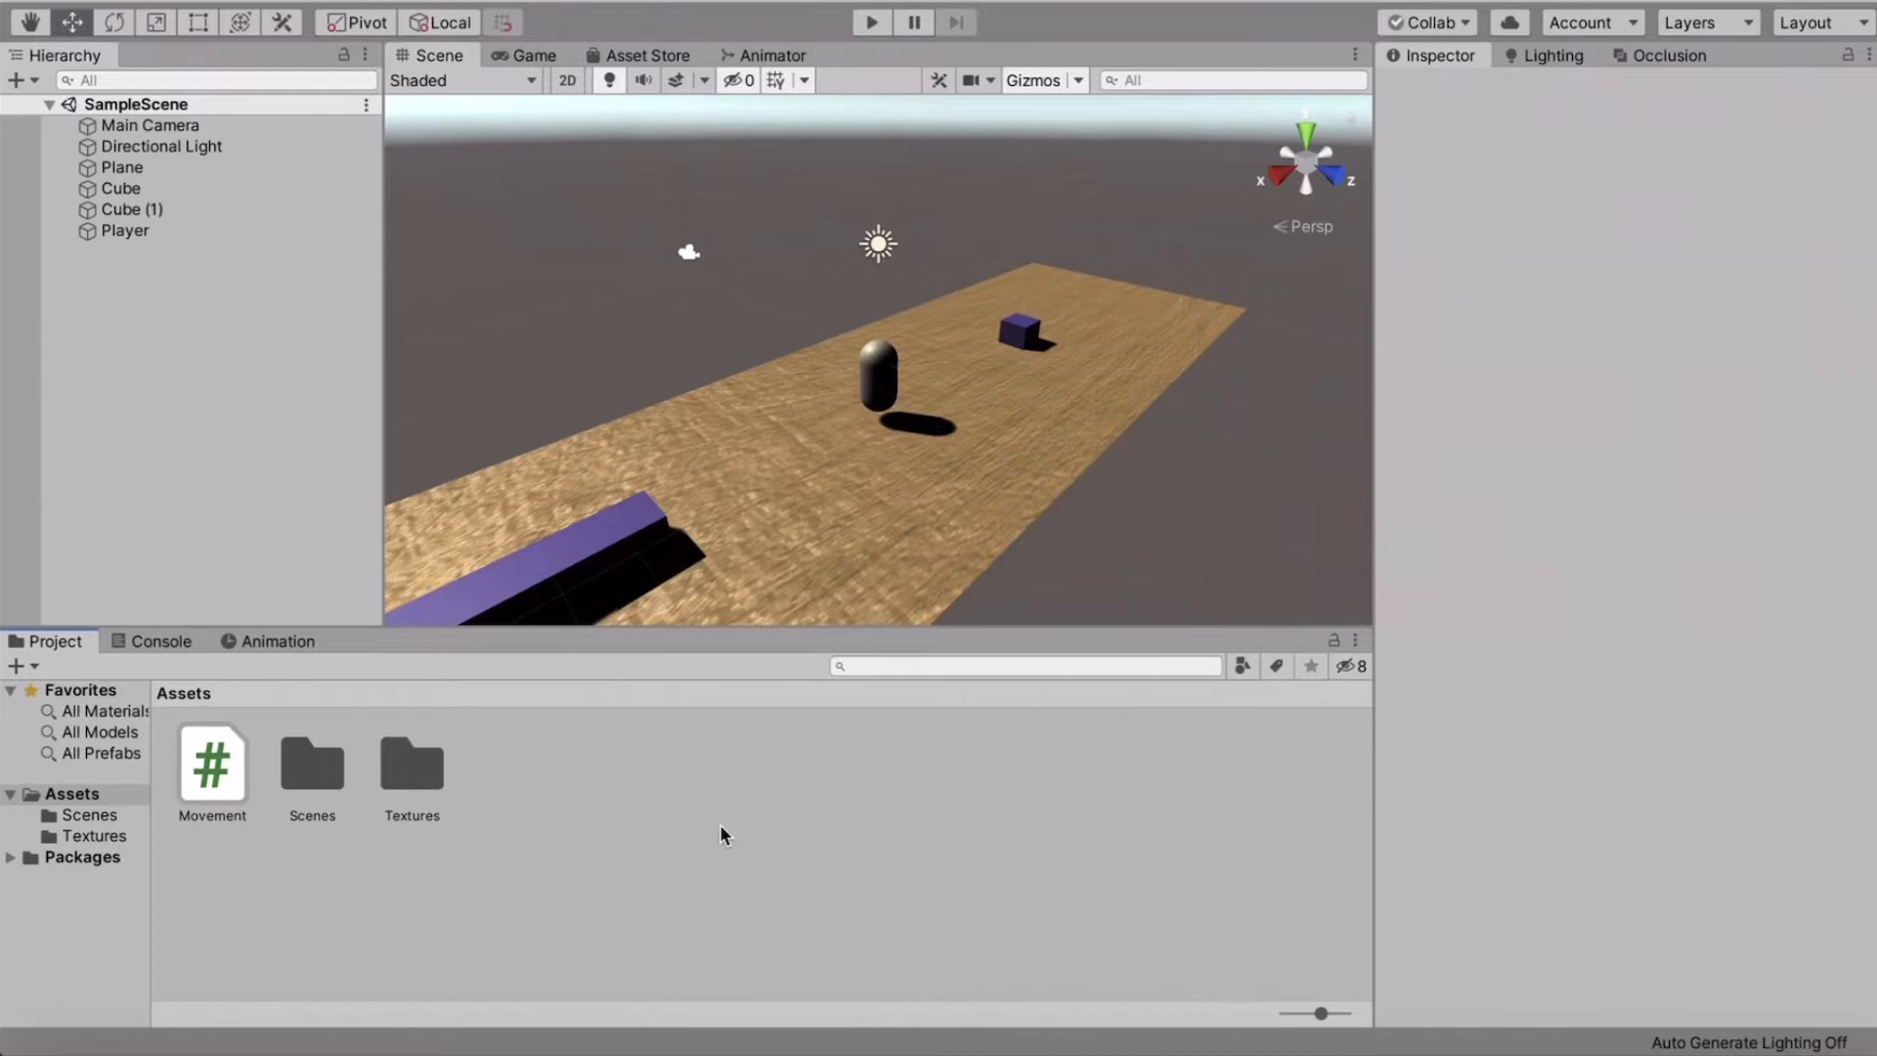
# Step: Add a C# script named Save to Assets and open its default template in Visual Studio
pyautogui.rightClick(719, 834)
pyautogui.write('Save')
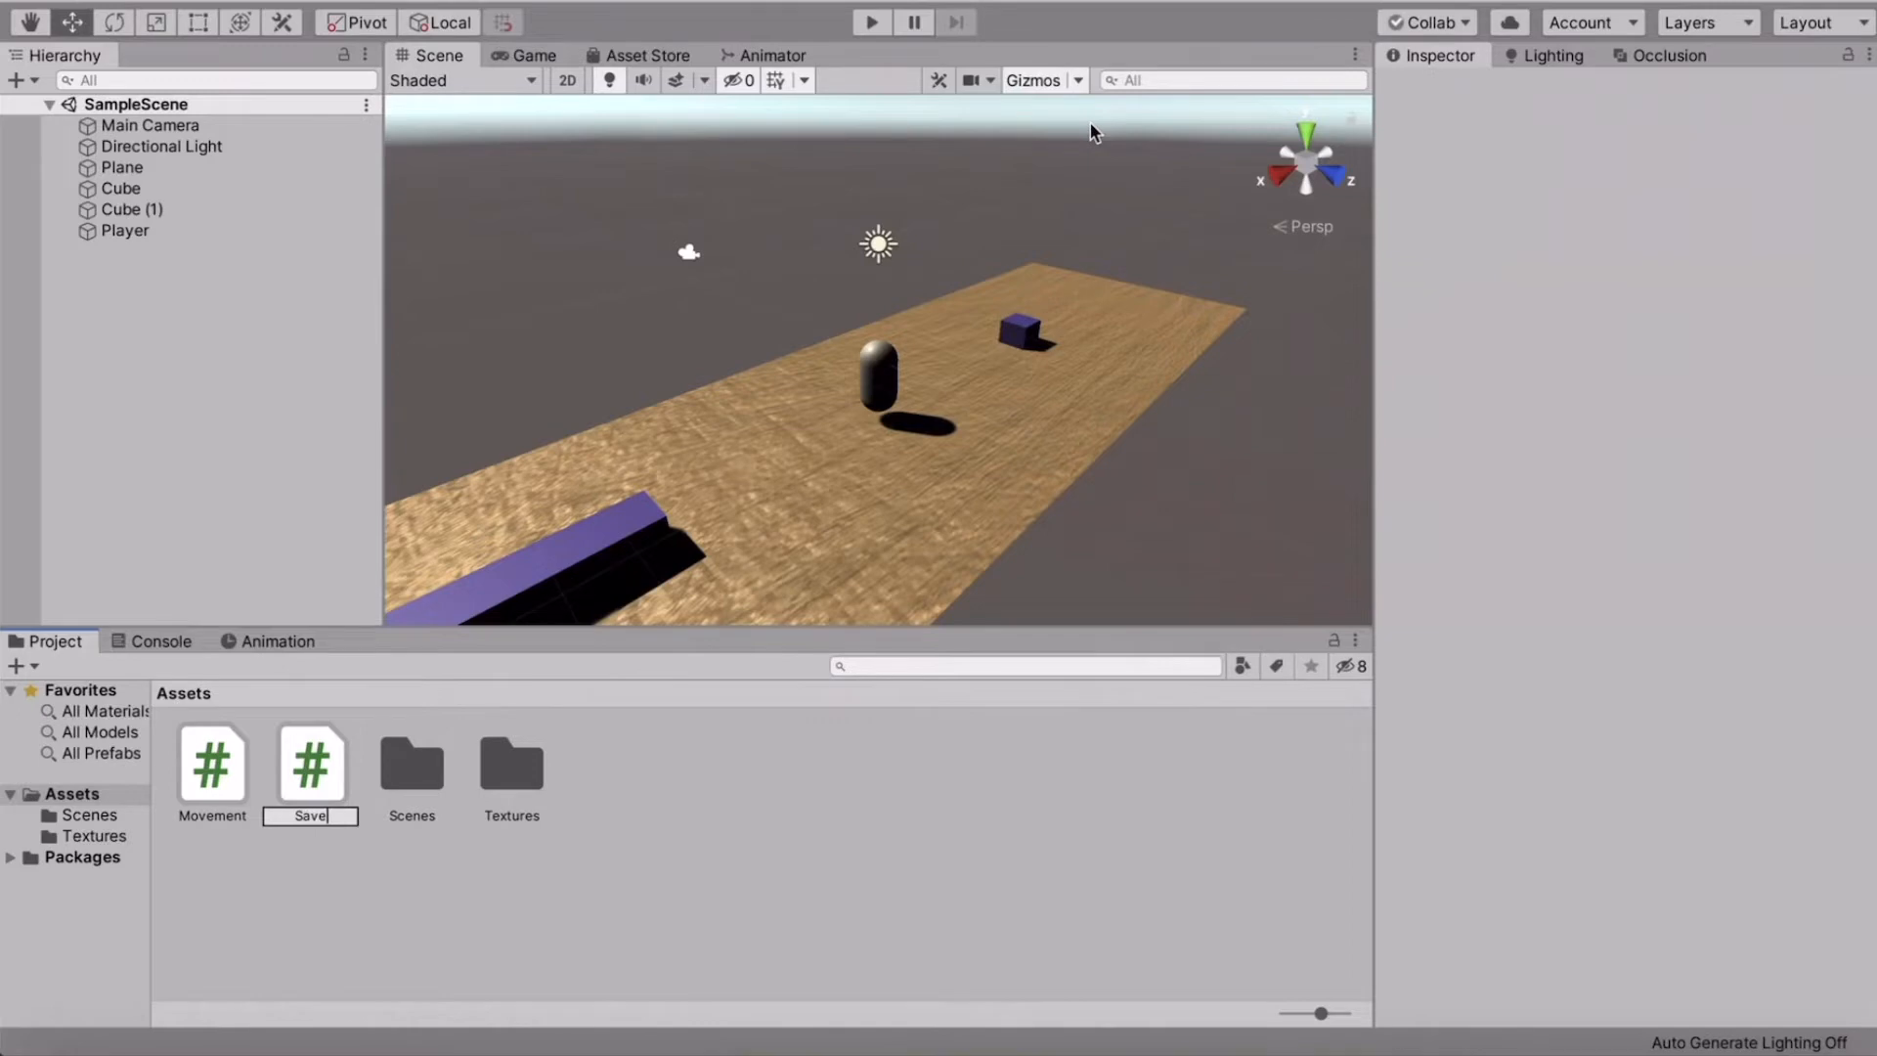
pyautogui.click(310, 762)
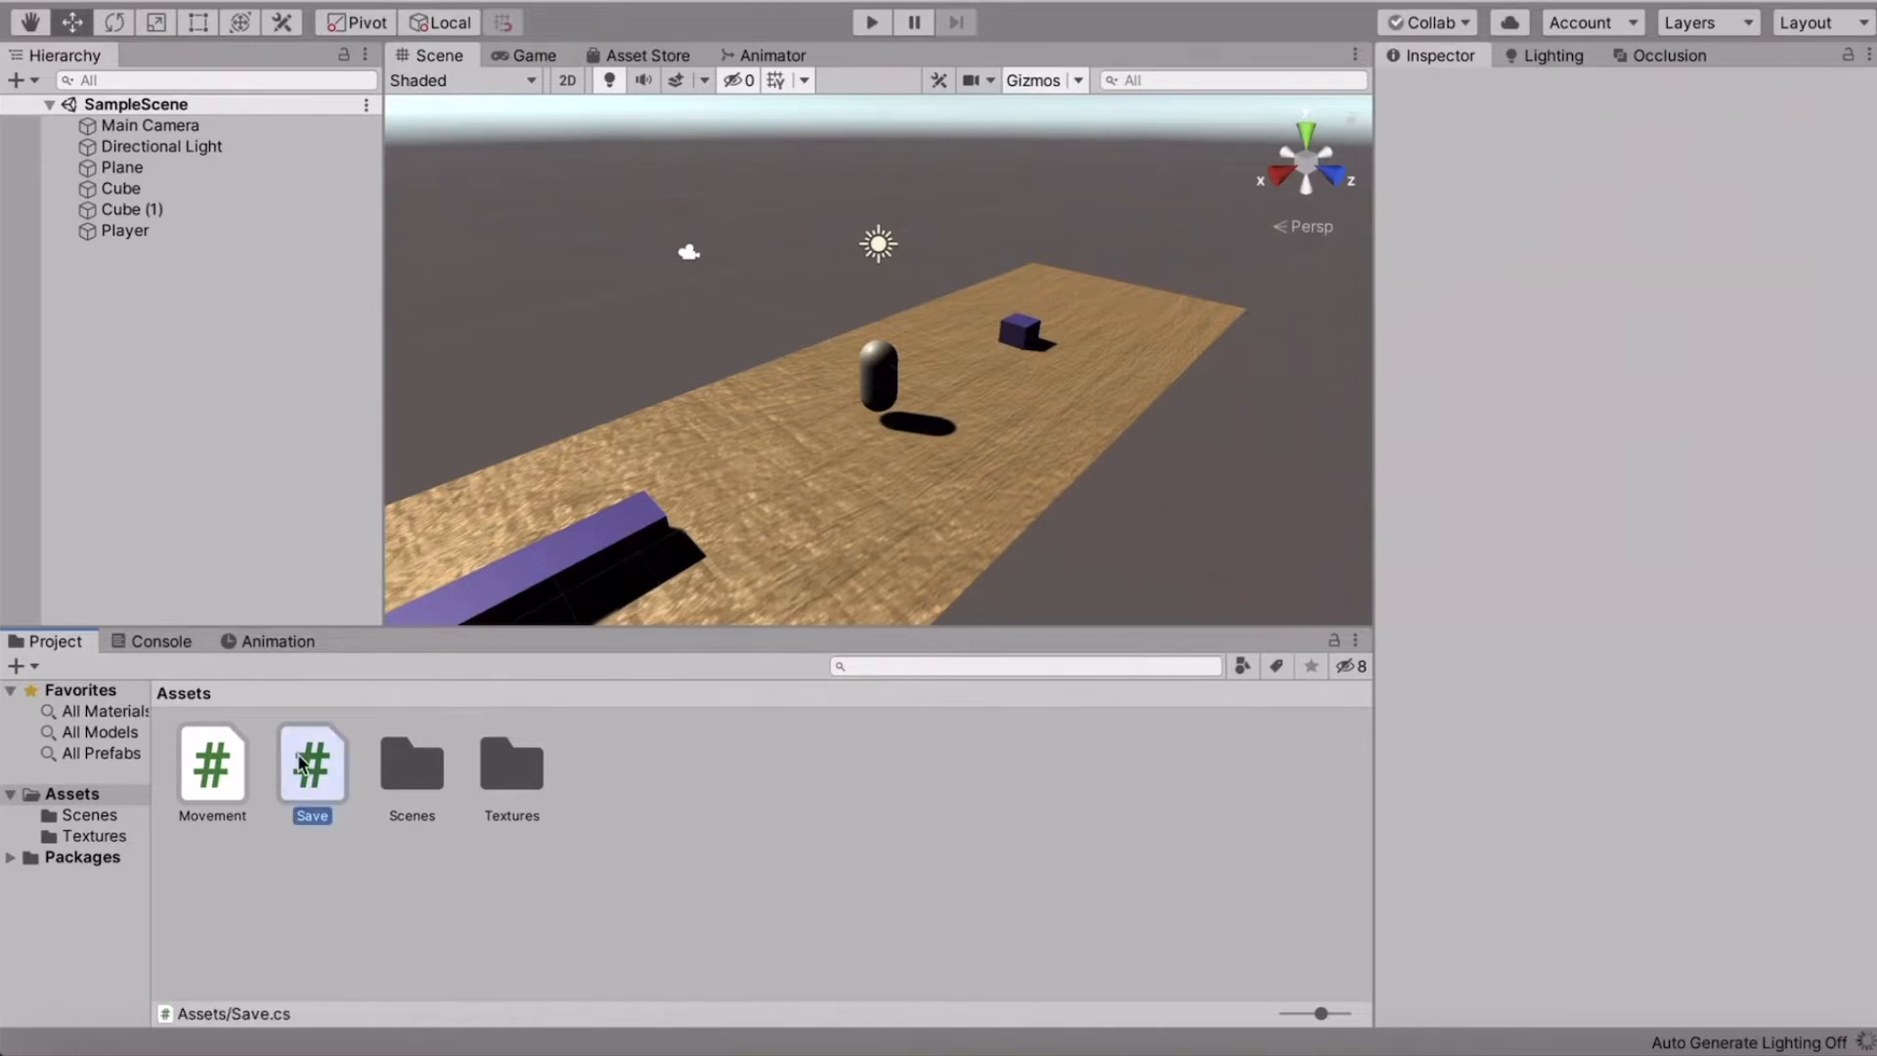
pyautogui.click(311, 756)
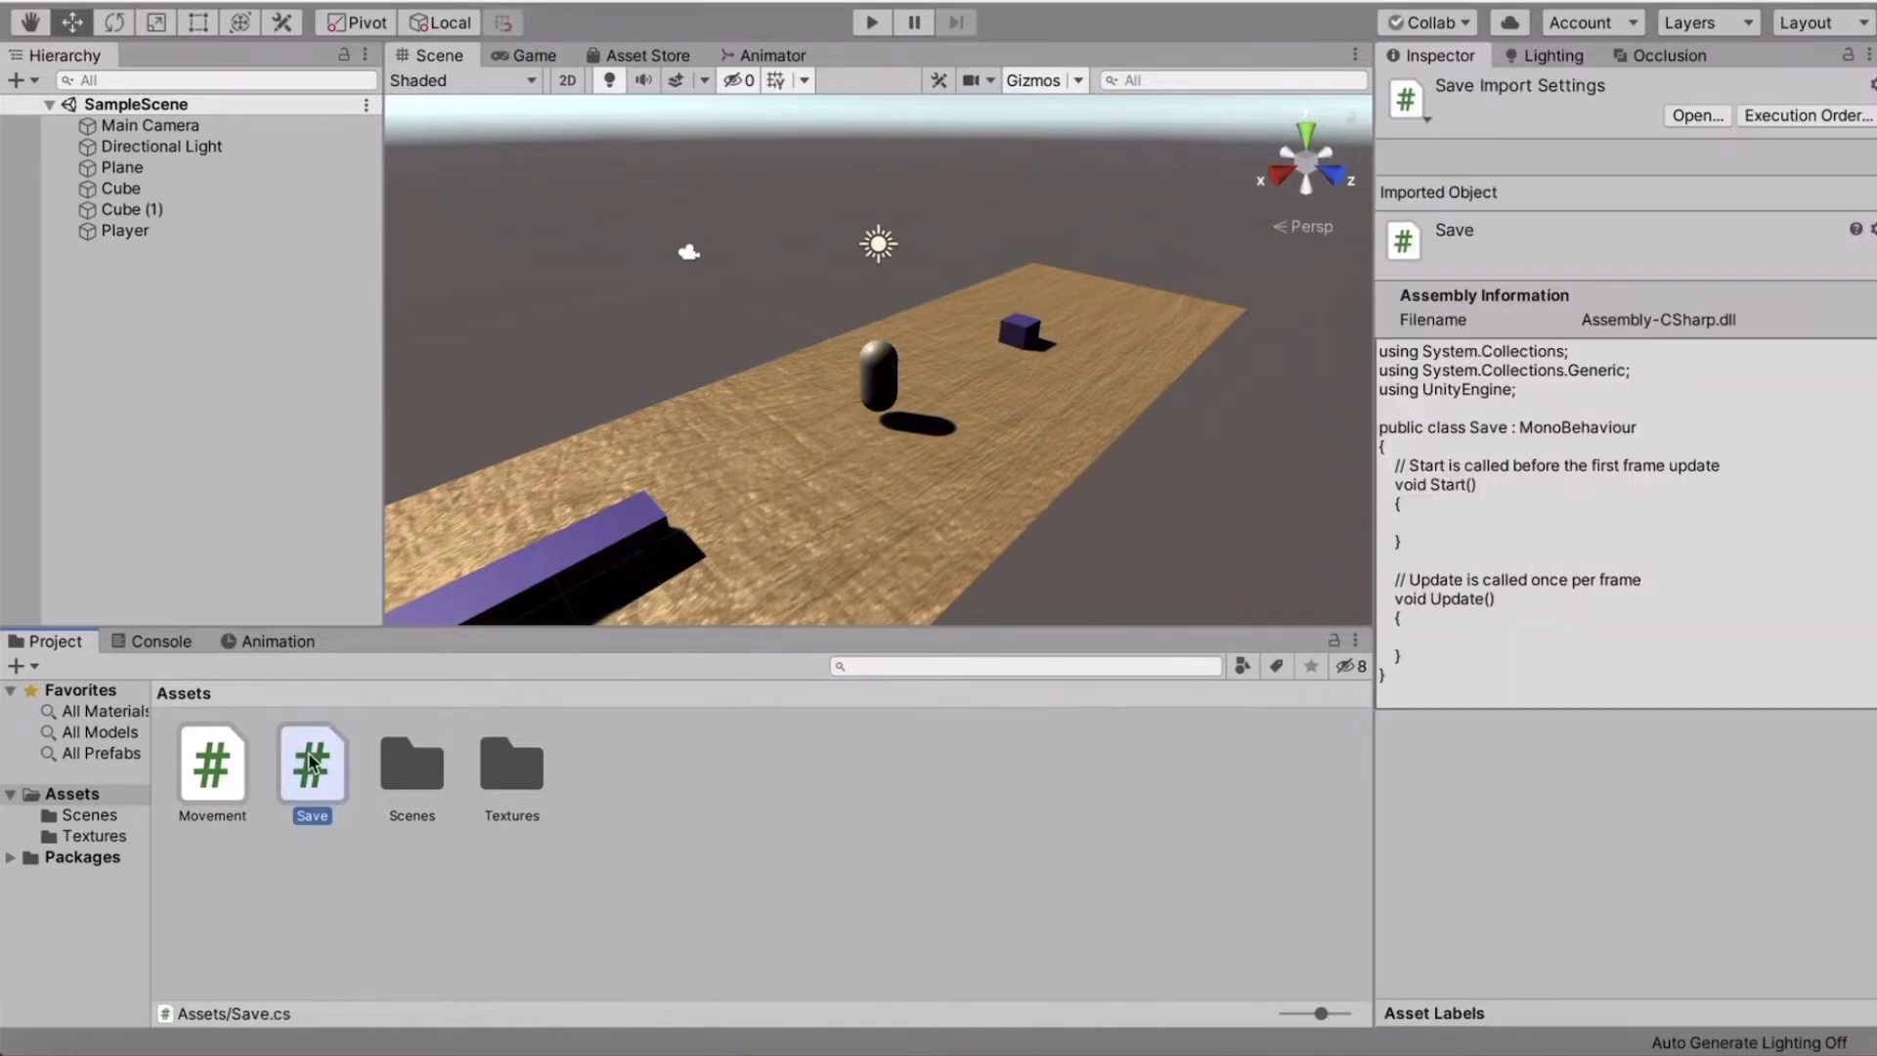
pyautogui.doubleClick(311, 762)
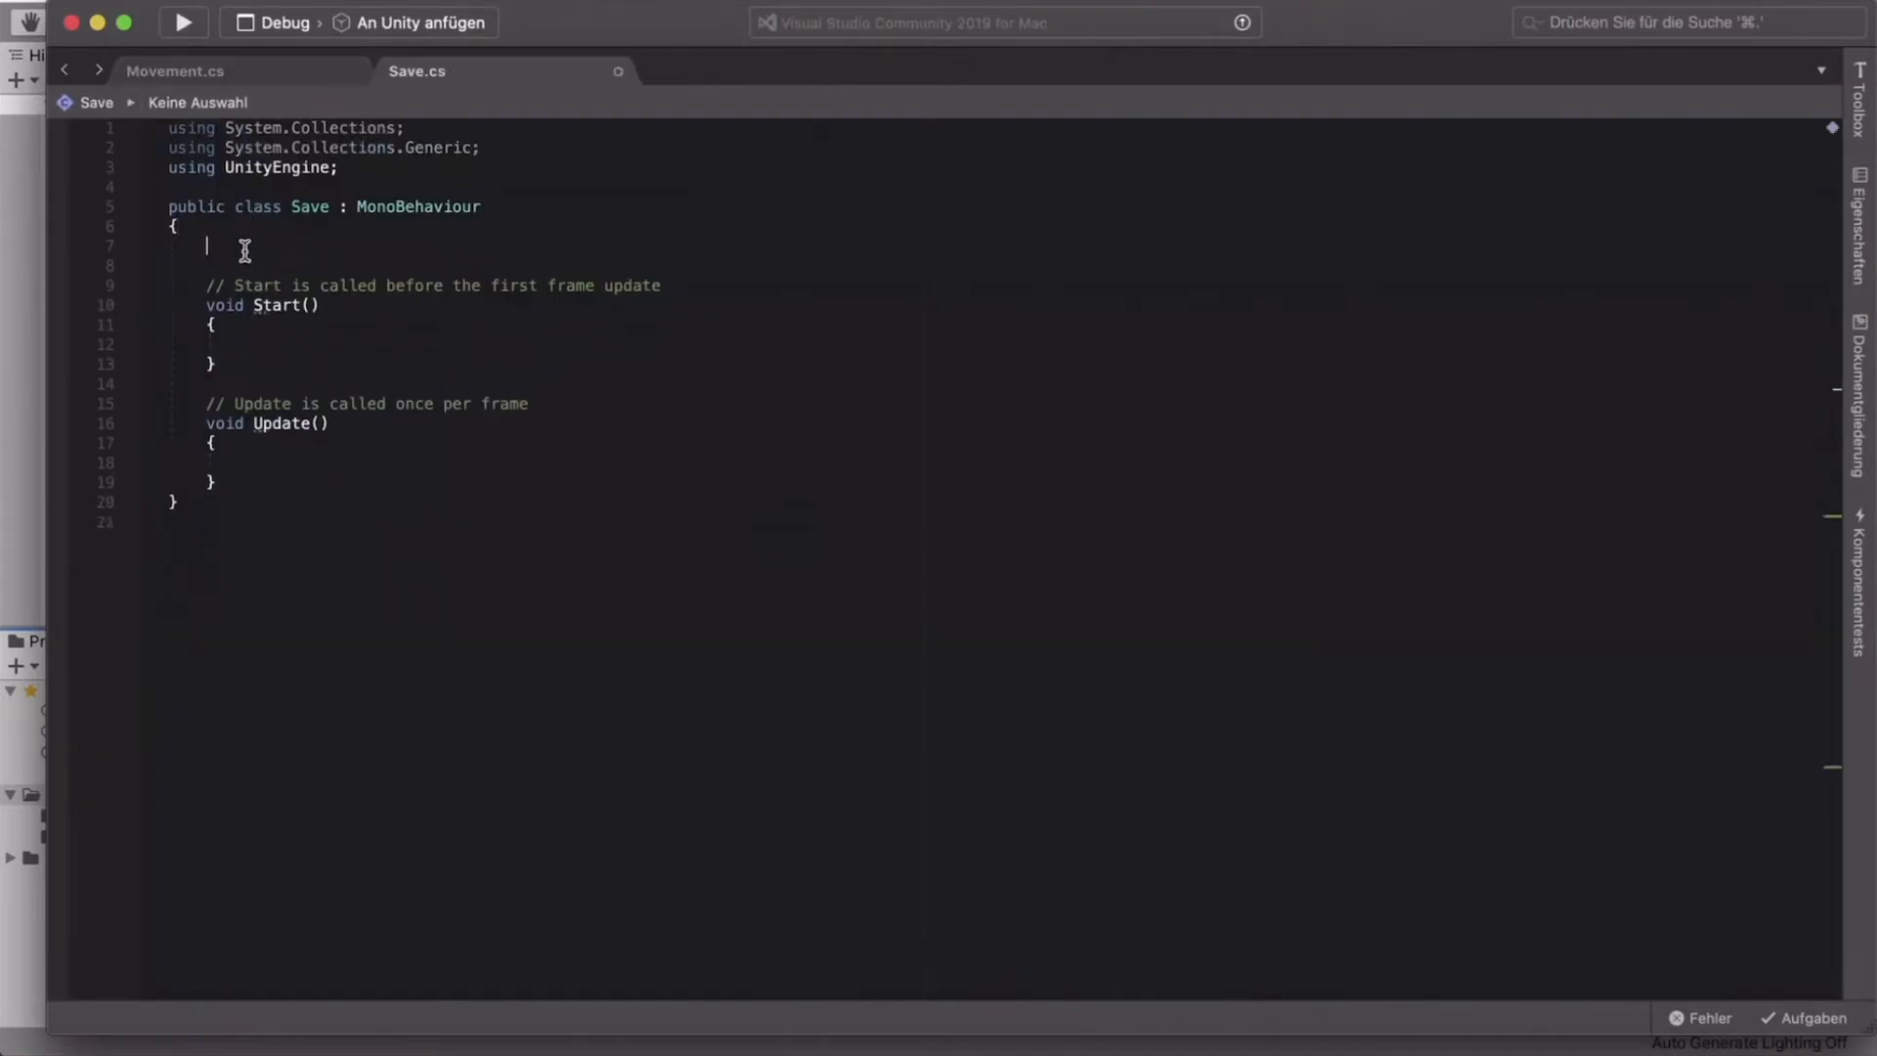
# Step: Declare public Transform Player and begin PlayerPrefs.SetFloat("PPX", Player.position.x) in Update
pyautogui.write('public Transform Player')
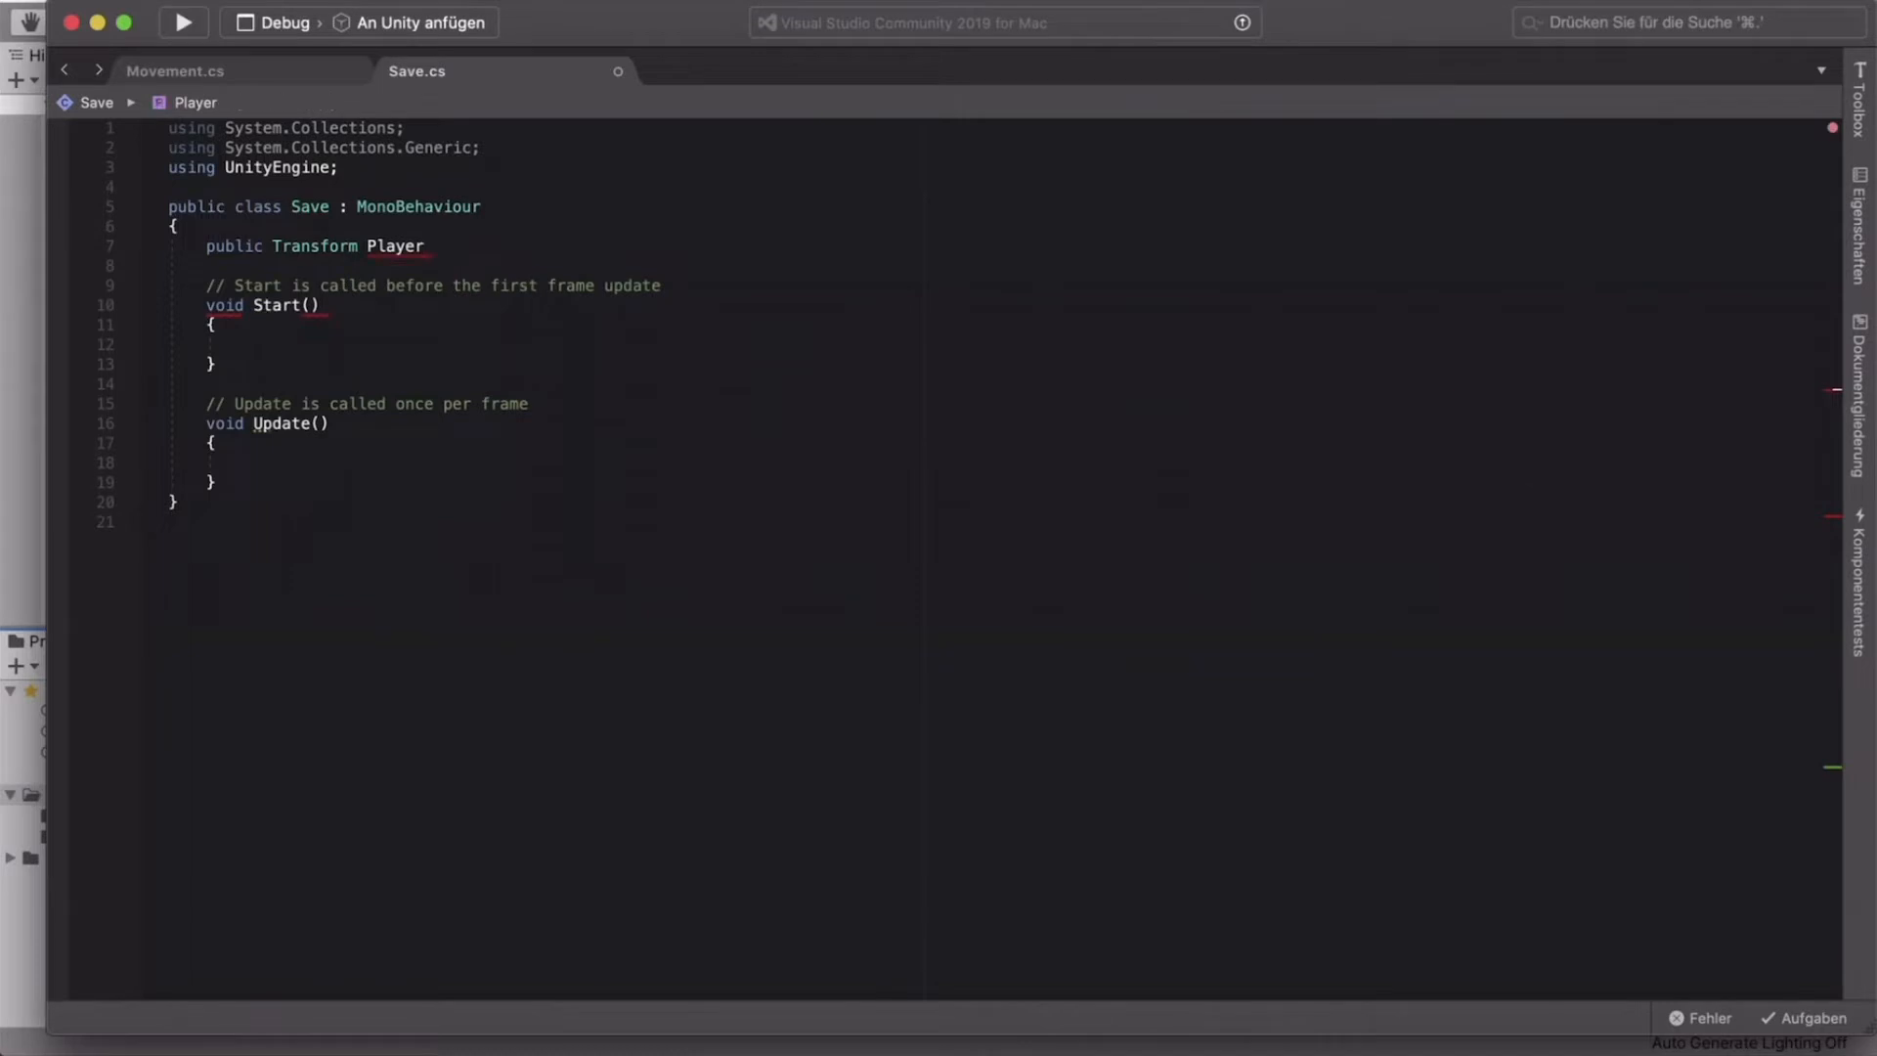
pyautogui.write(';')
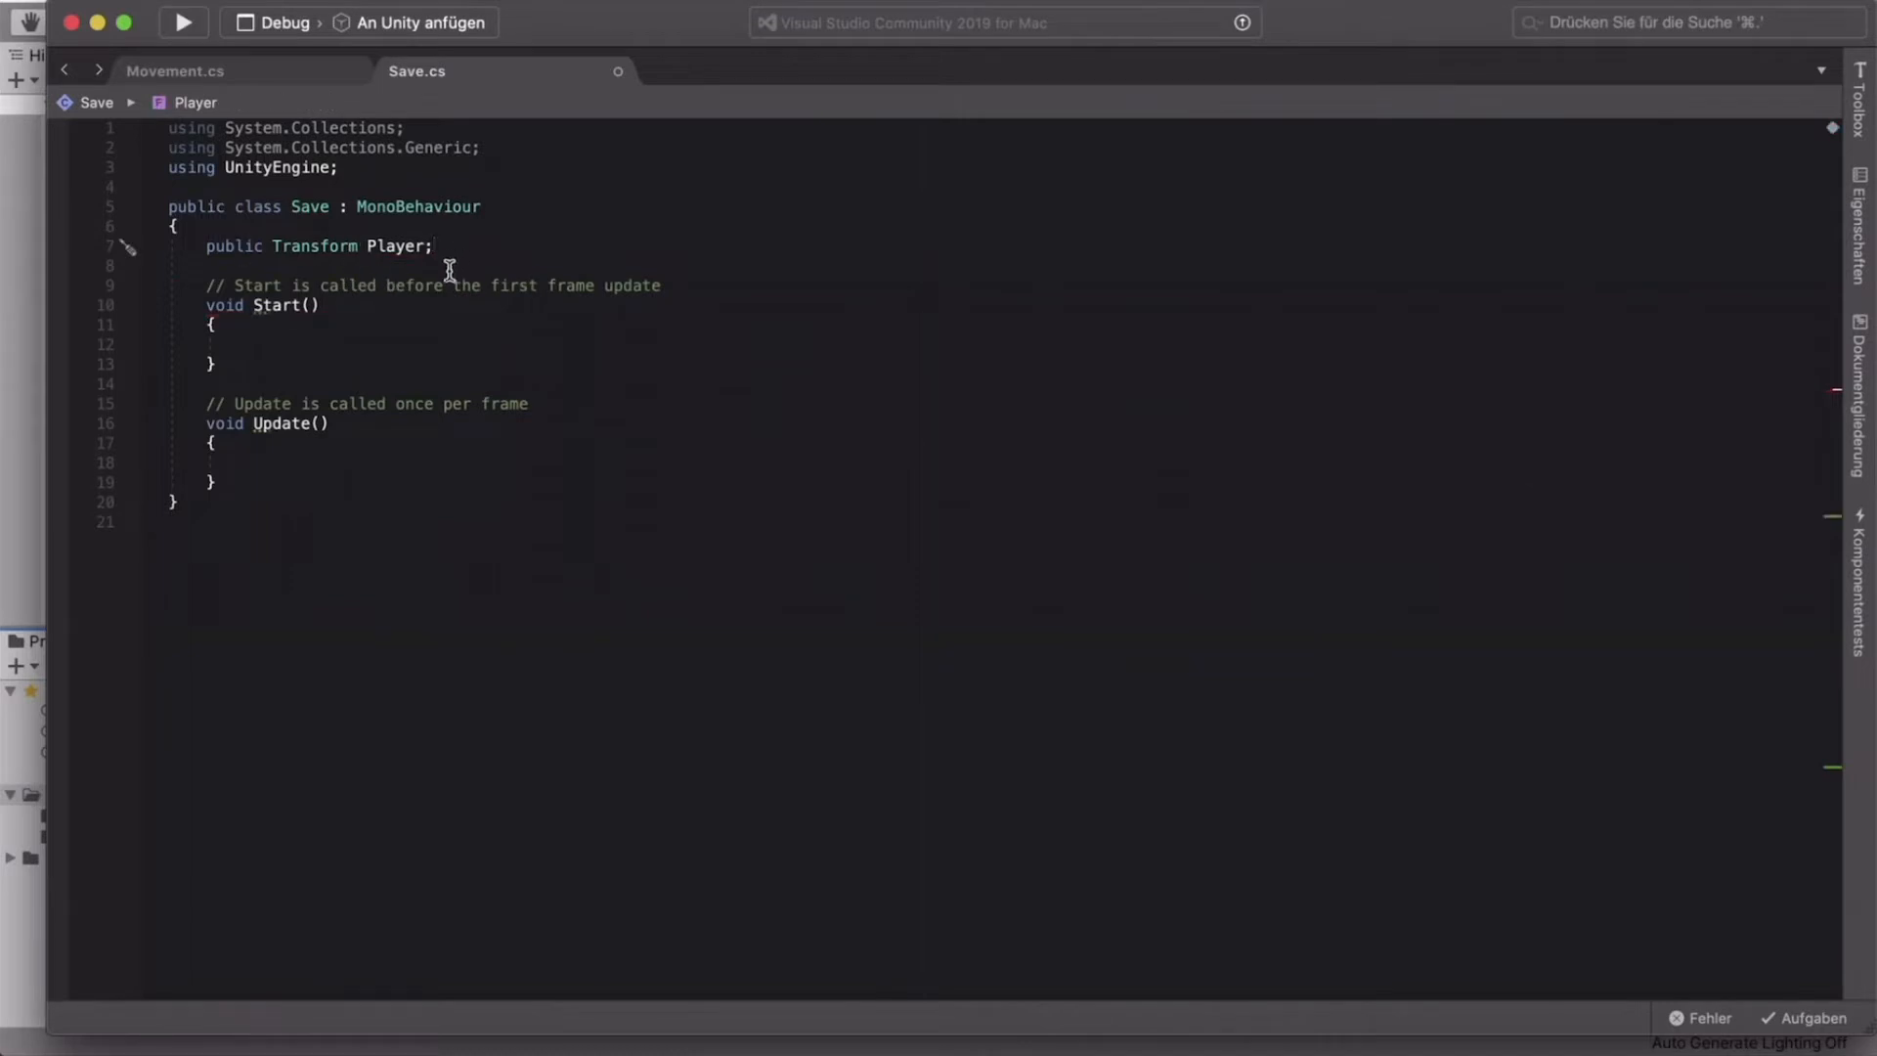
pyautogui.click(245, 462)
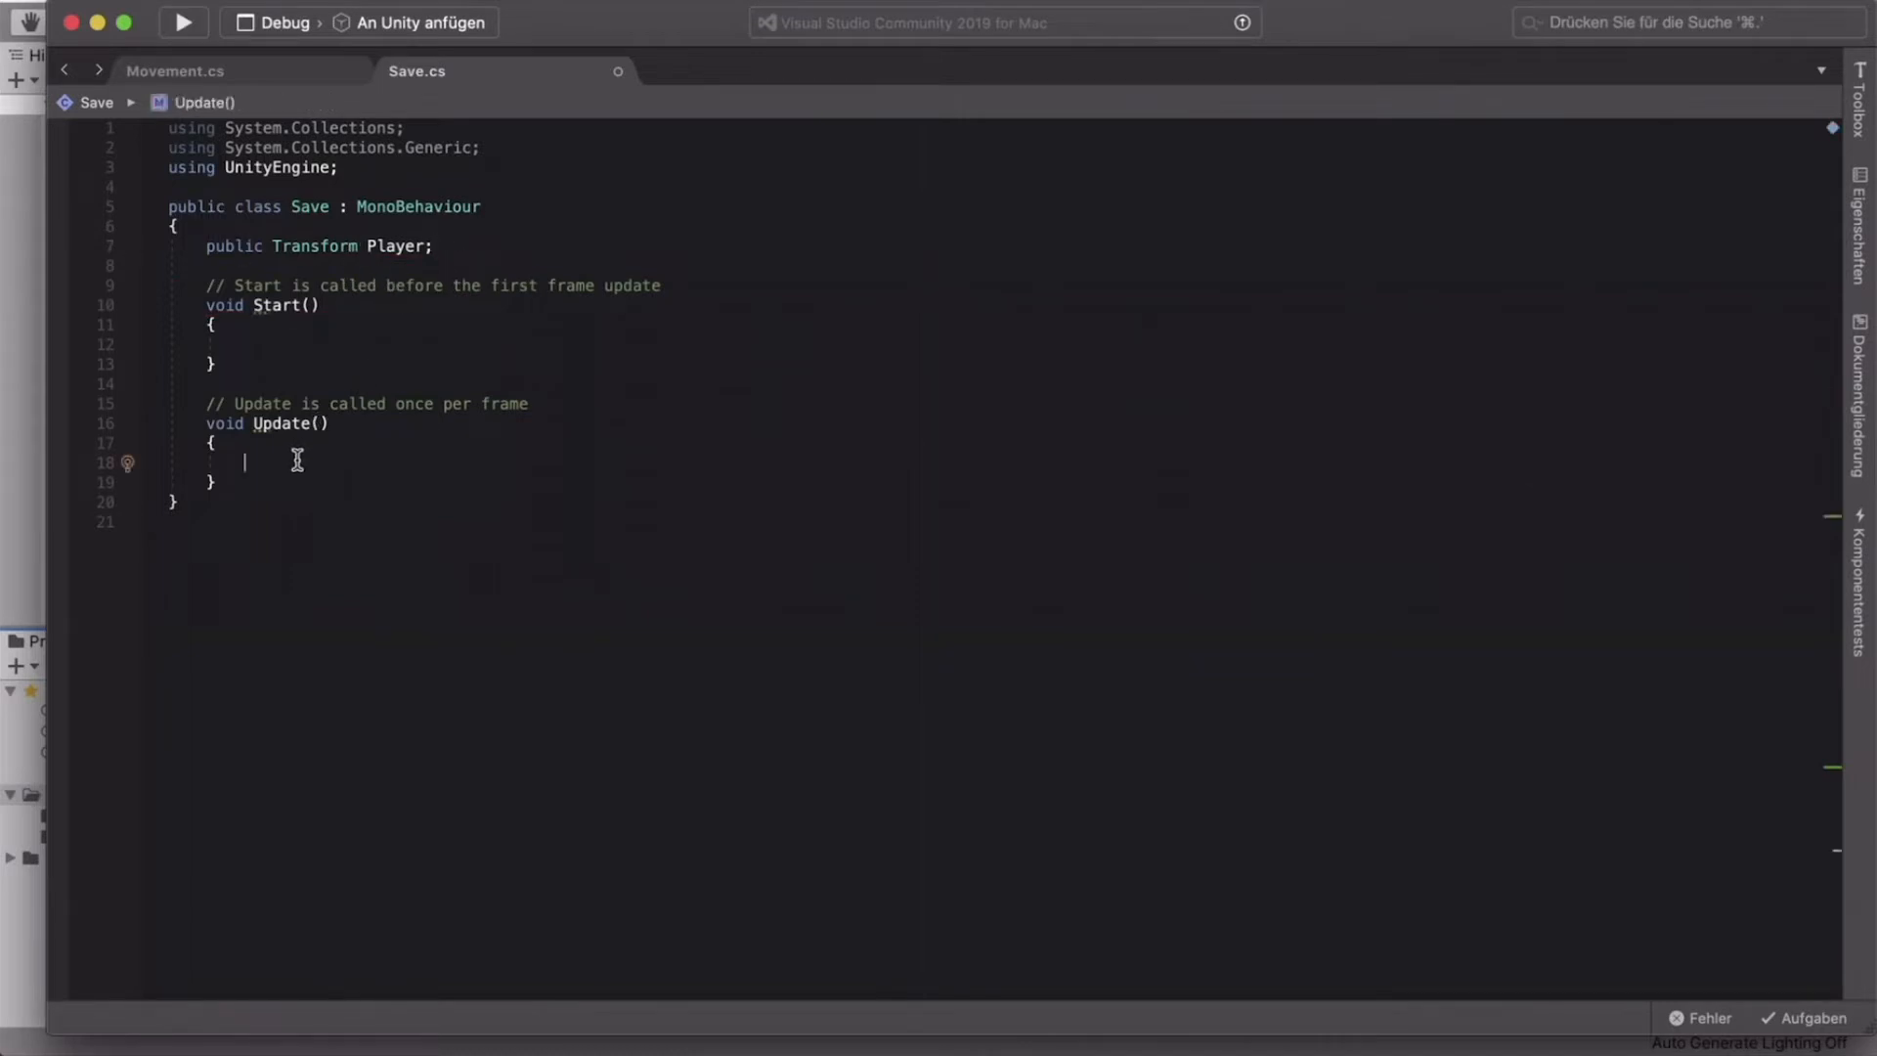
pyautogui.write('PlayerPrefs.SetFloat(')
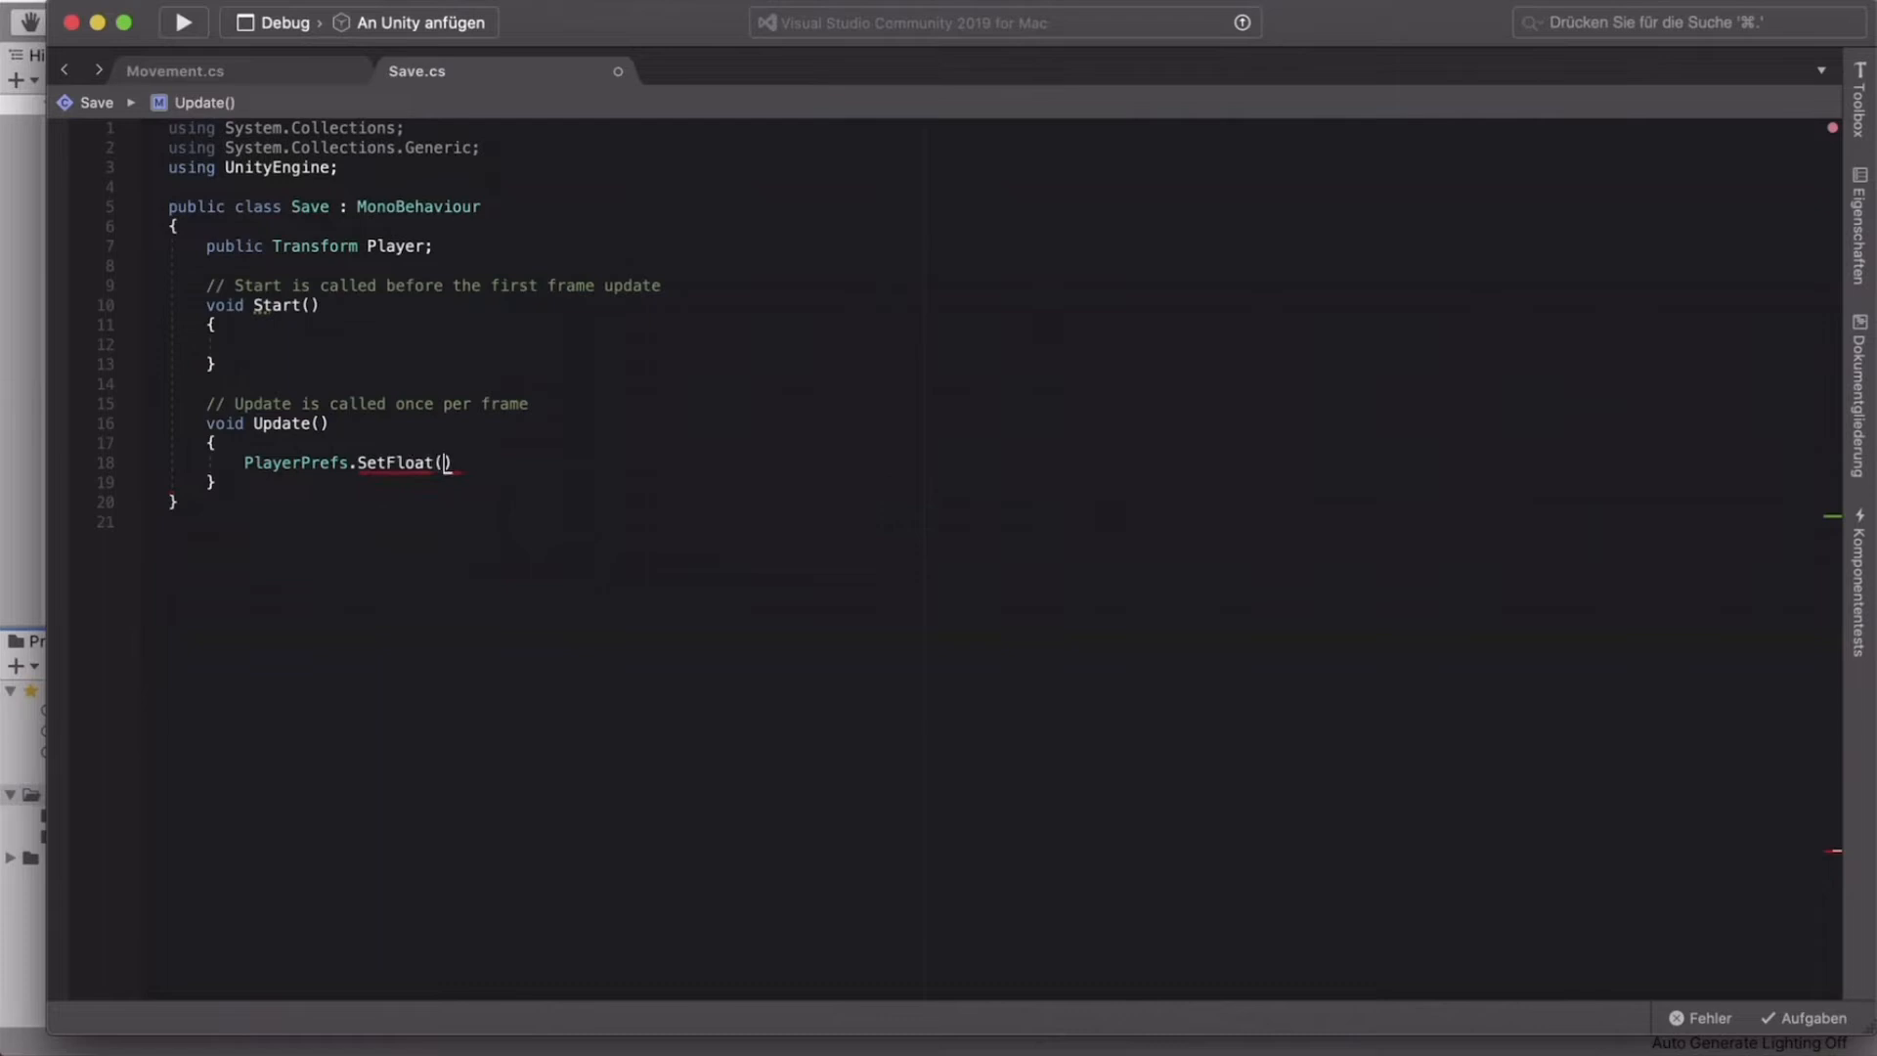
pyautogui.write('"')
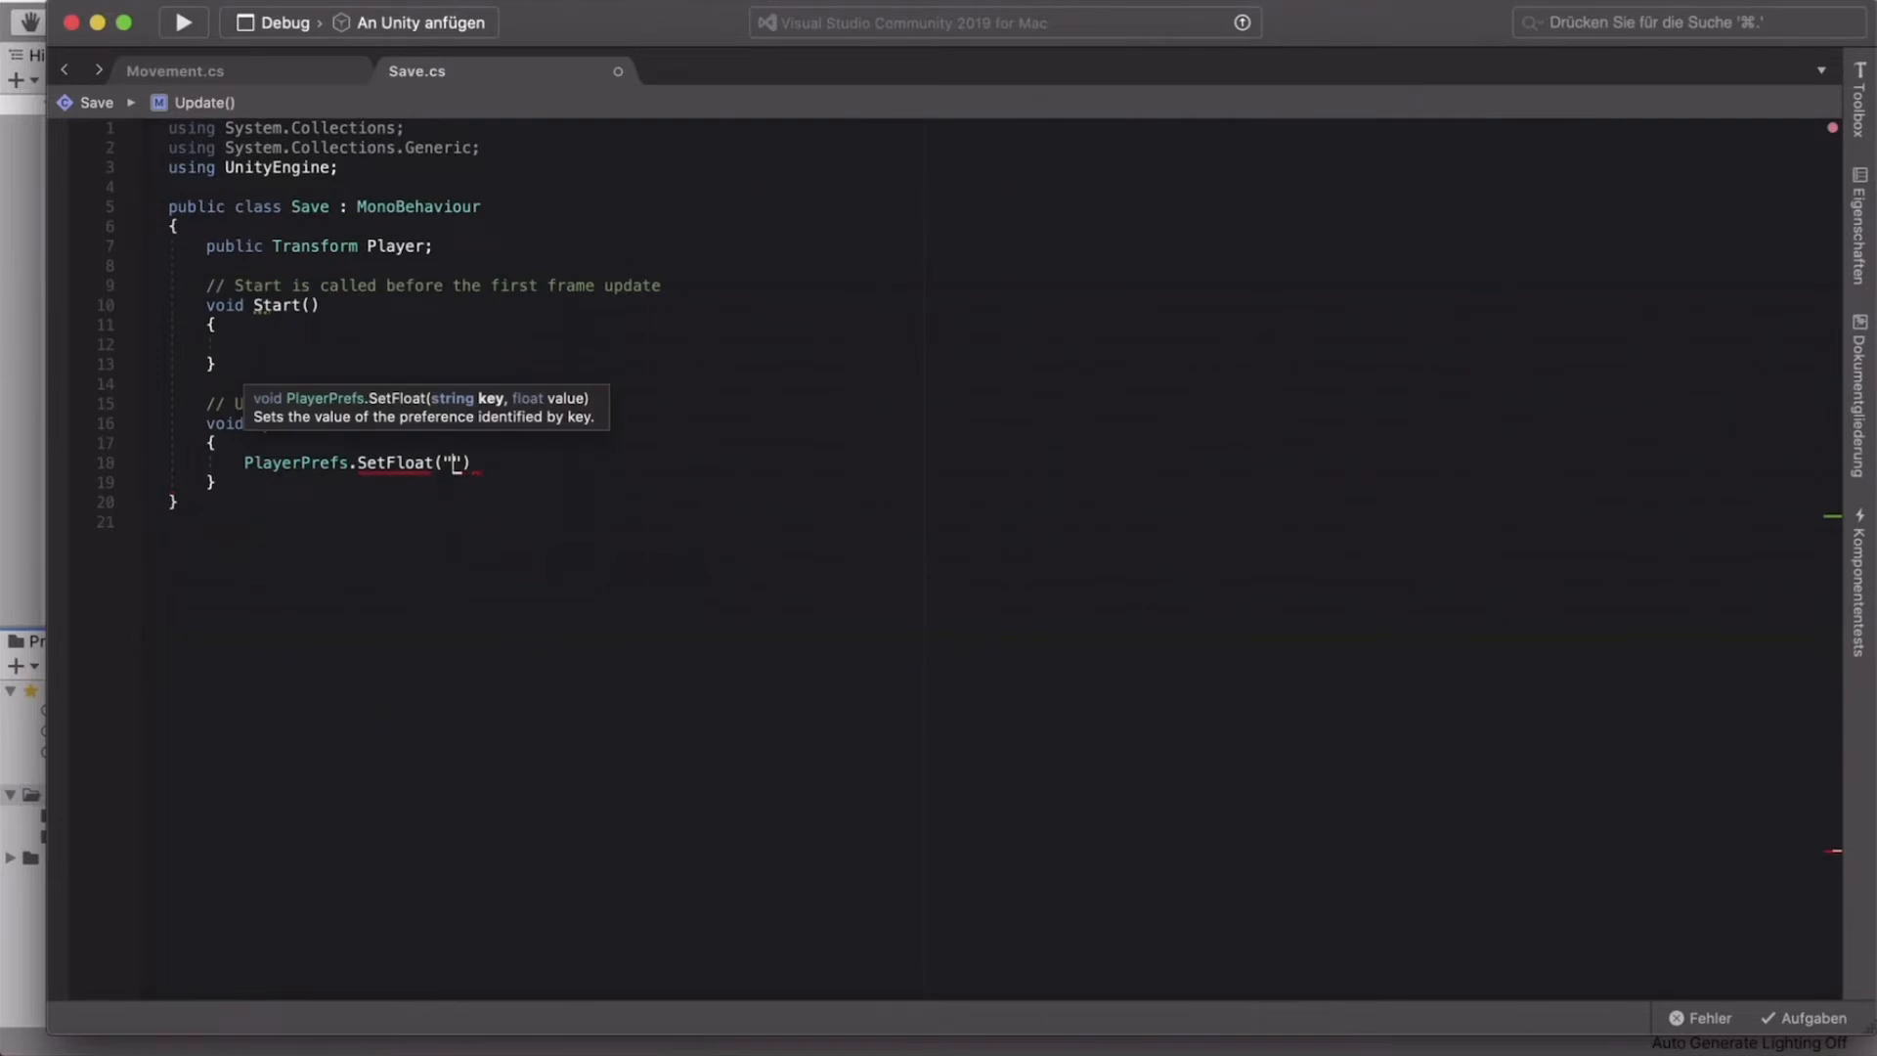
pyautogui.write('PPX')
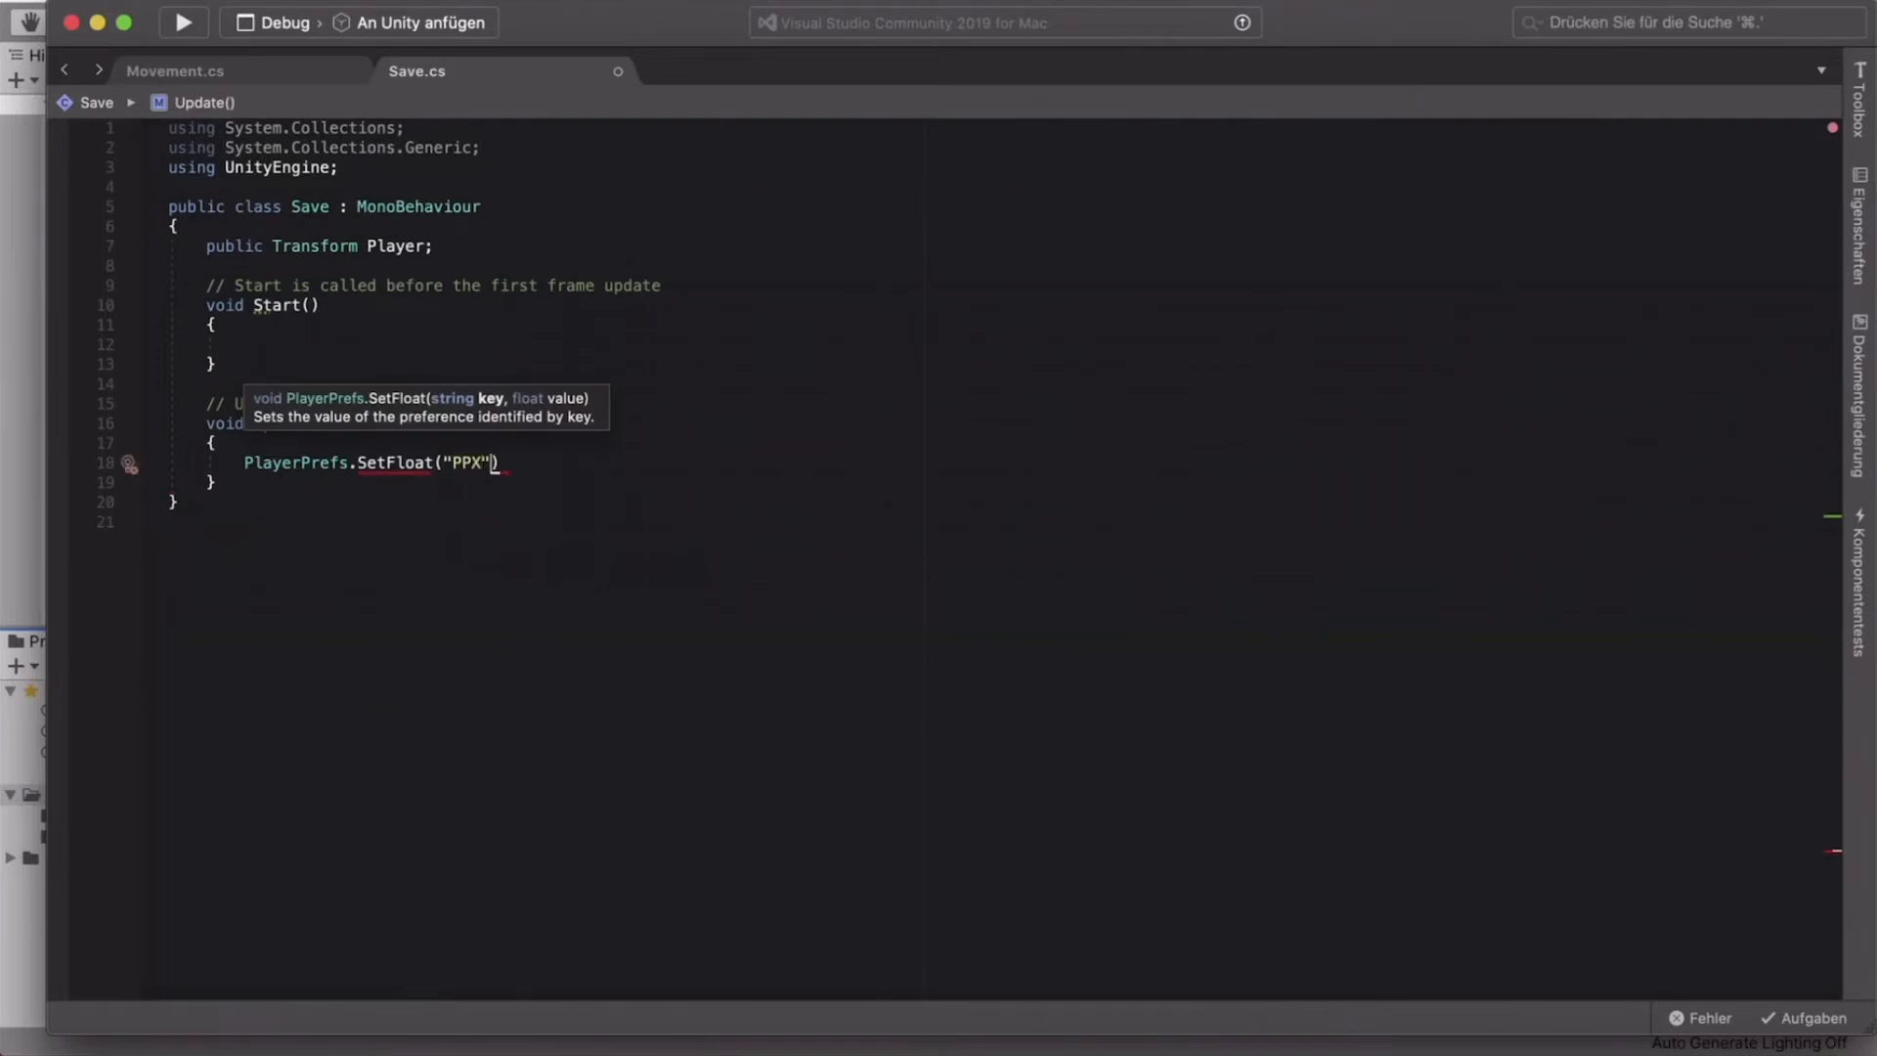
pyautogui.write(',')
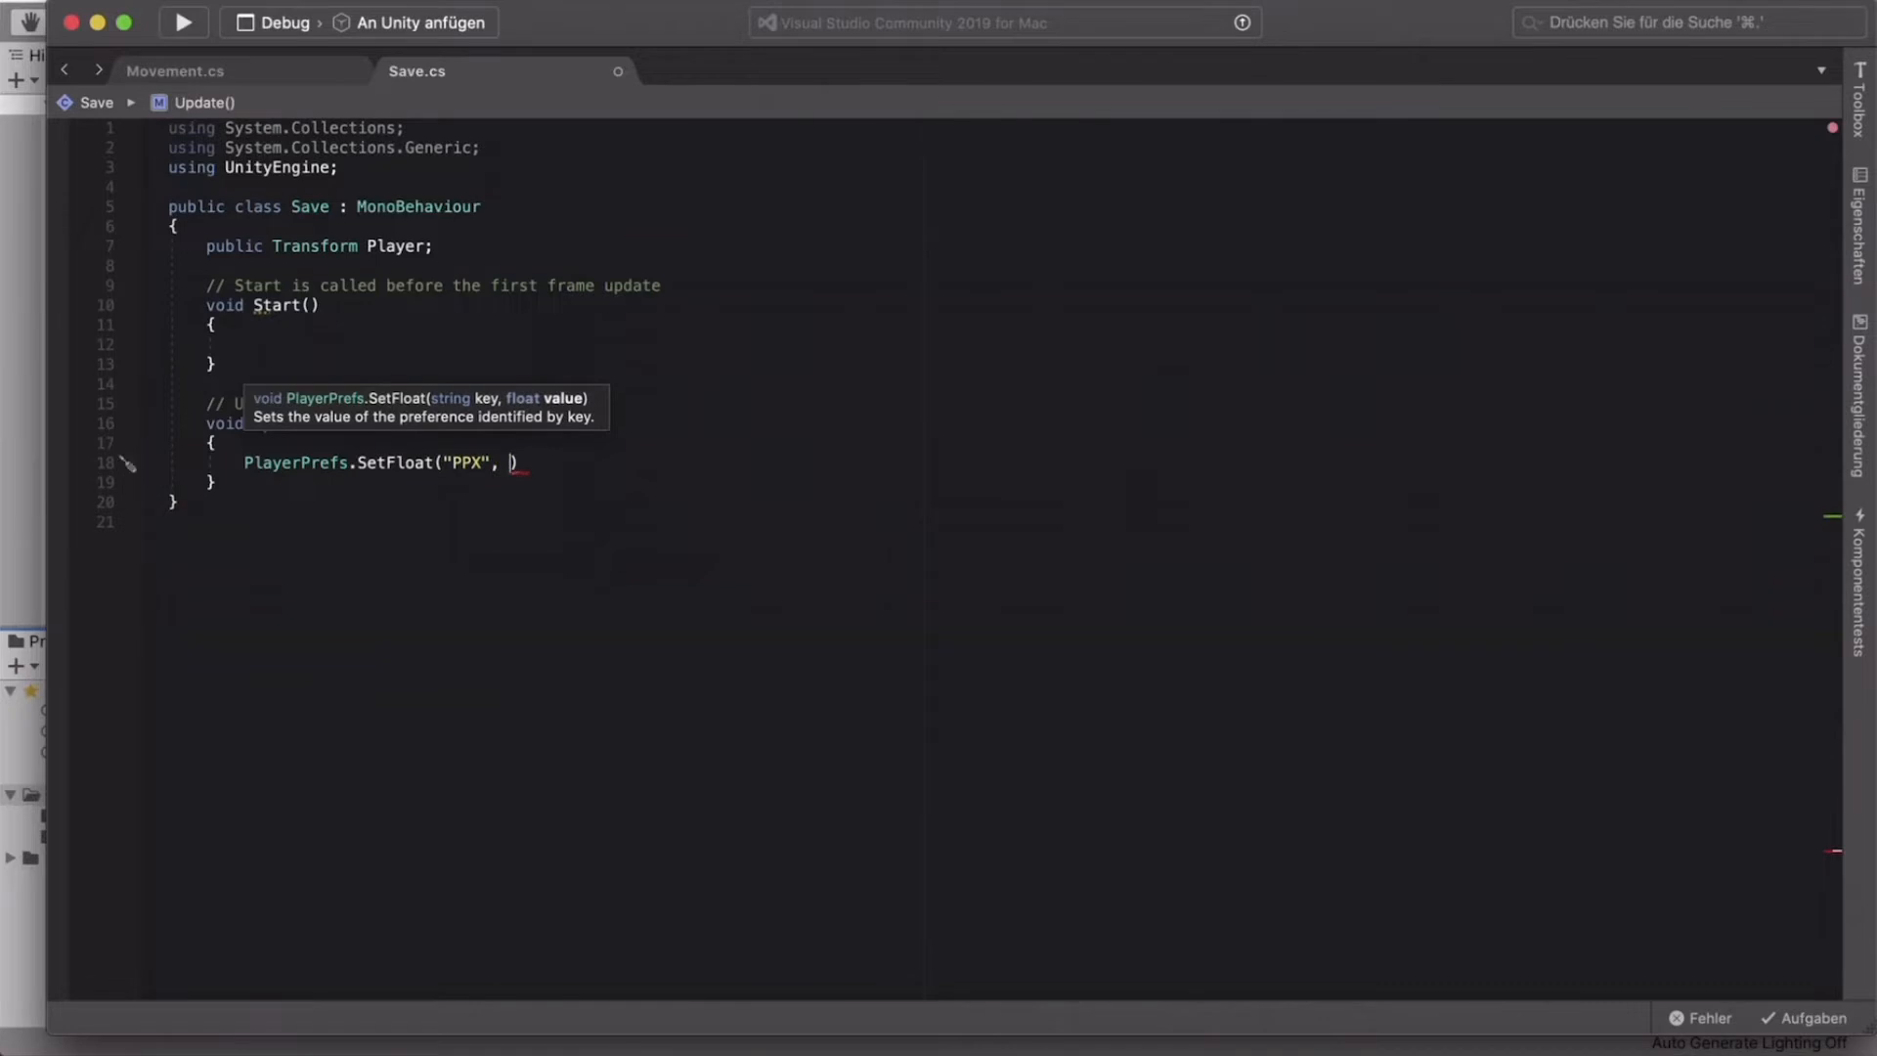
pyautogui.write('Player.position.x')
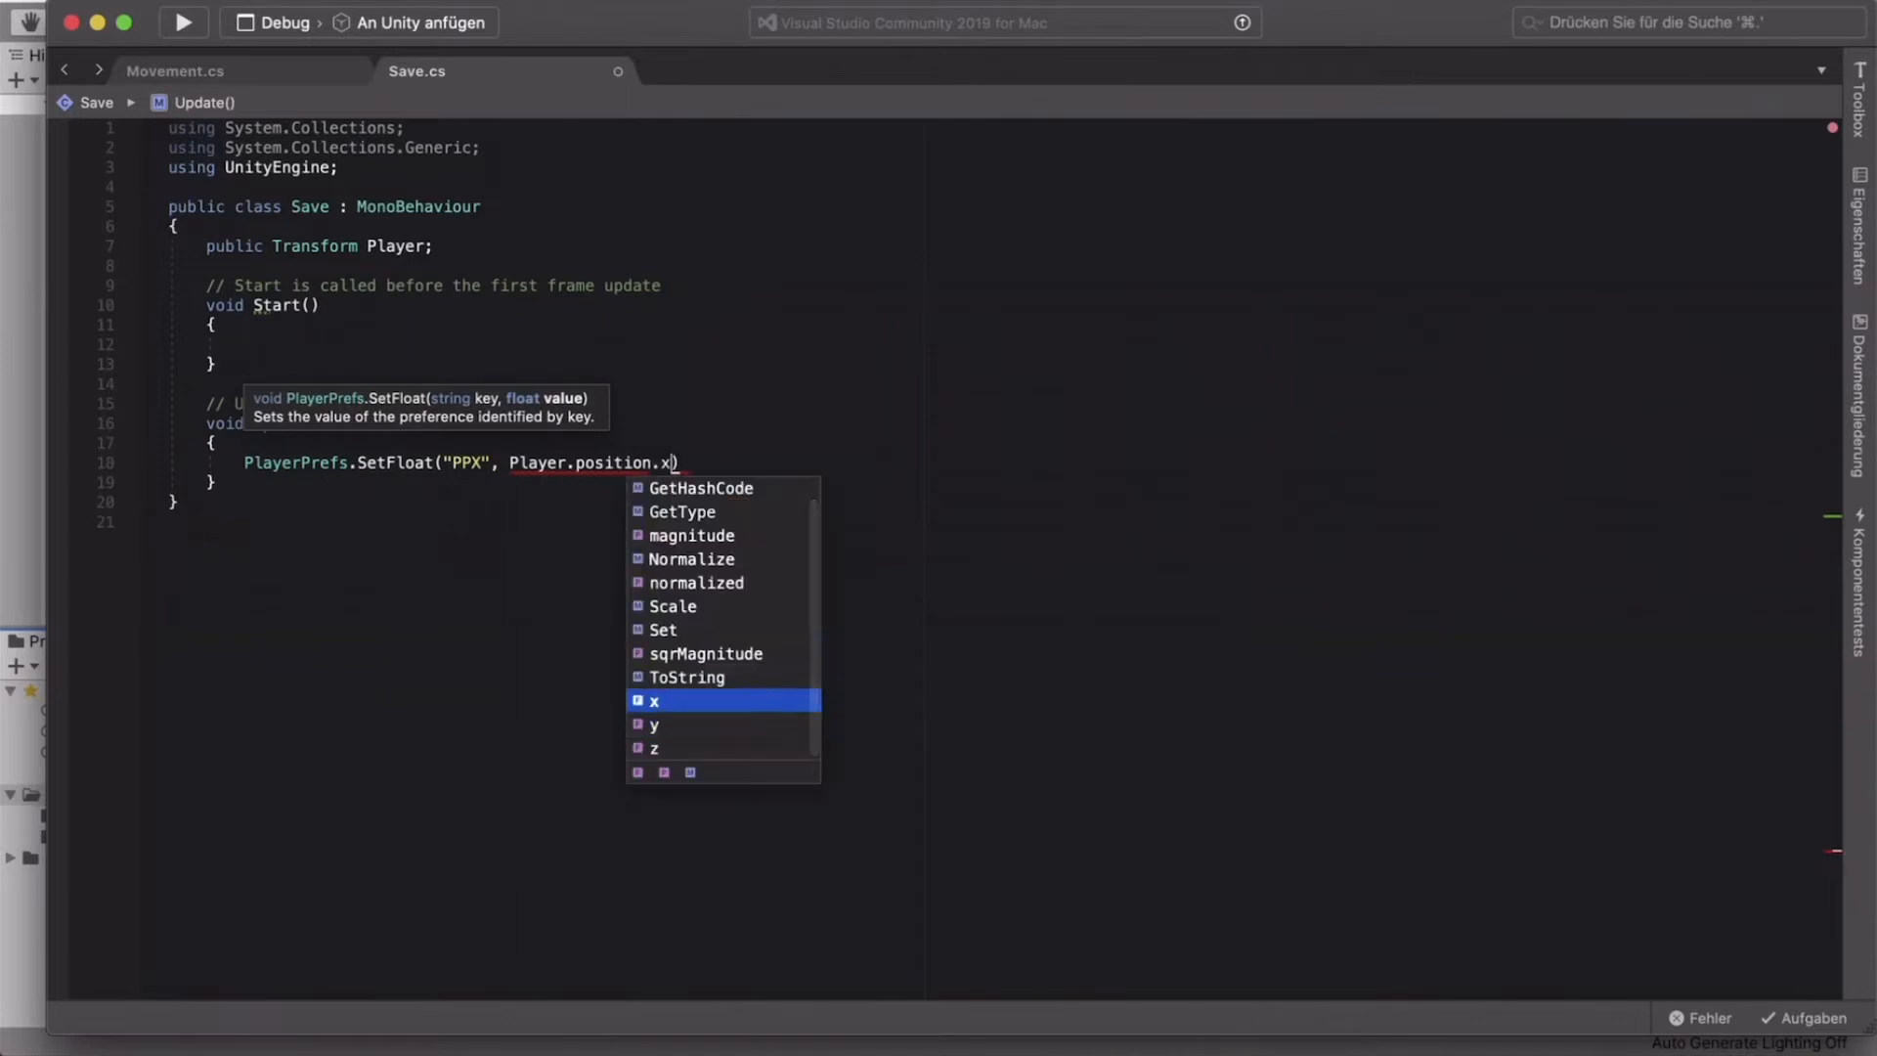
# Step: Finish the PPX save line and add matching PPY and PPZ lines using position y and z
pyautogui.click(654, 700)
pyautogui.write(';')
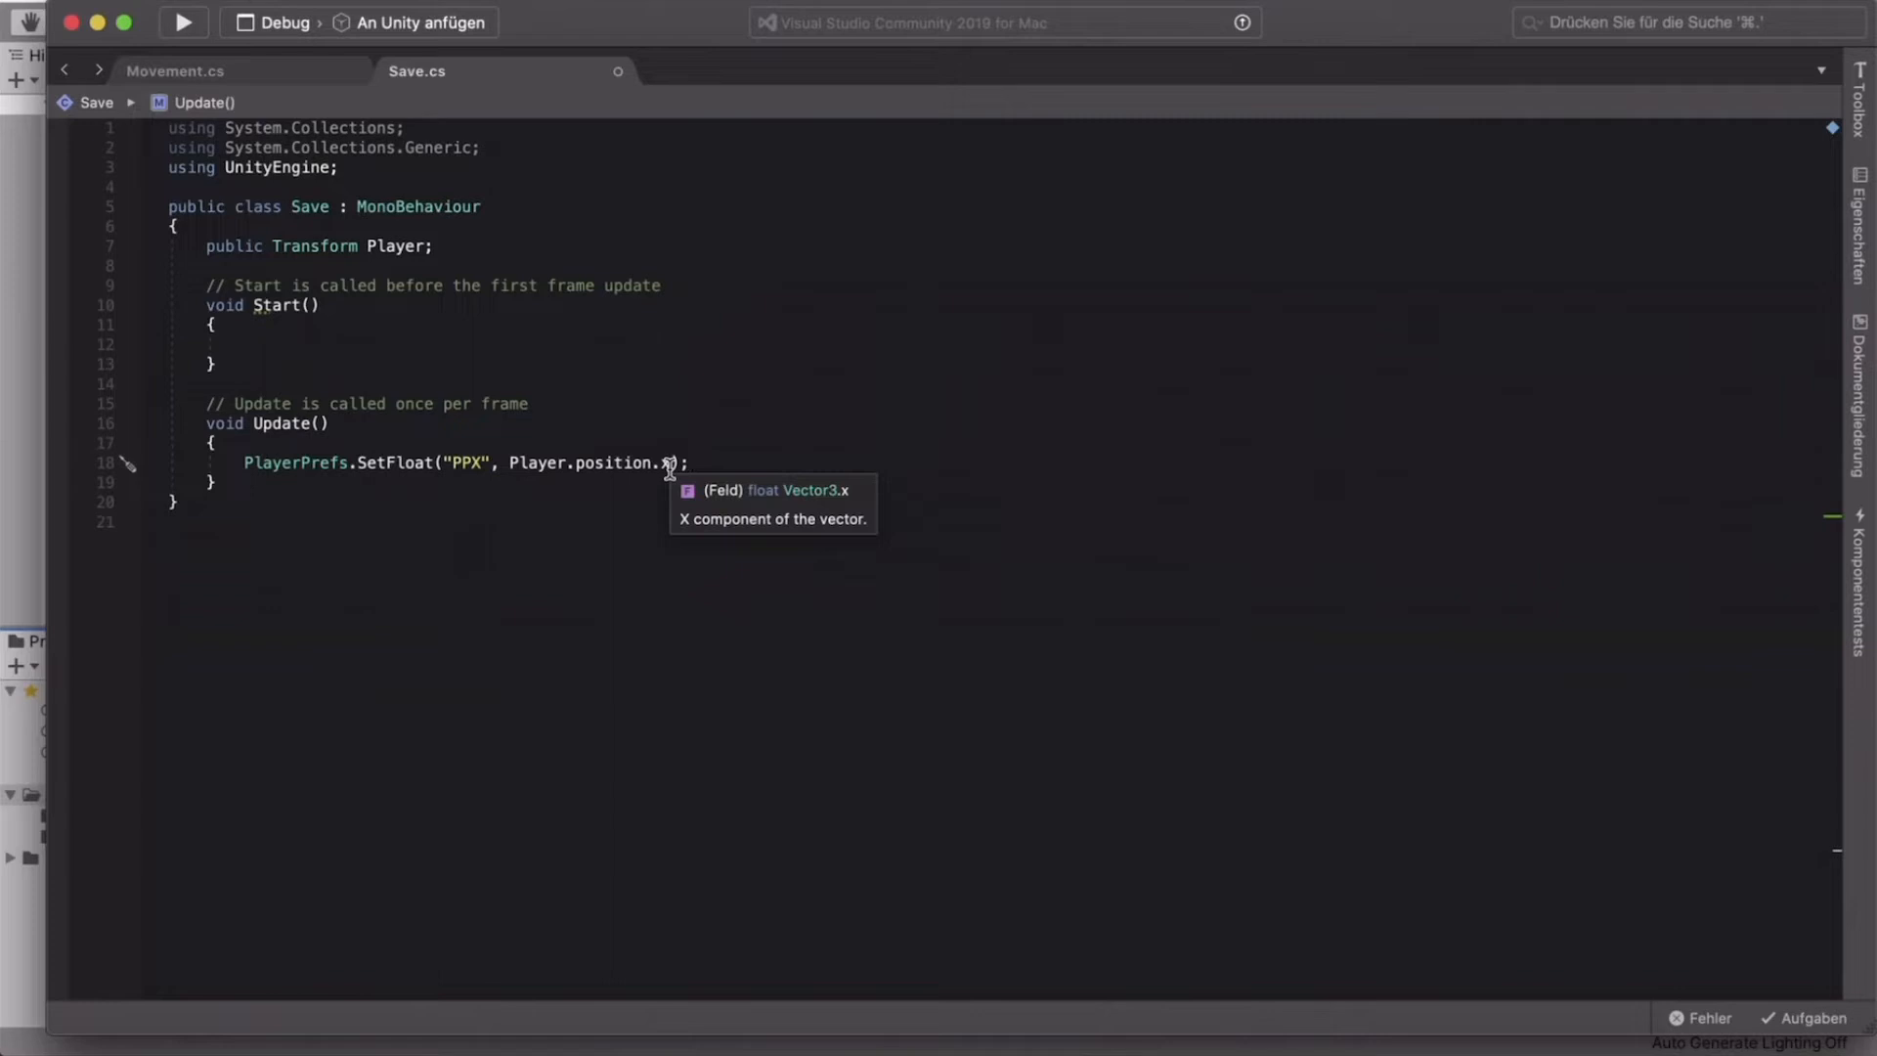
pyautogui.moveTo(715, 464)
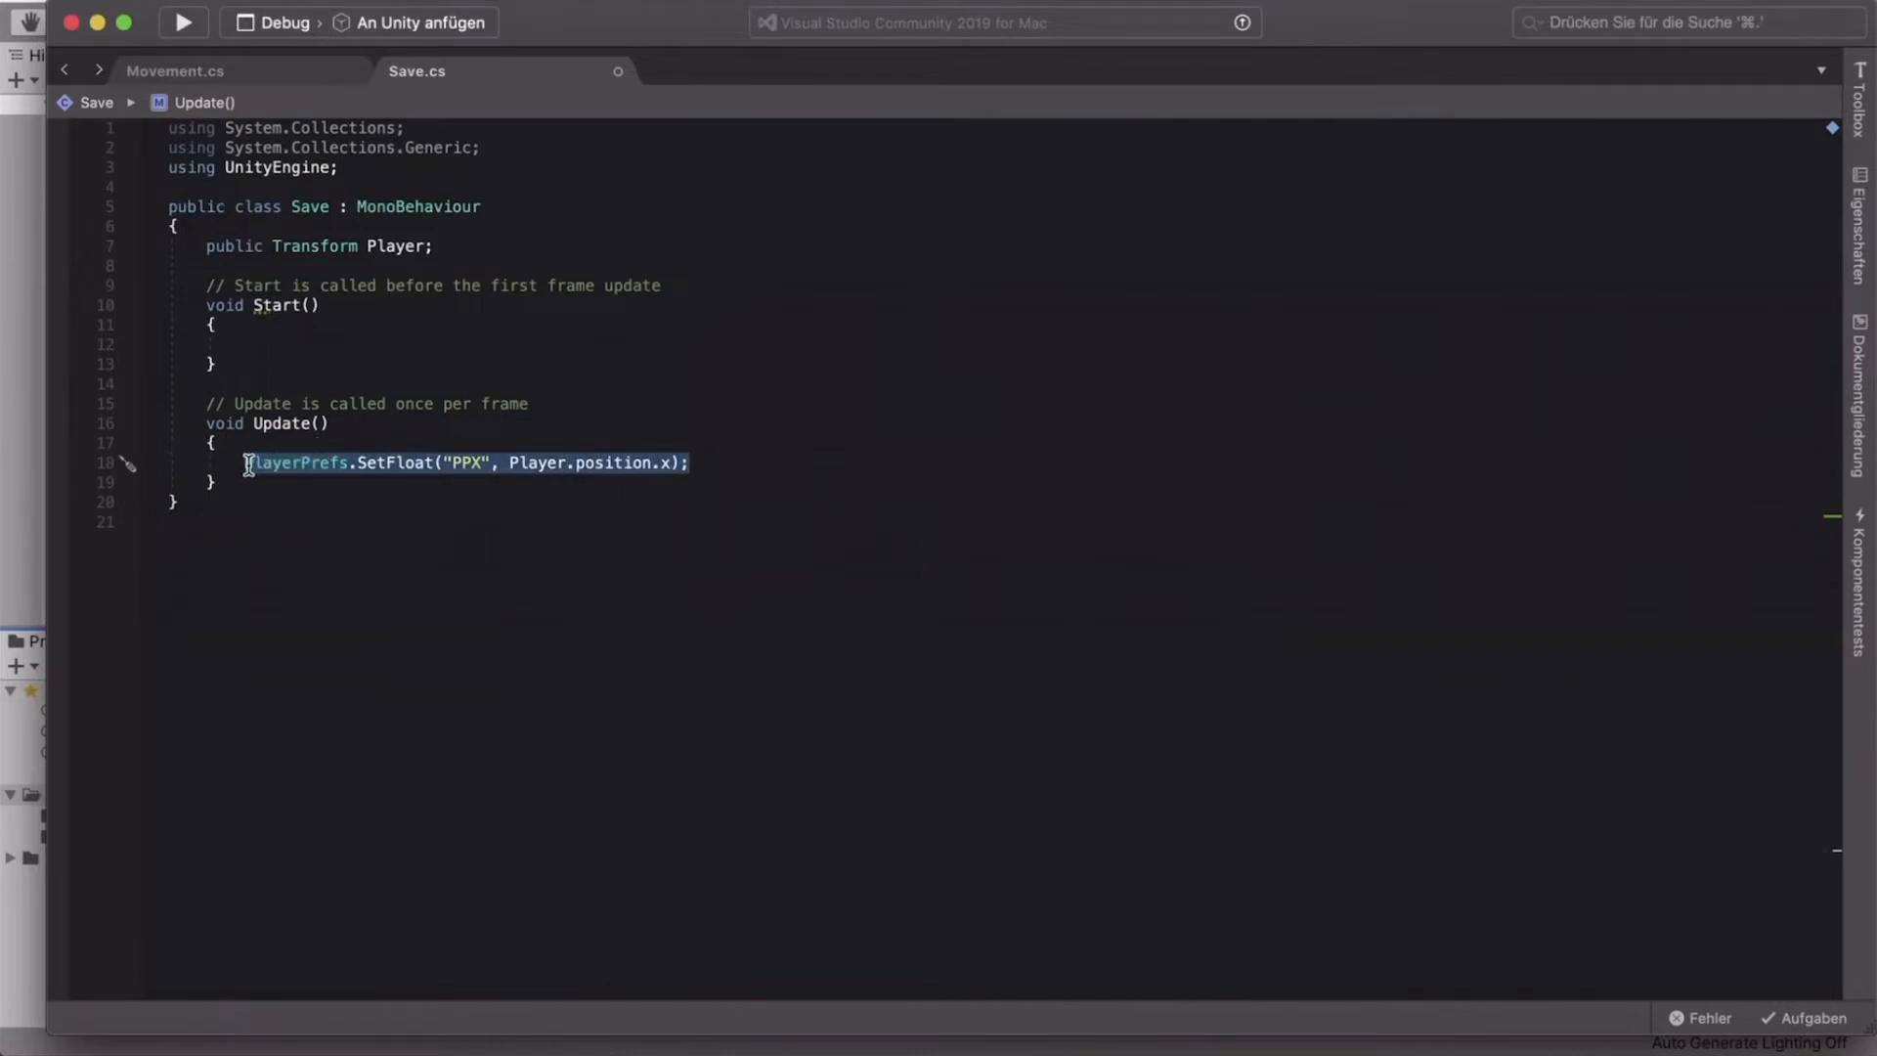
pyautogui.click(720, 462)
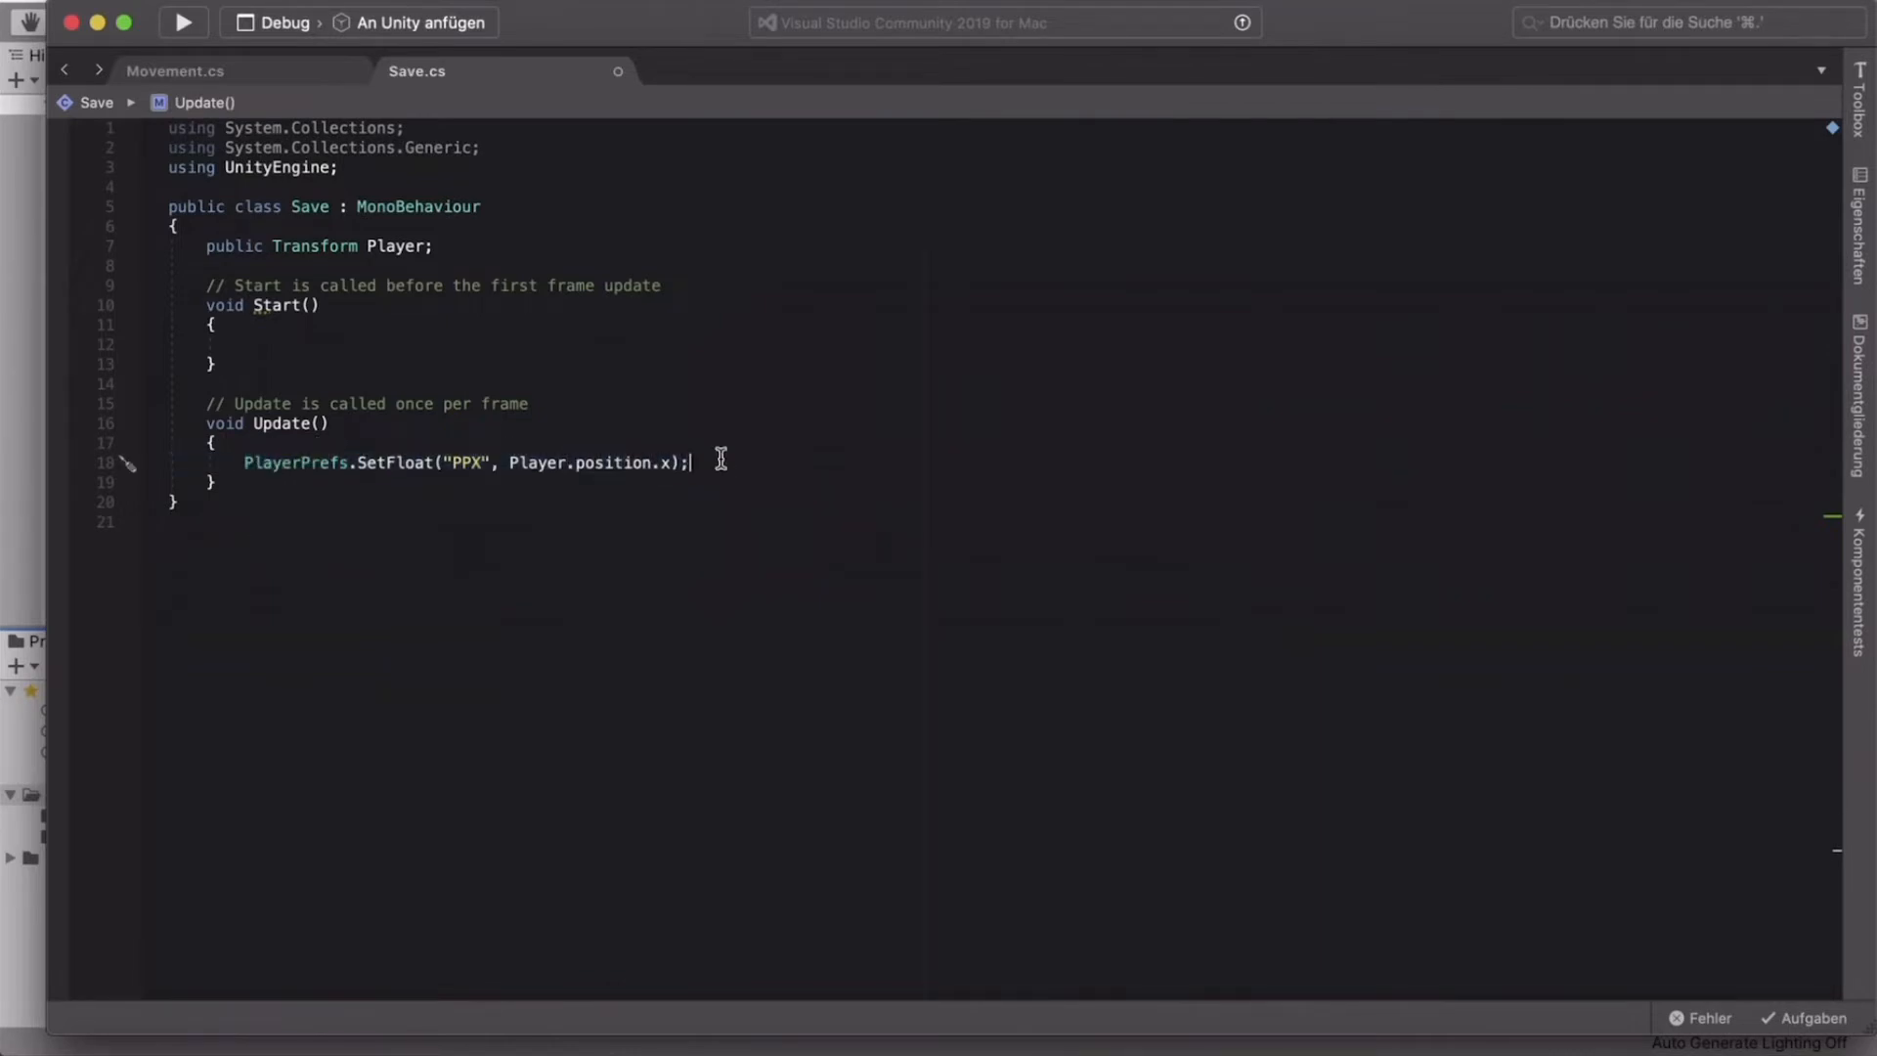
pyautogui.press('Enter')
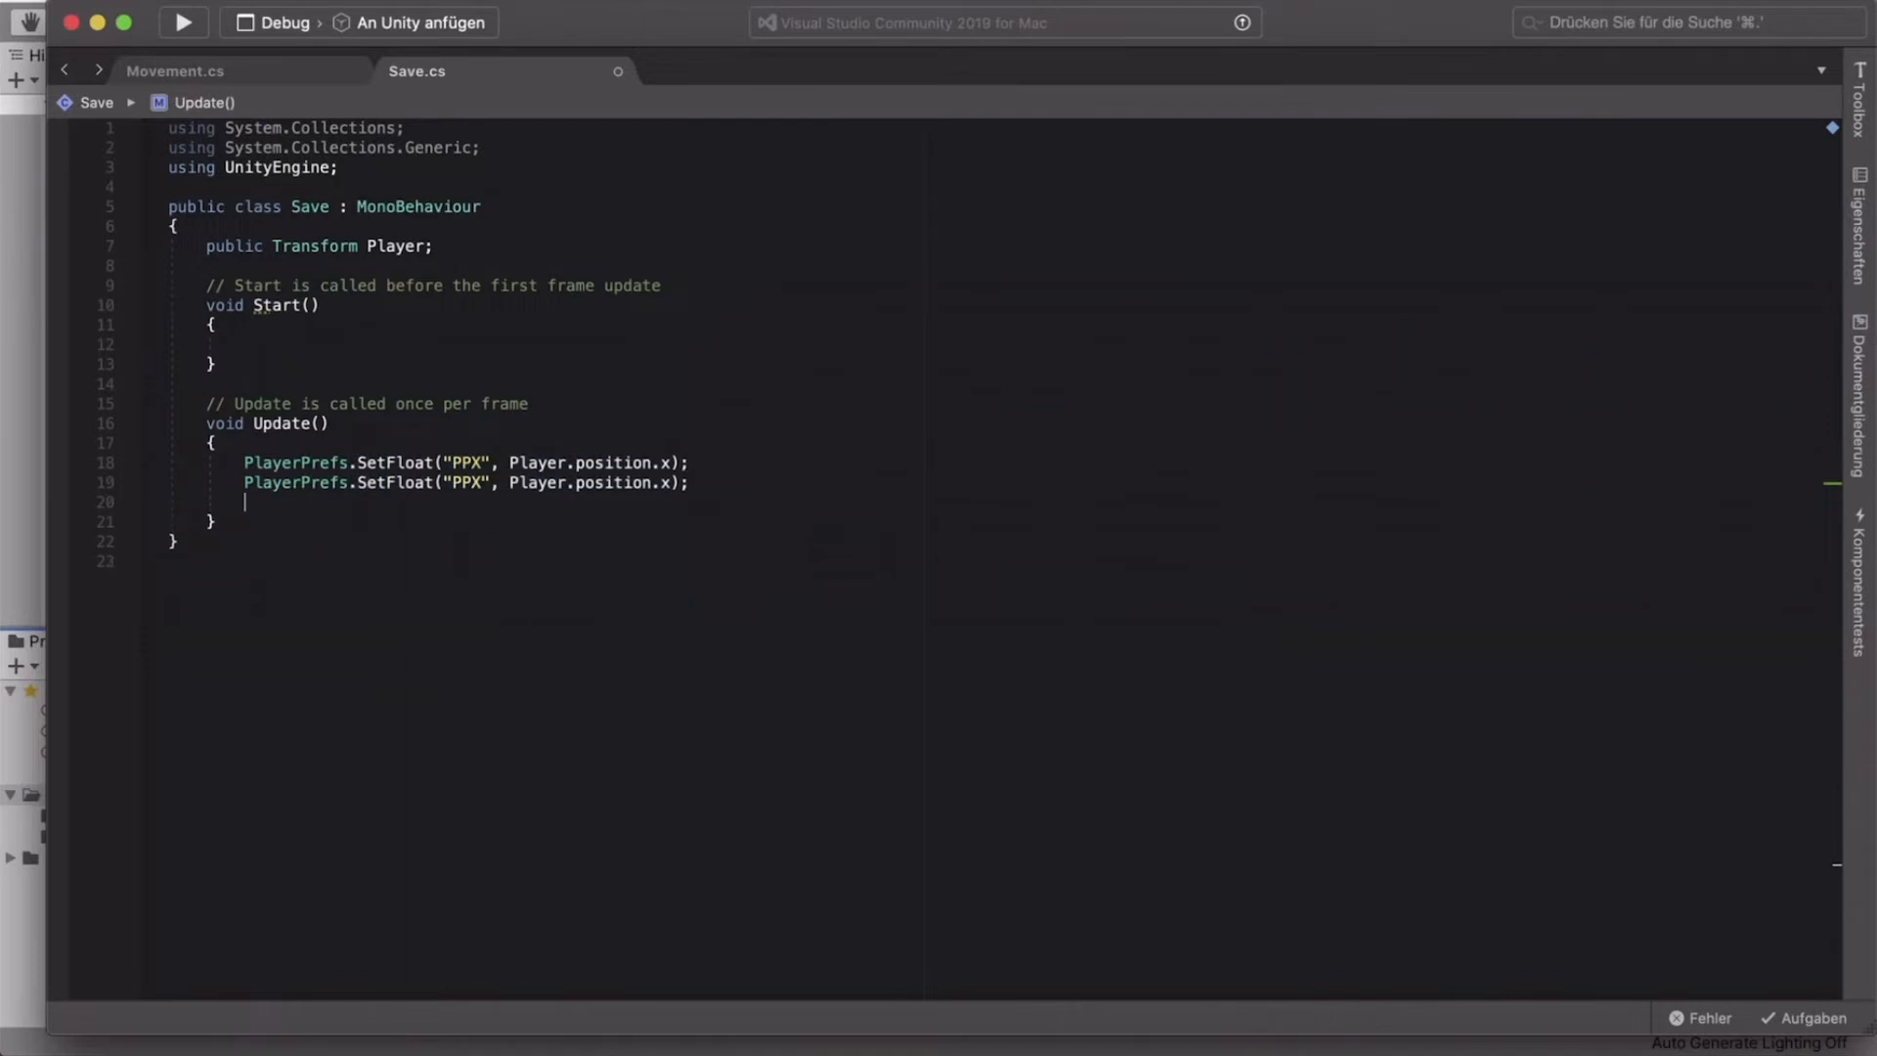
pyautogui.write('PlayerPrefs.SetFloat("PPX", Player.position.x);')
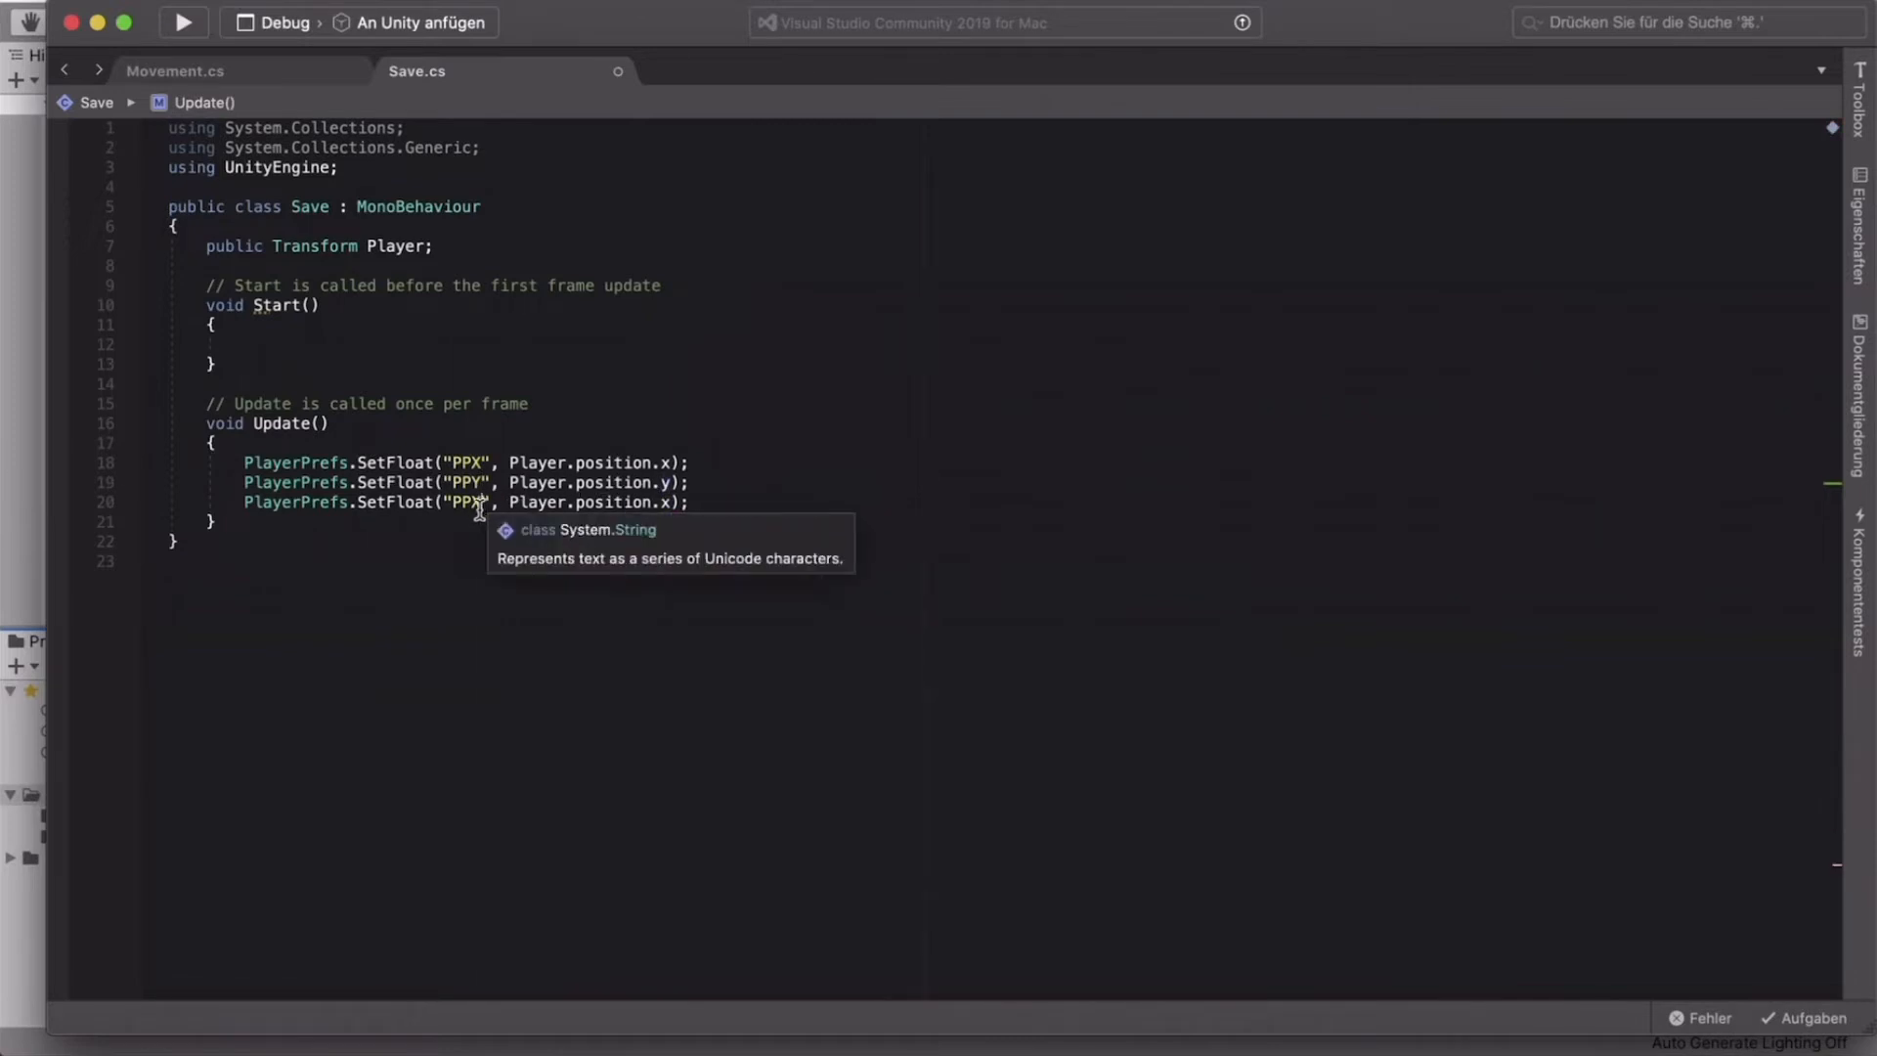
pyautogui.write('Z')
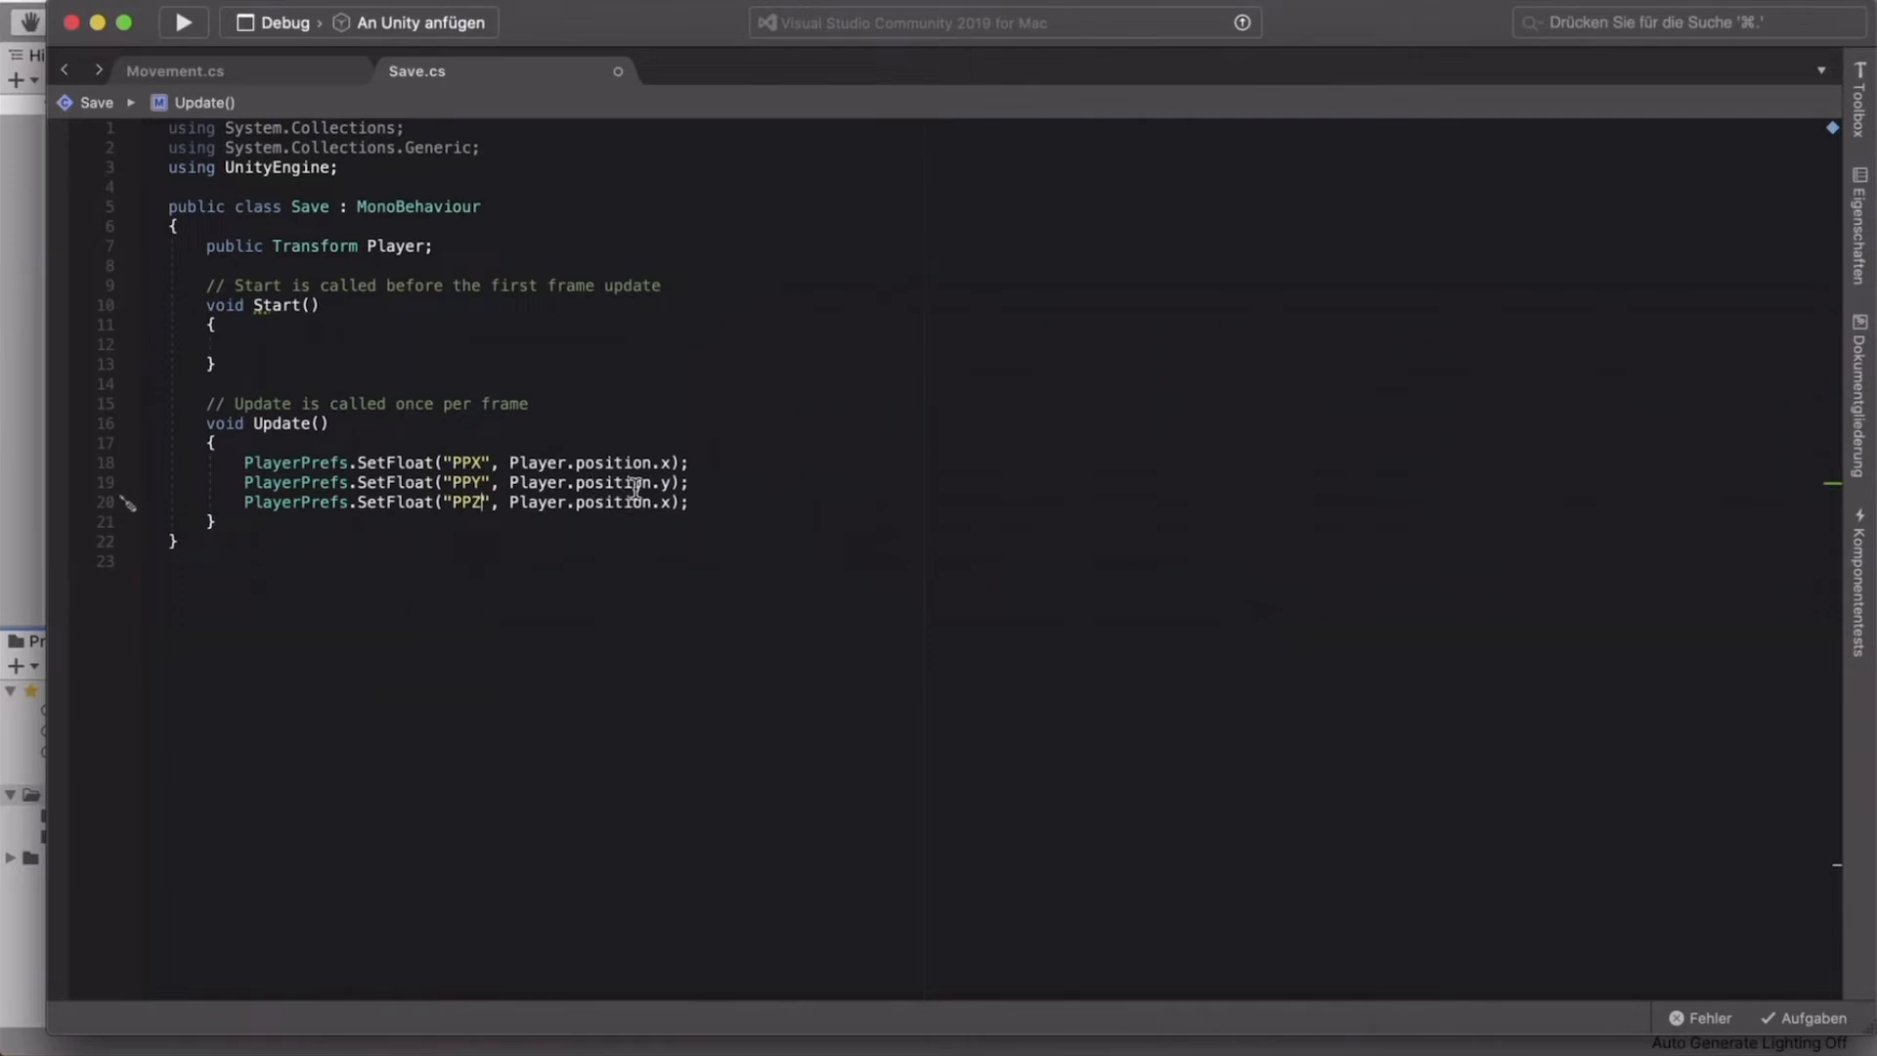
pyautogui.write('z')
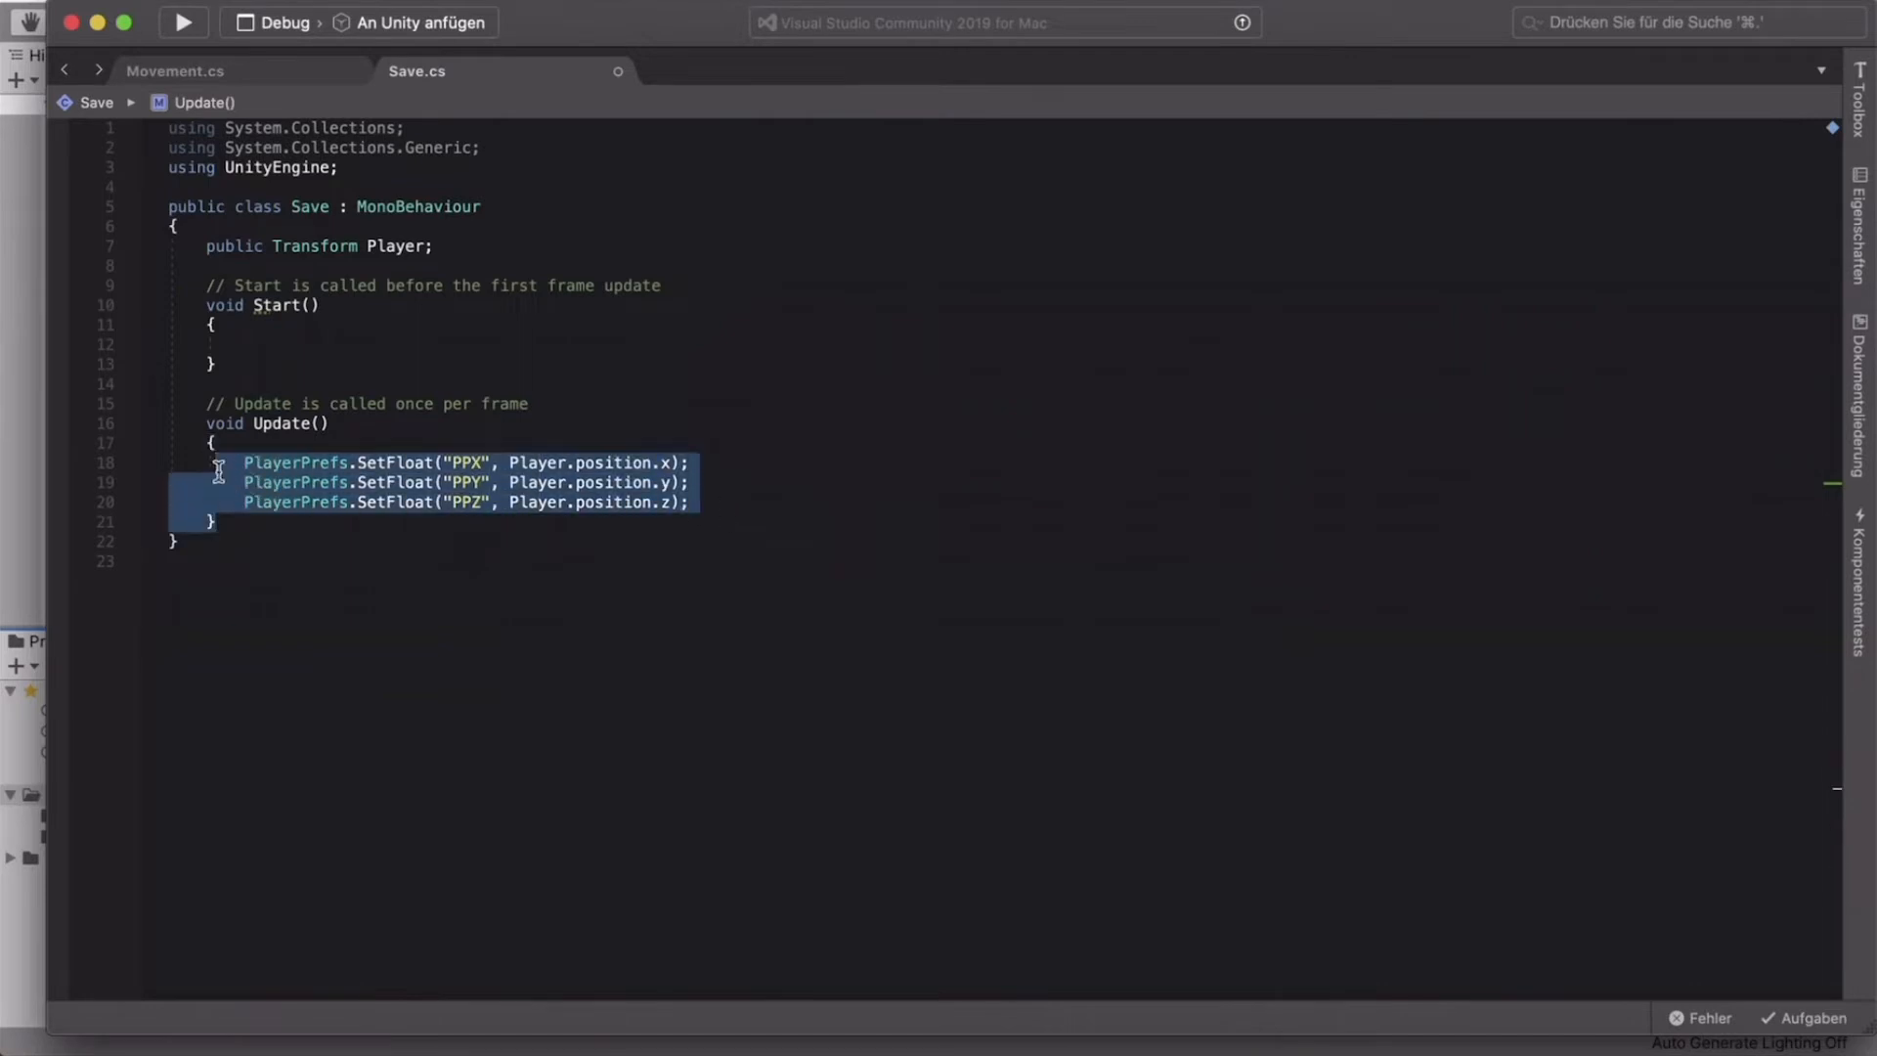
# Step: Declare float x, float y and float z on three lines inside Start
pyautogui.click(859, 530)
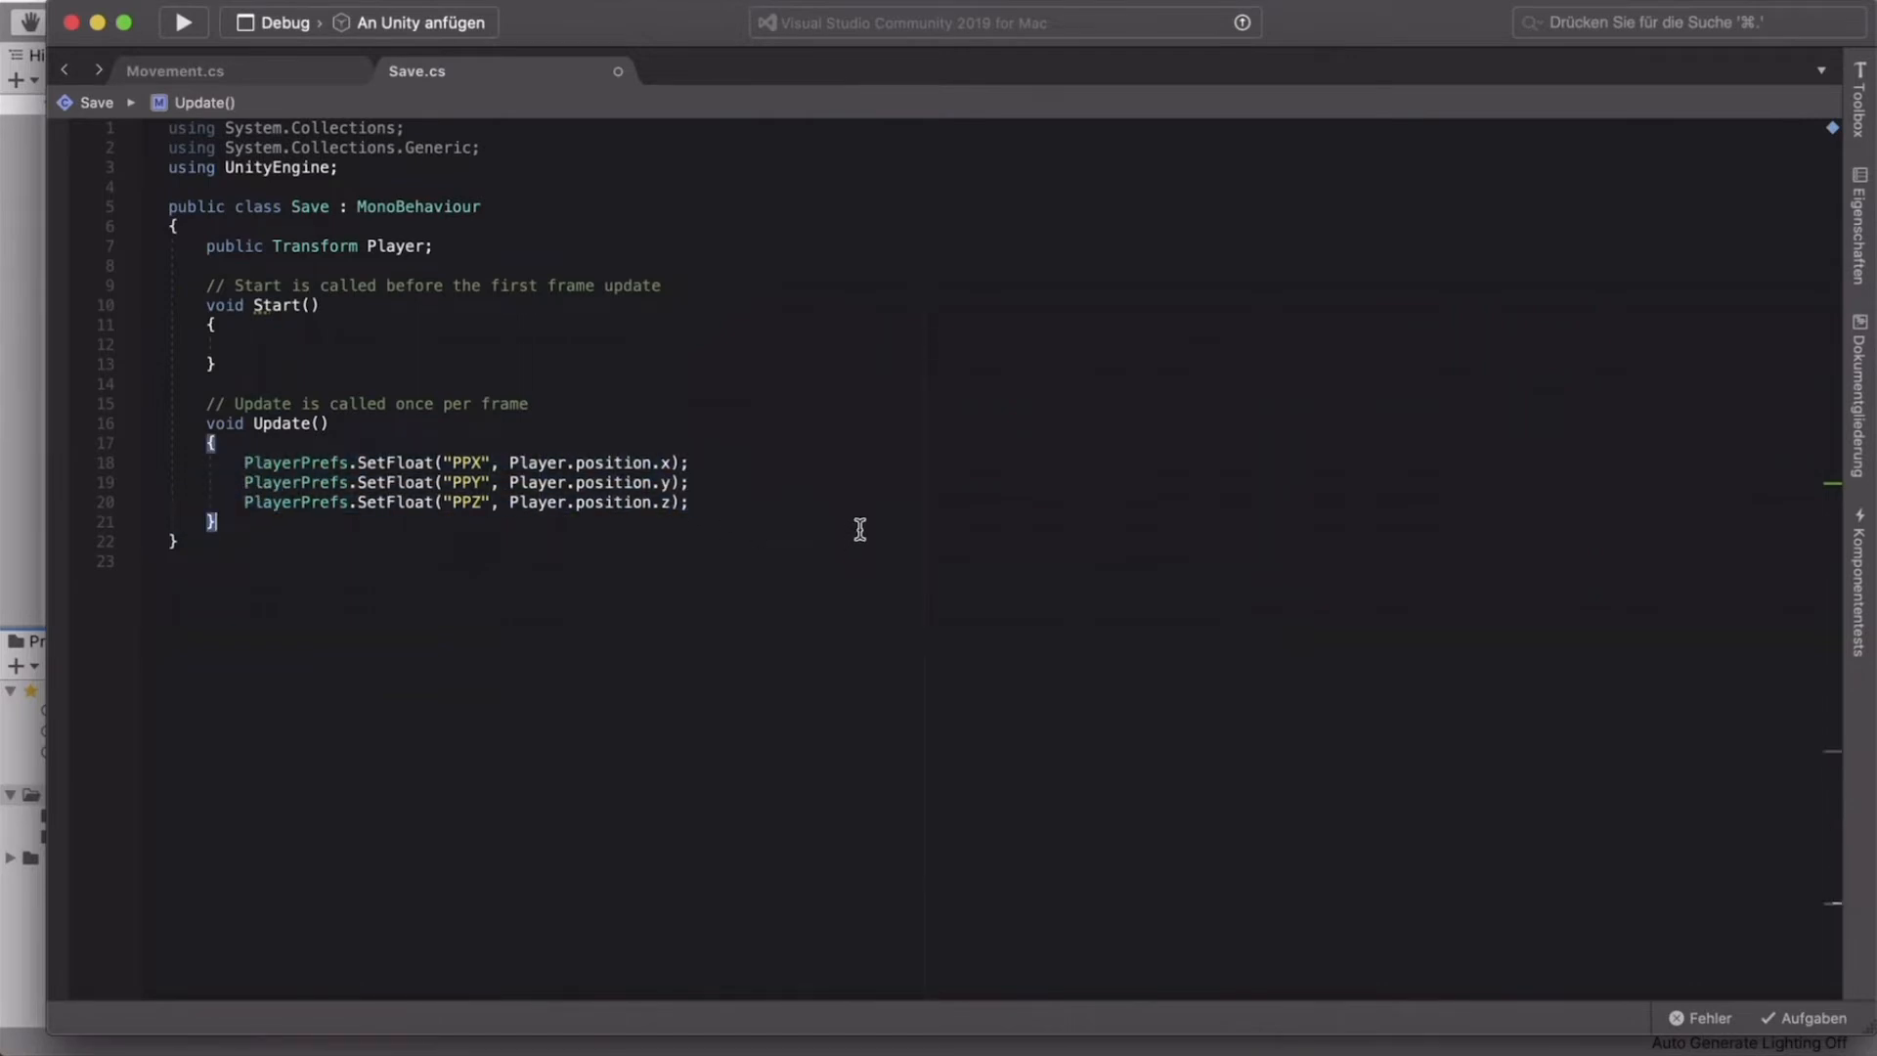
pyautogui.moveTo(207, 315)
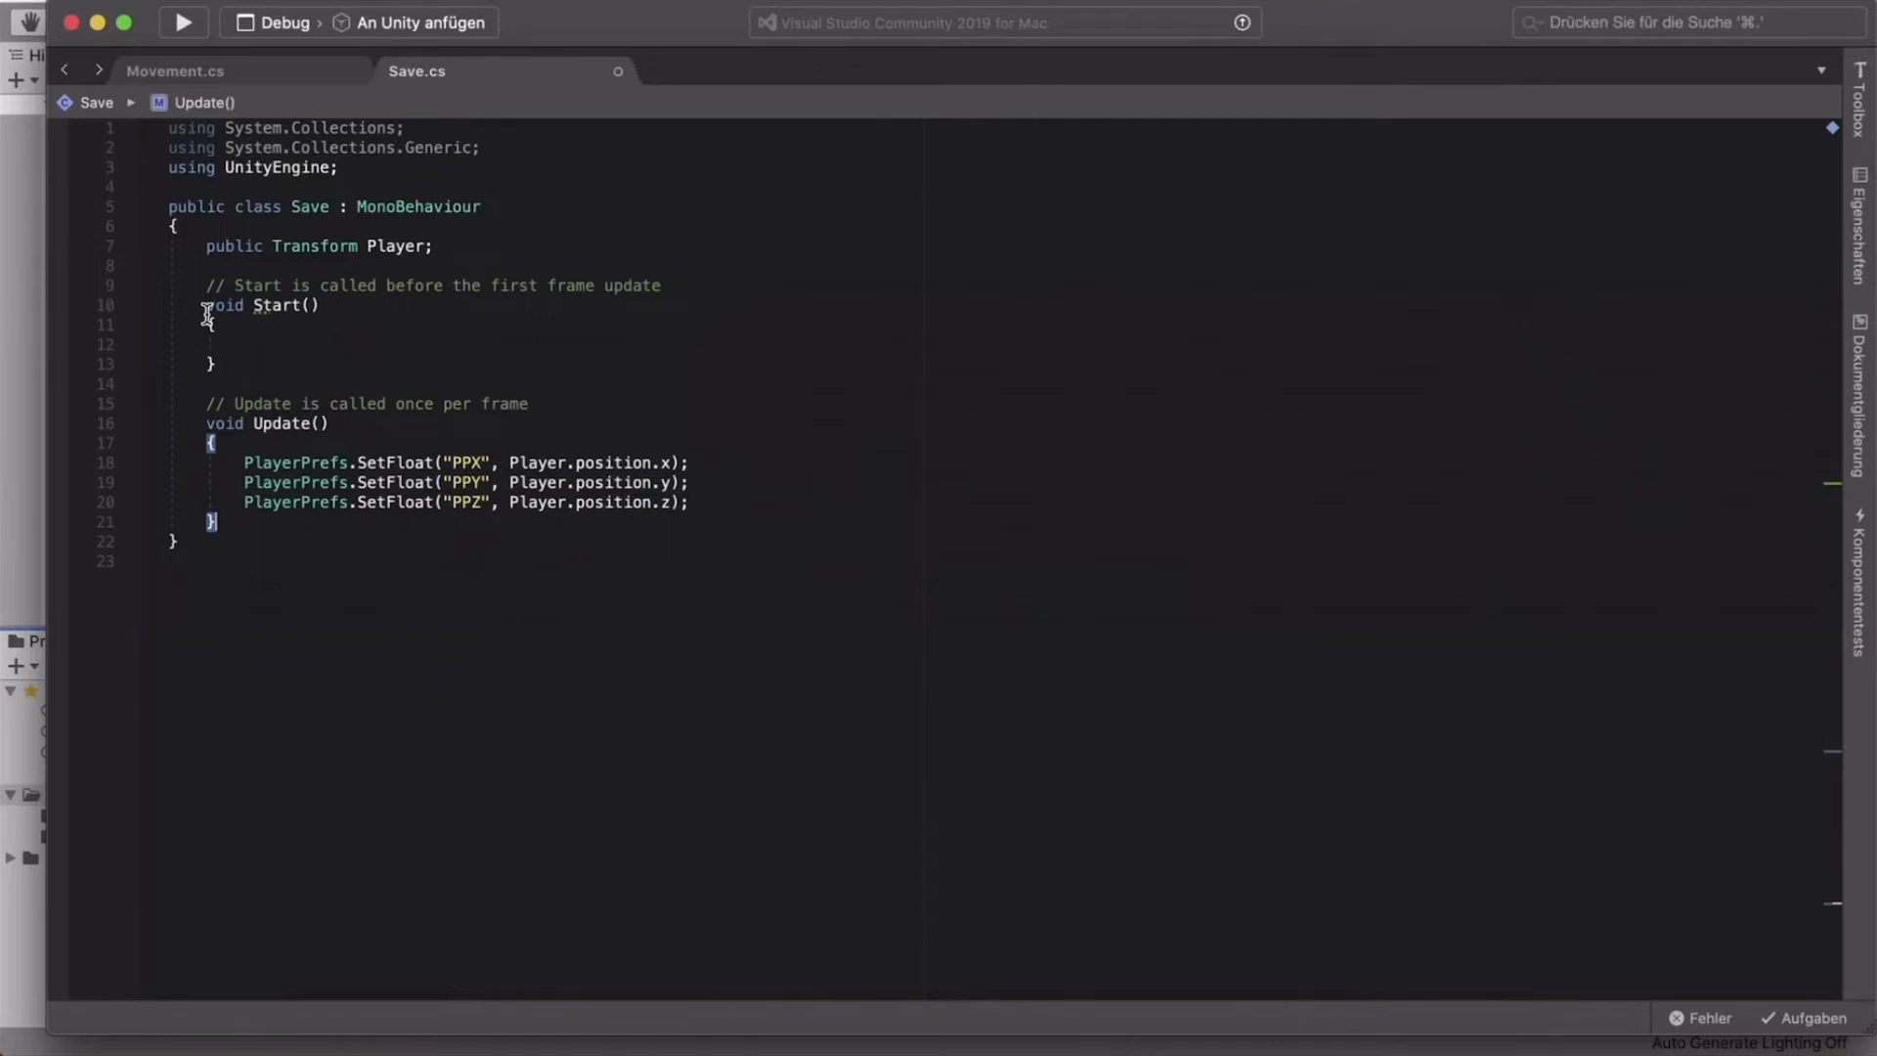
pyautogui.moveTo(346, 362)
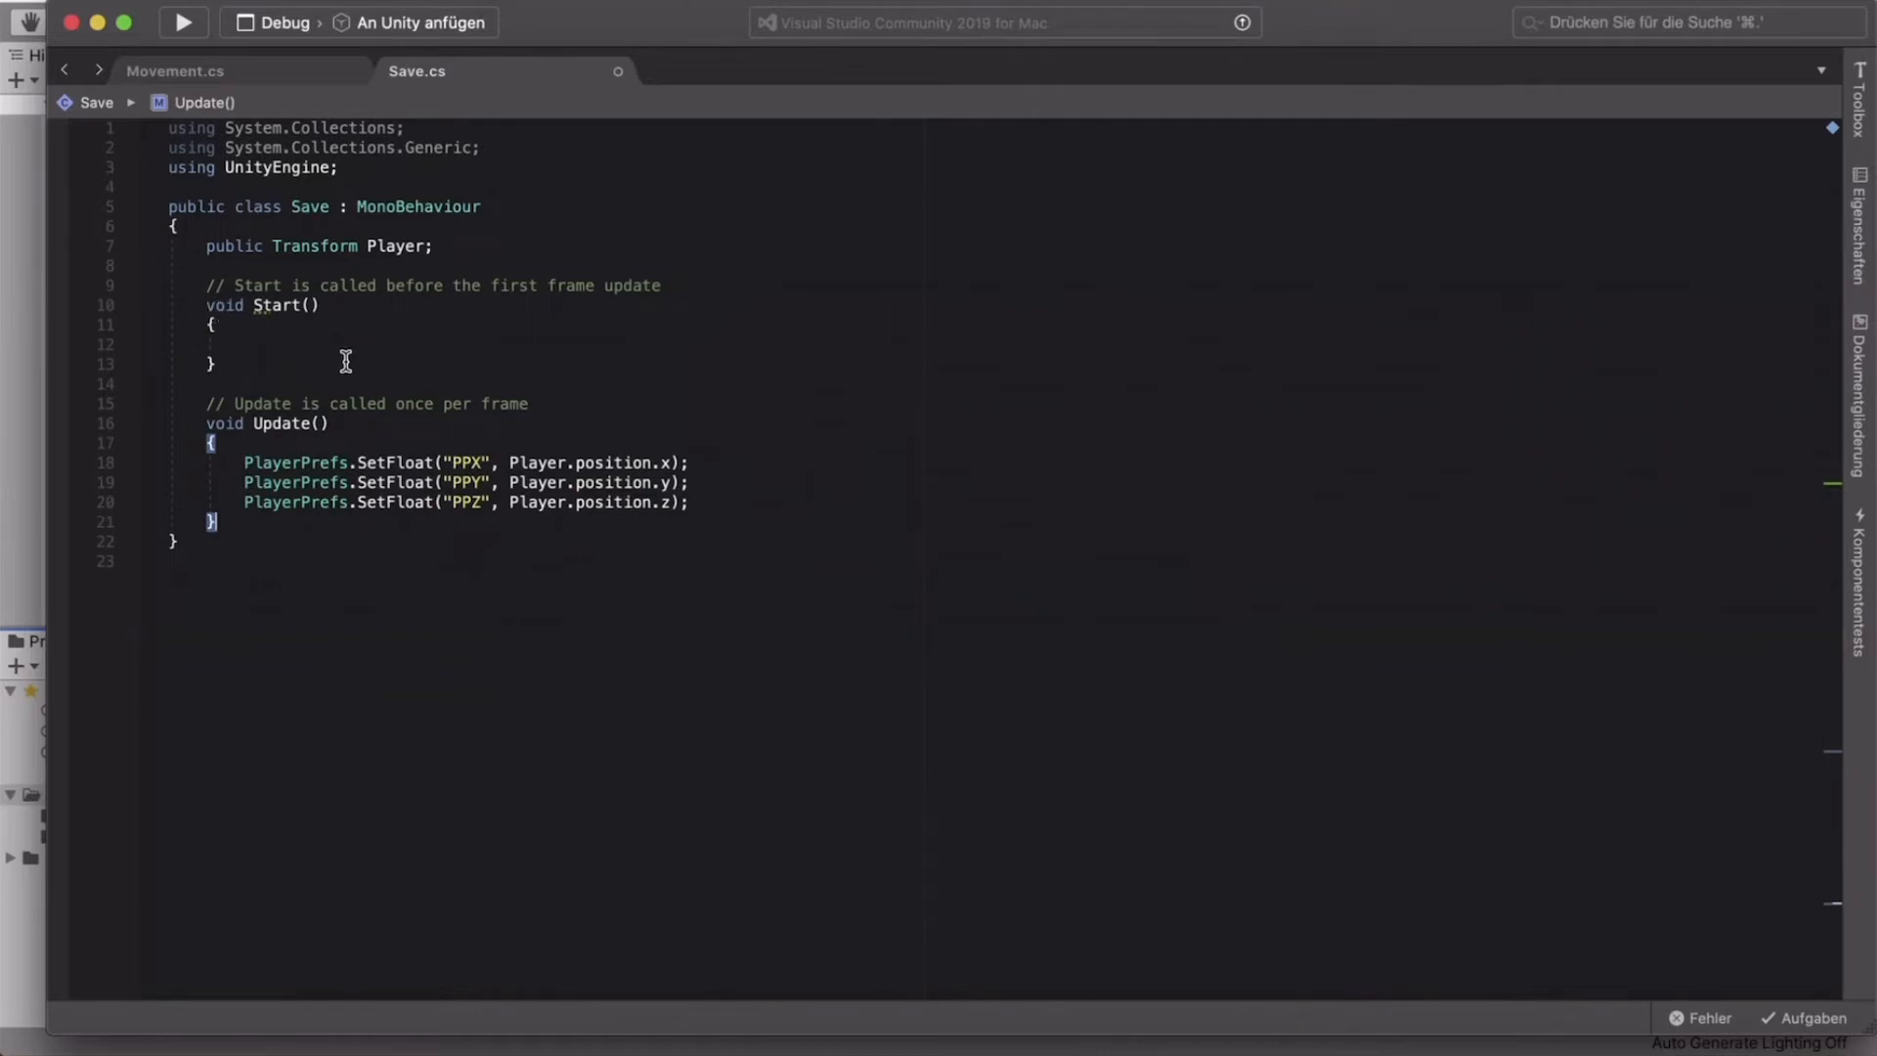
pyautogui.write('float x;')
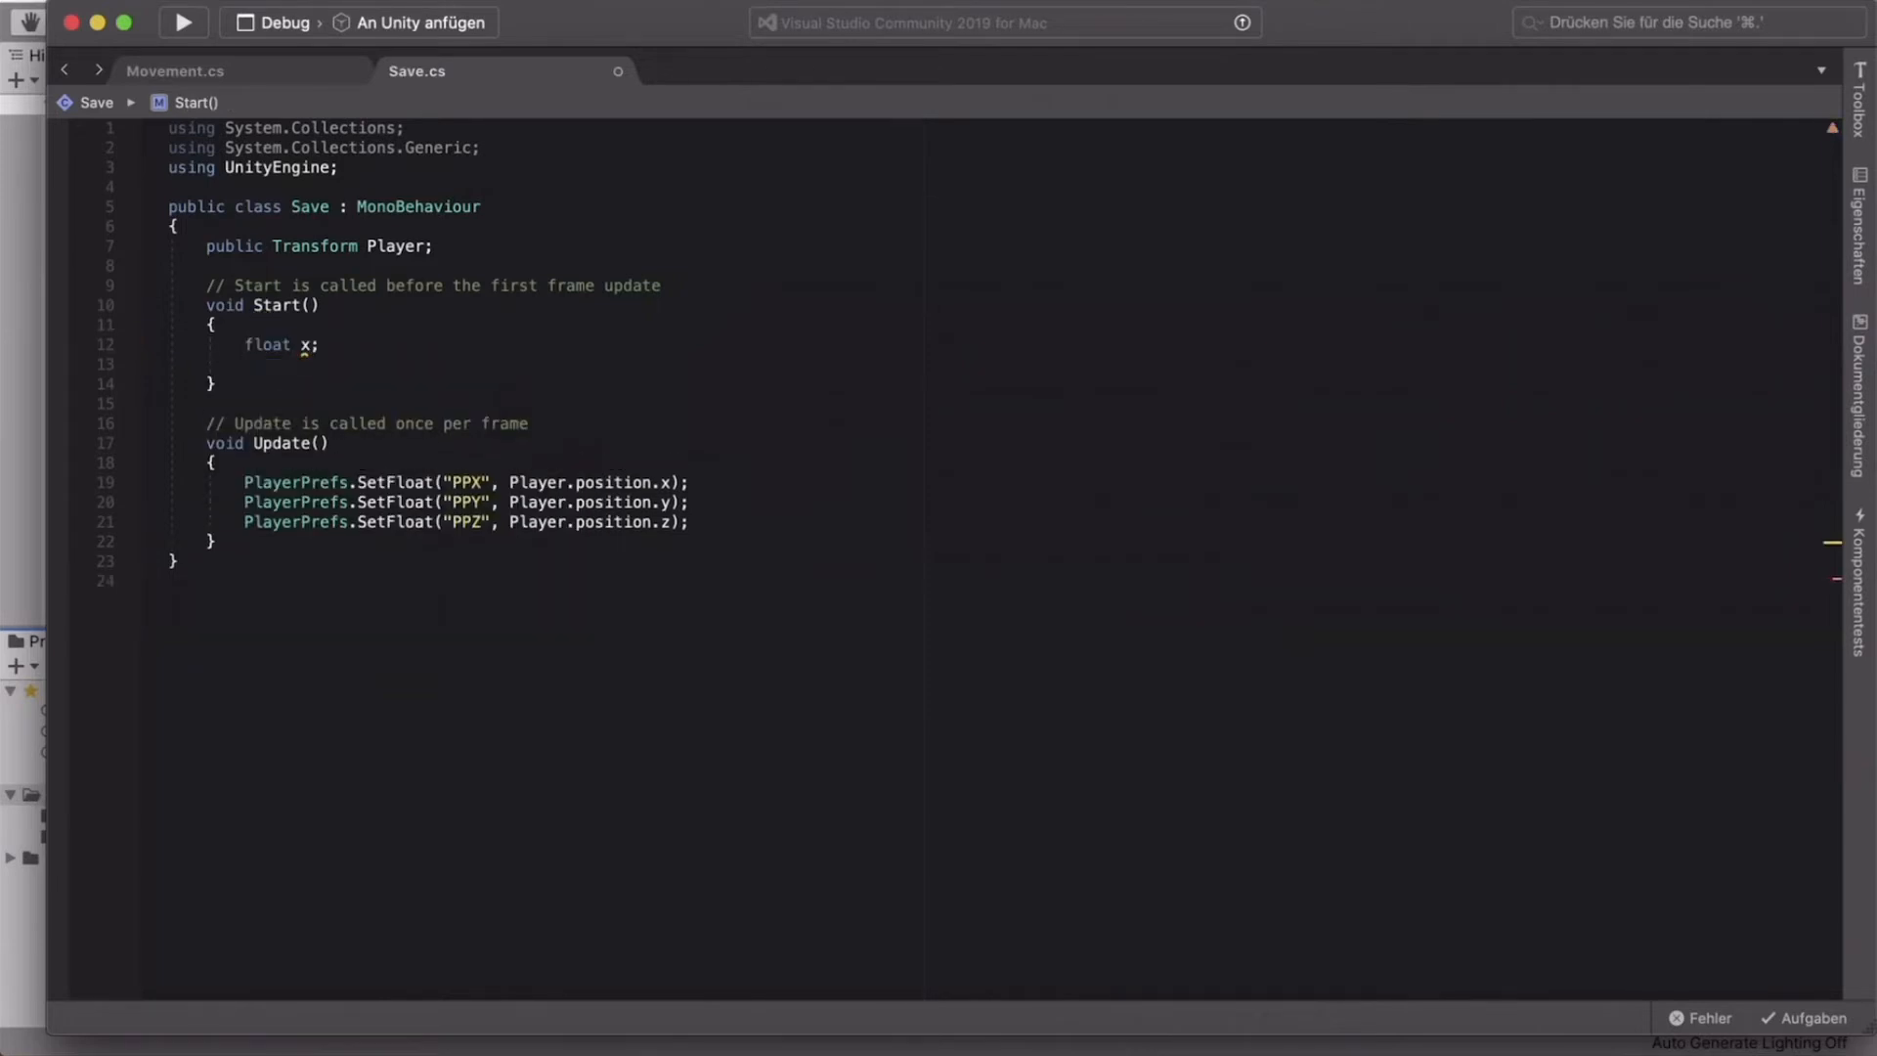
pyautogui.write('float y')
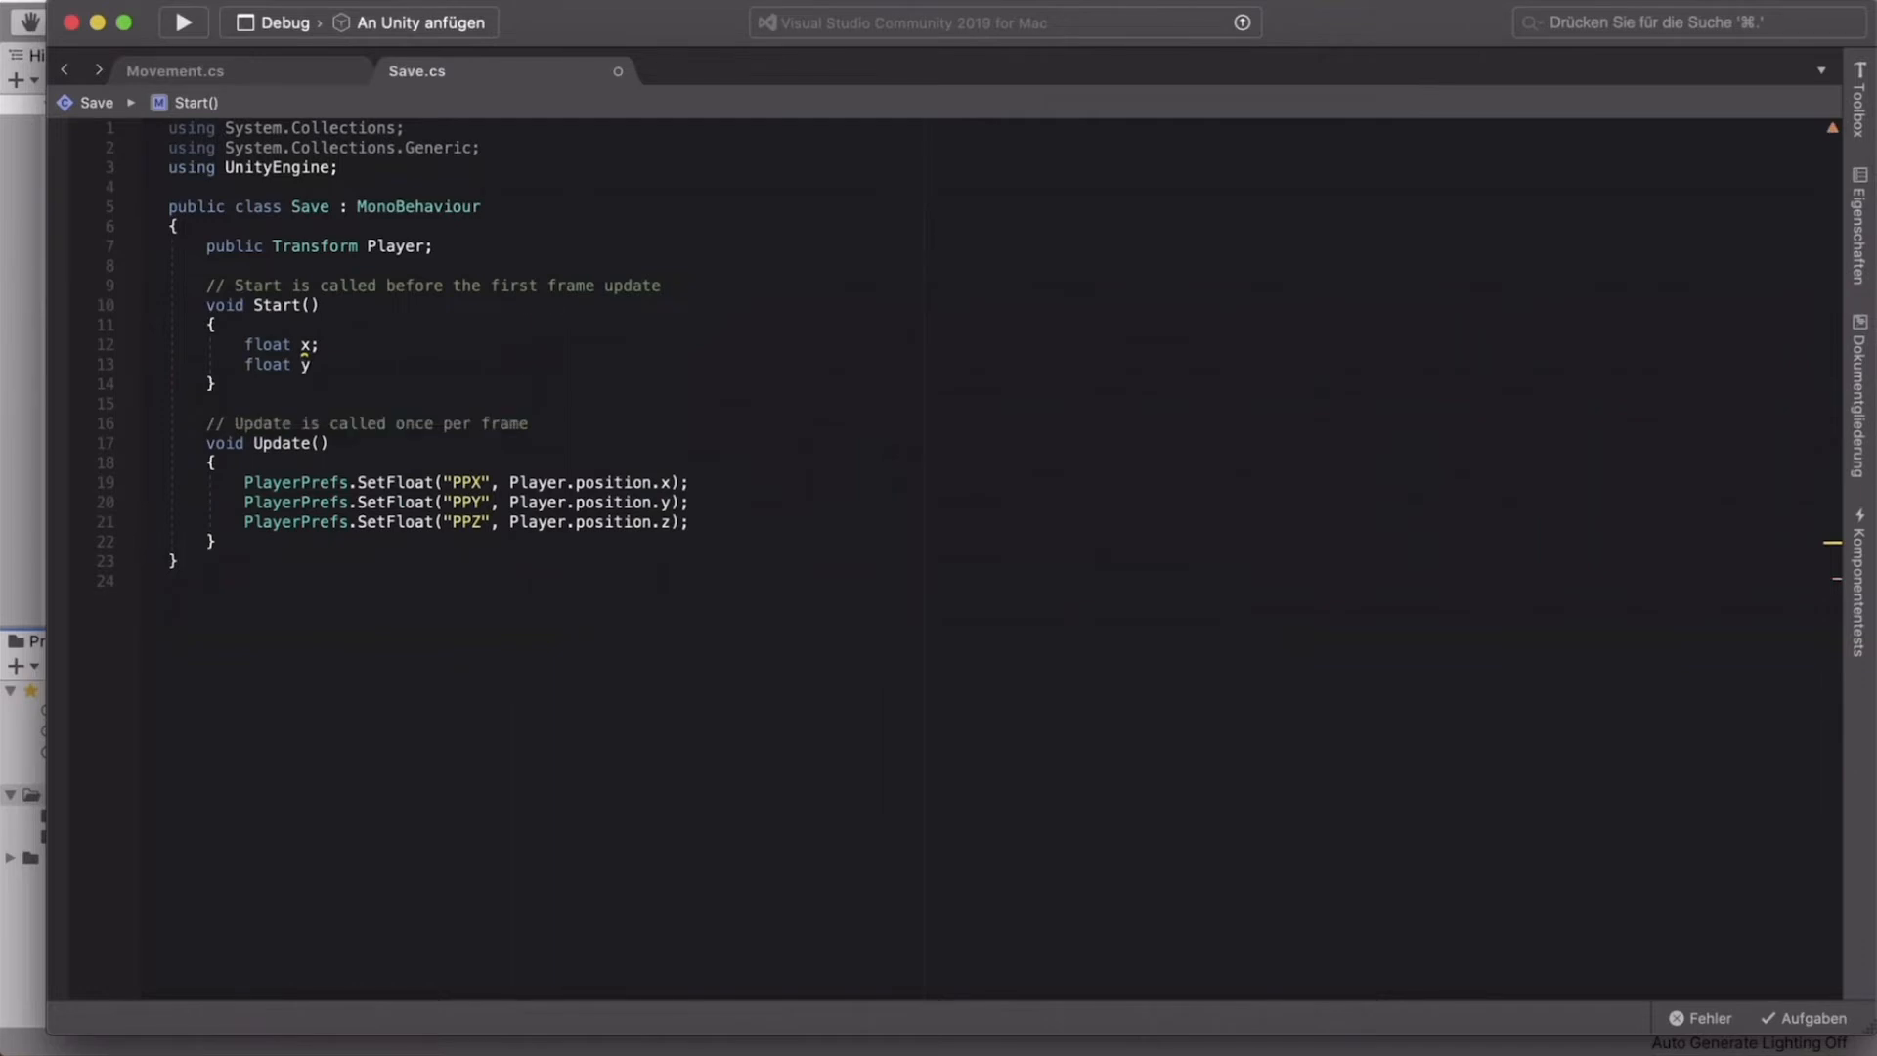
pyautogui.write('float z')
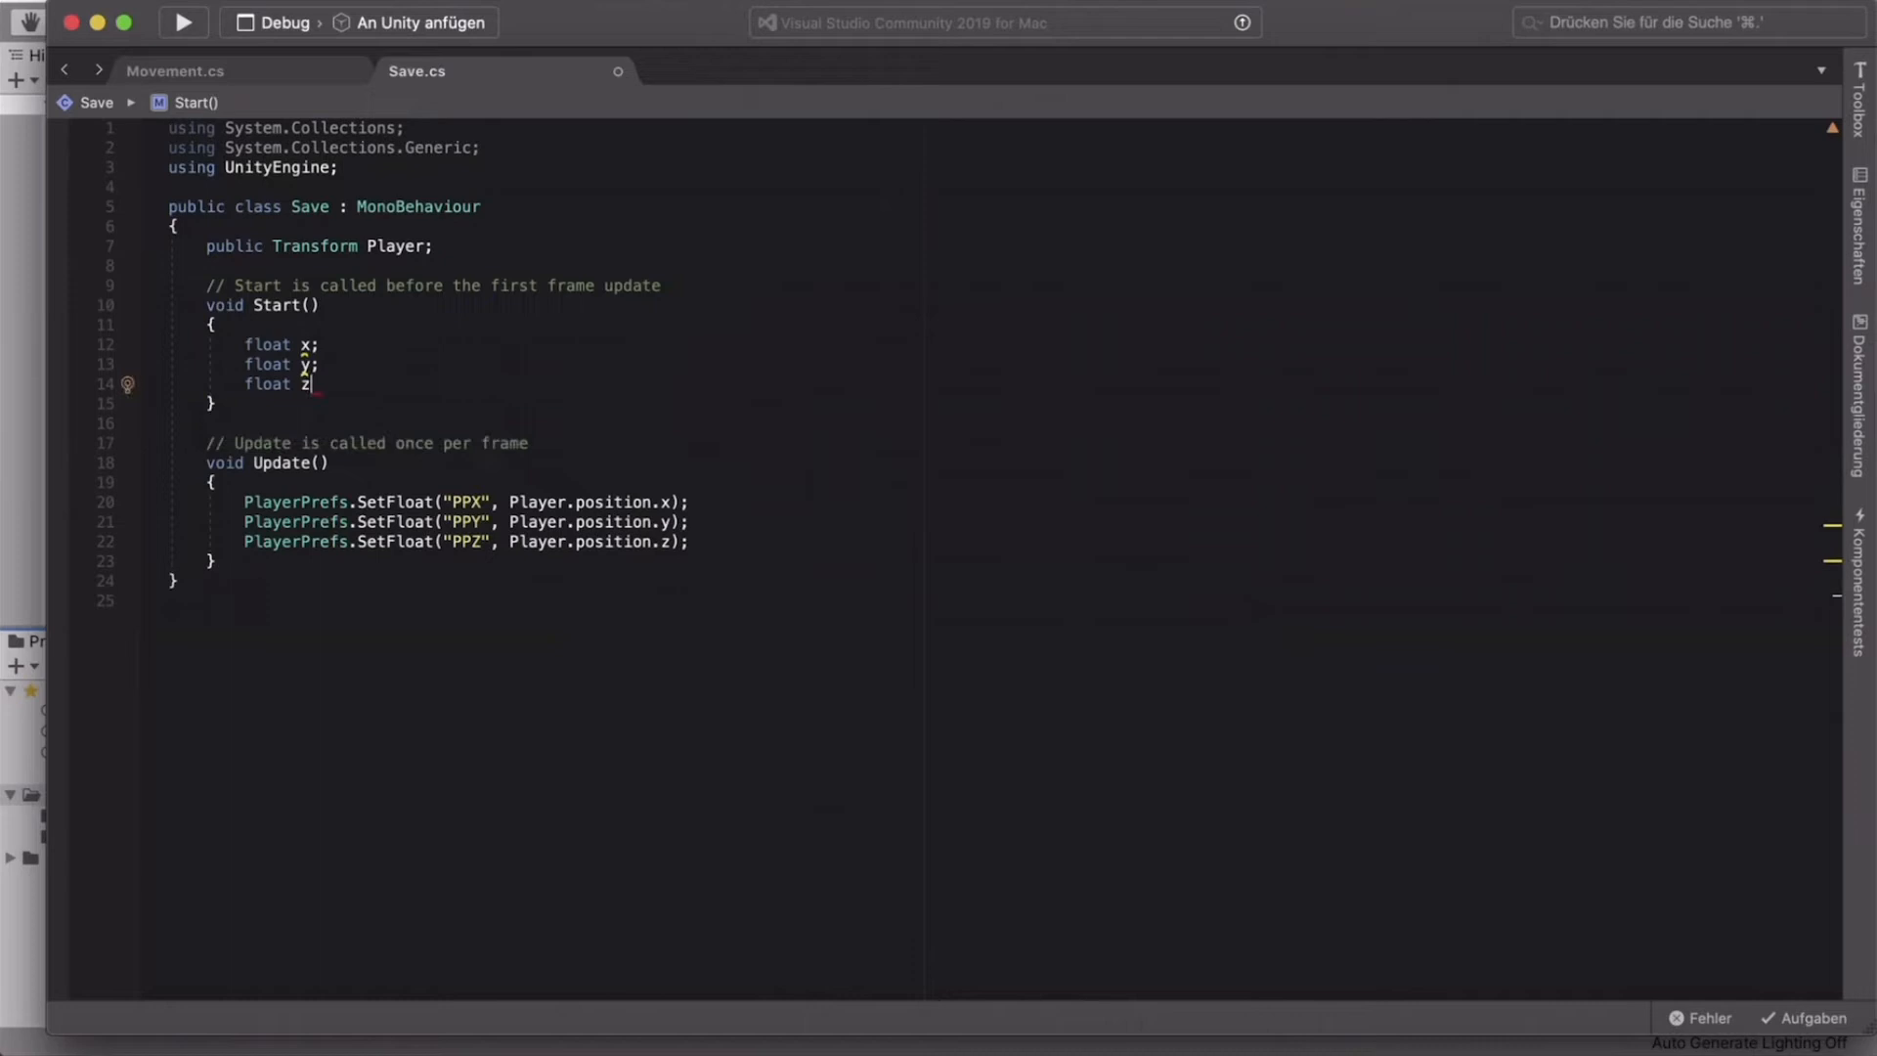
pyautogui.moveTo(305, 345)
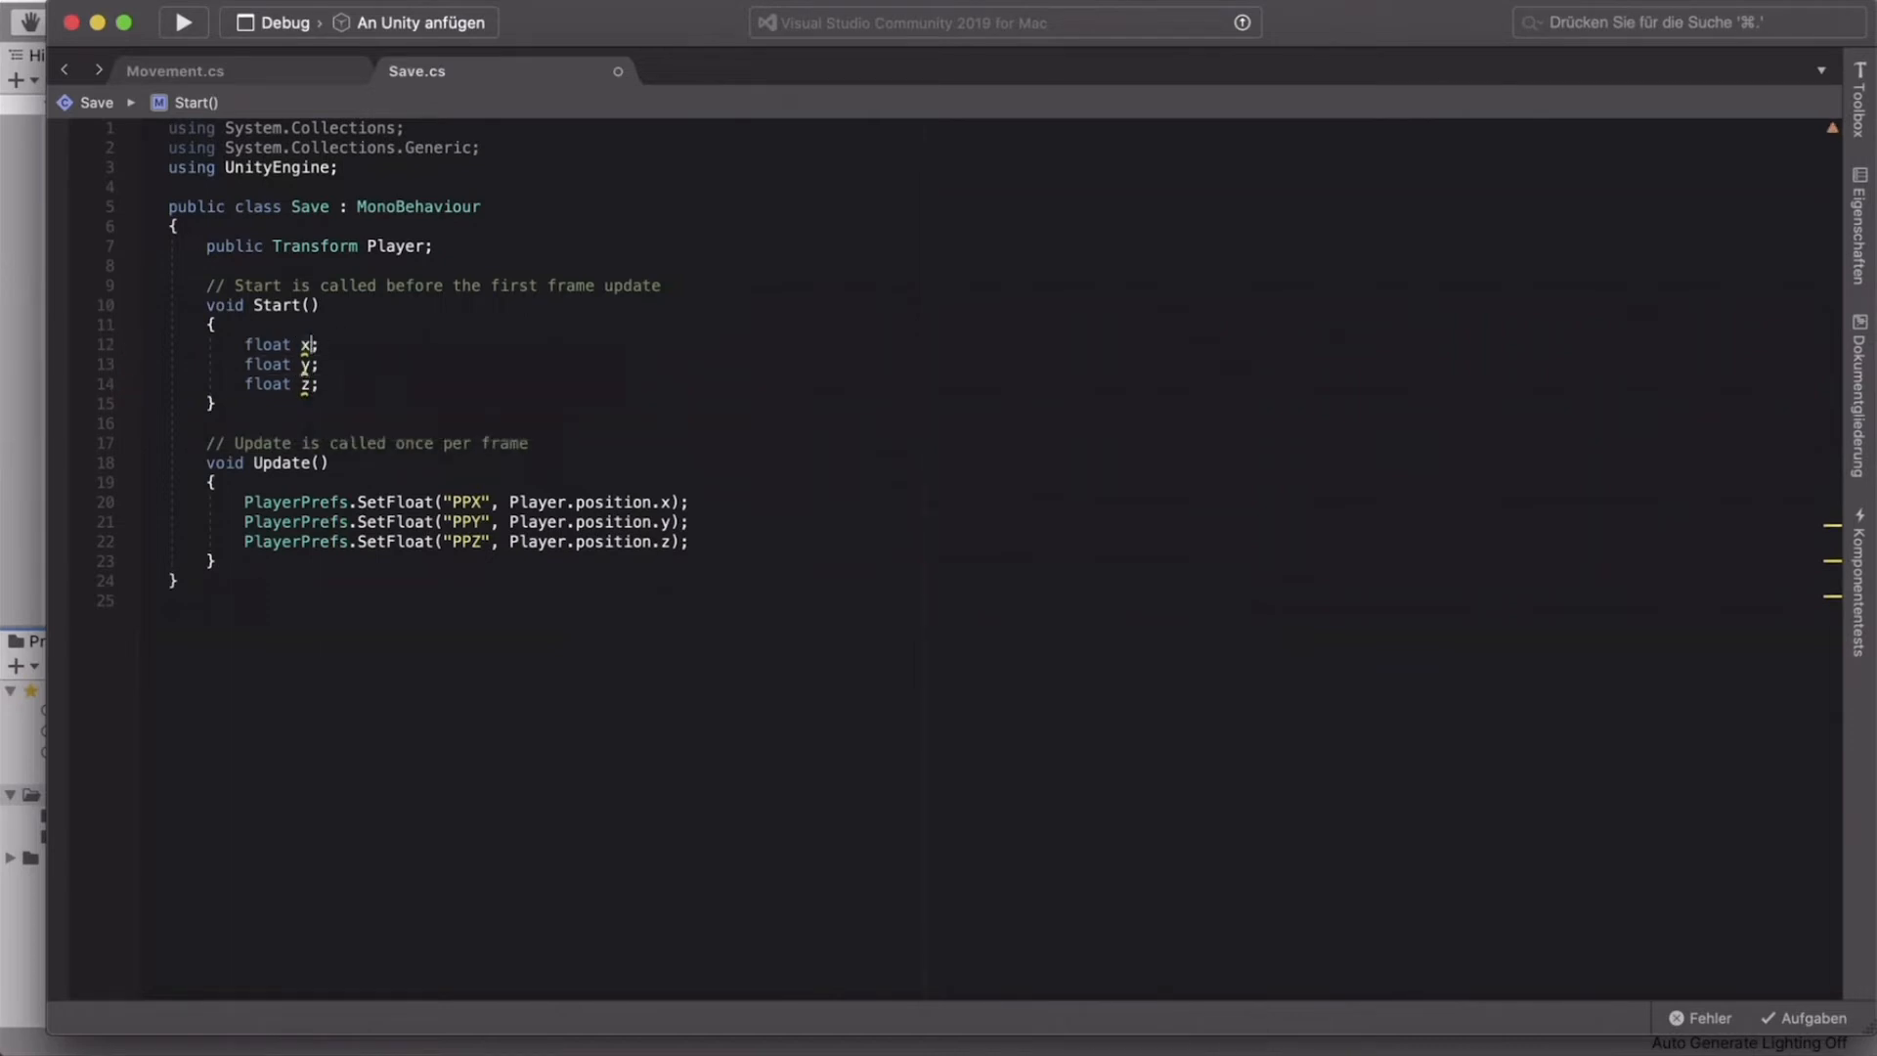
# Step: Assign x, y and z from PlayerPrefs.GetFloat("PPX"), ("PPY") and ("PPZ") in Start
pyautogui.write('=')
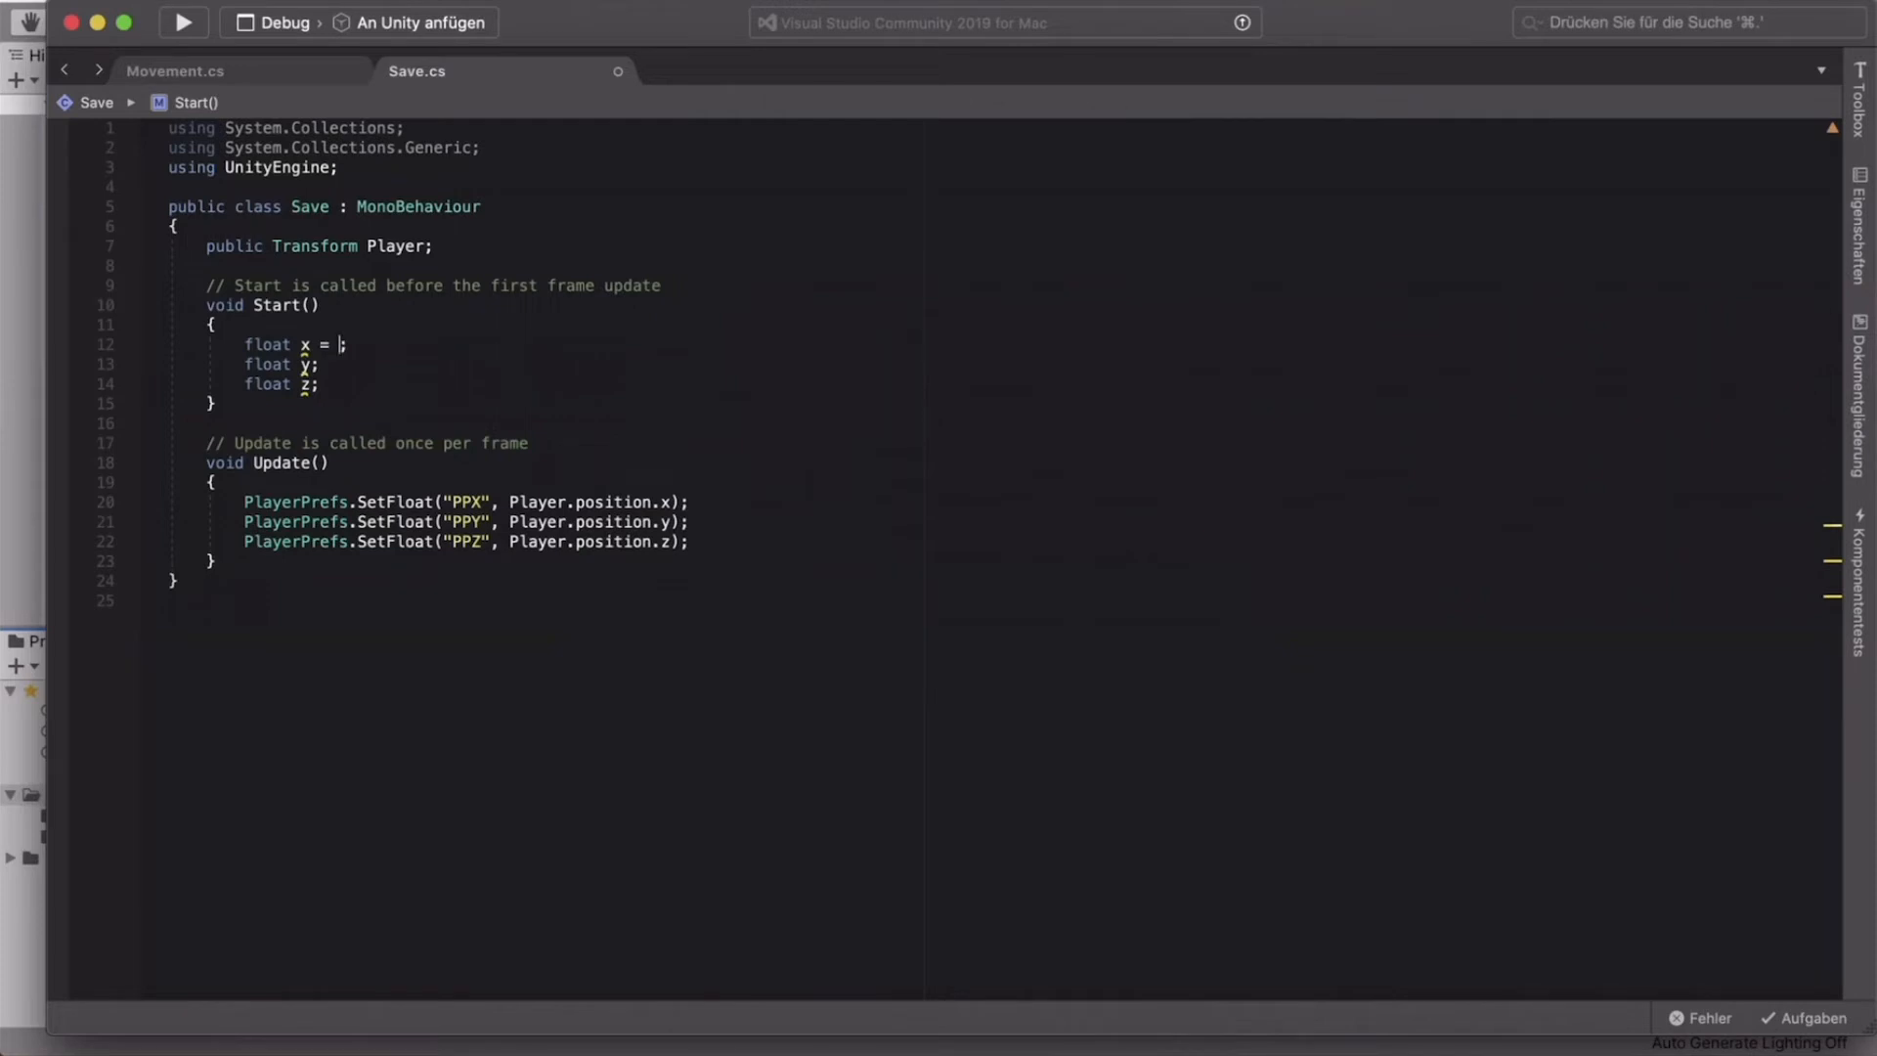
pyautogui.write('PlayerPrefs')
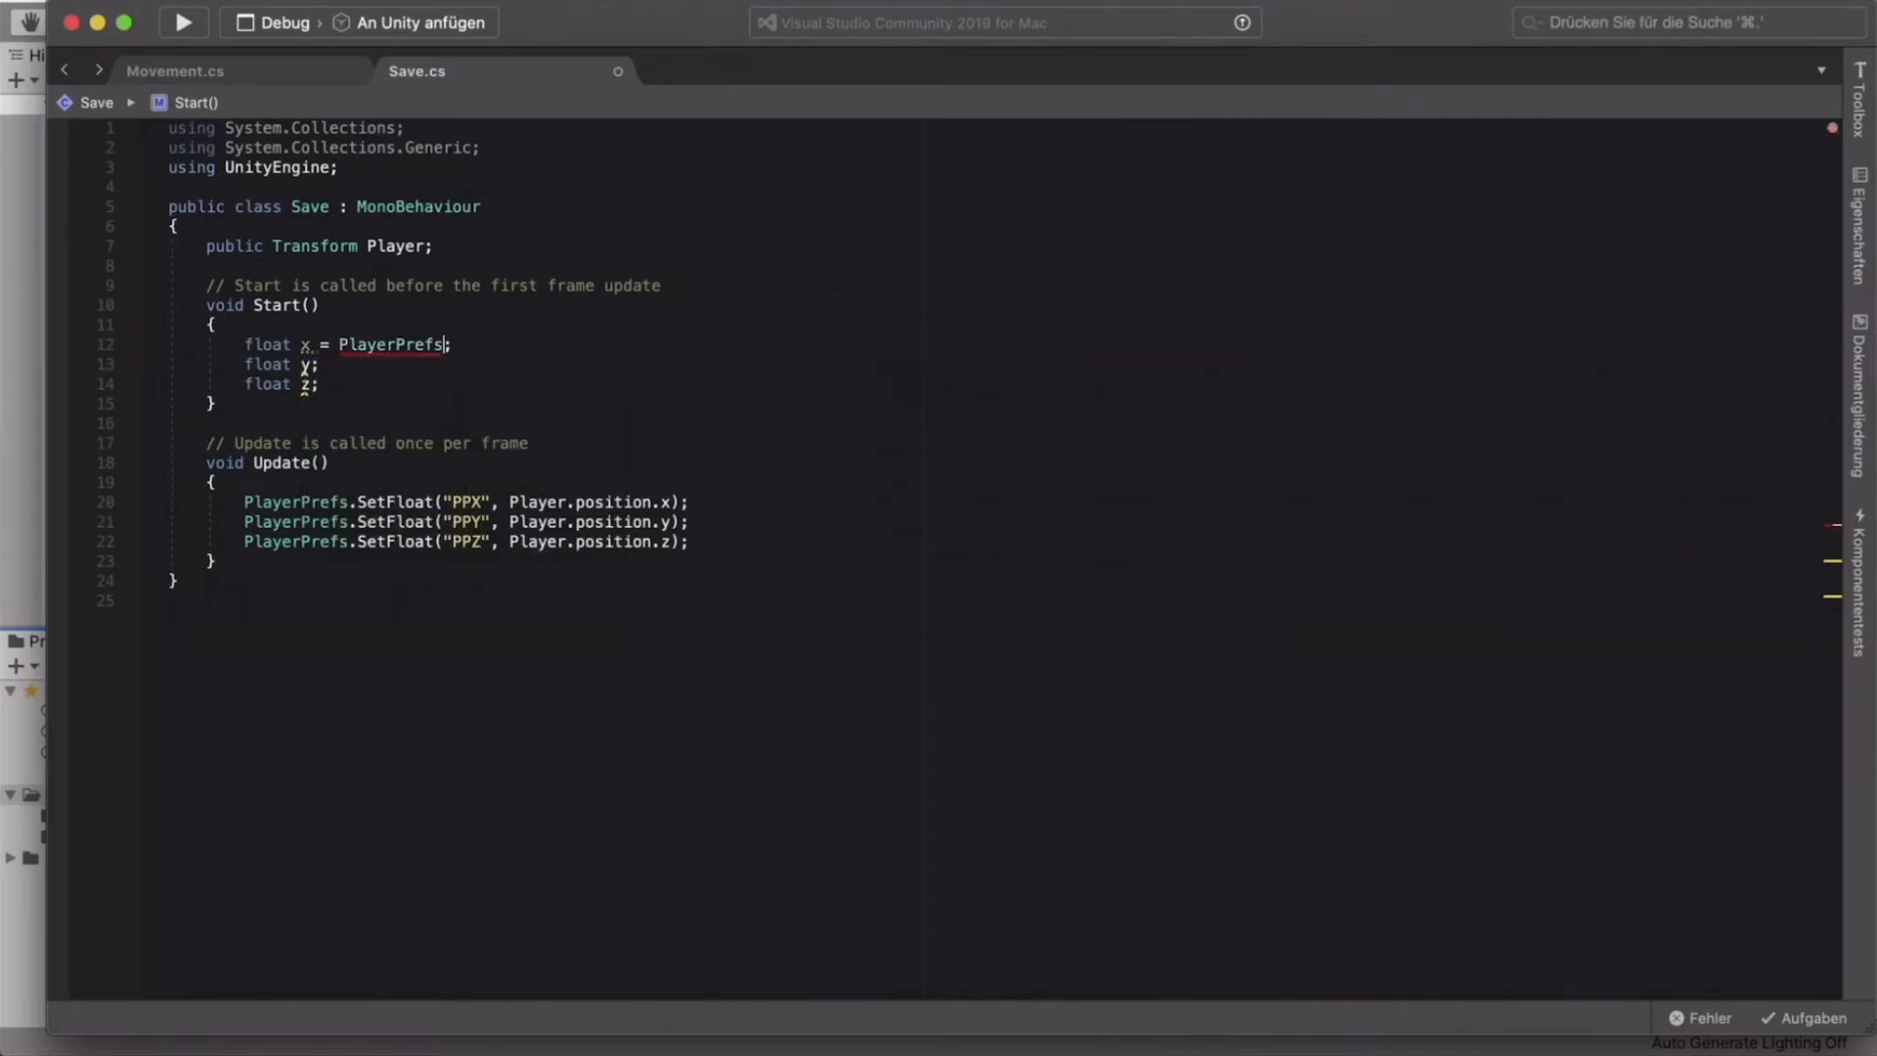
pyautogui.write('.S')
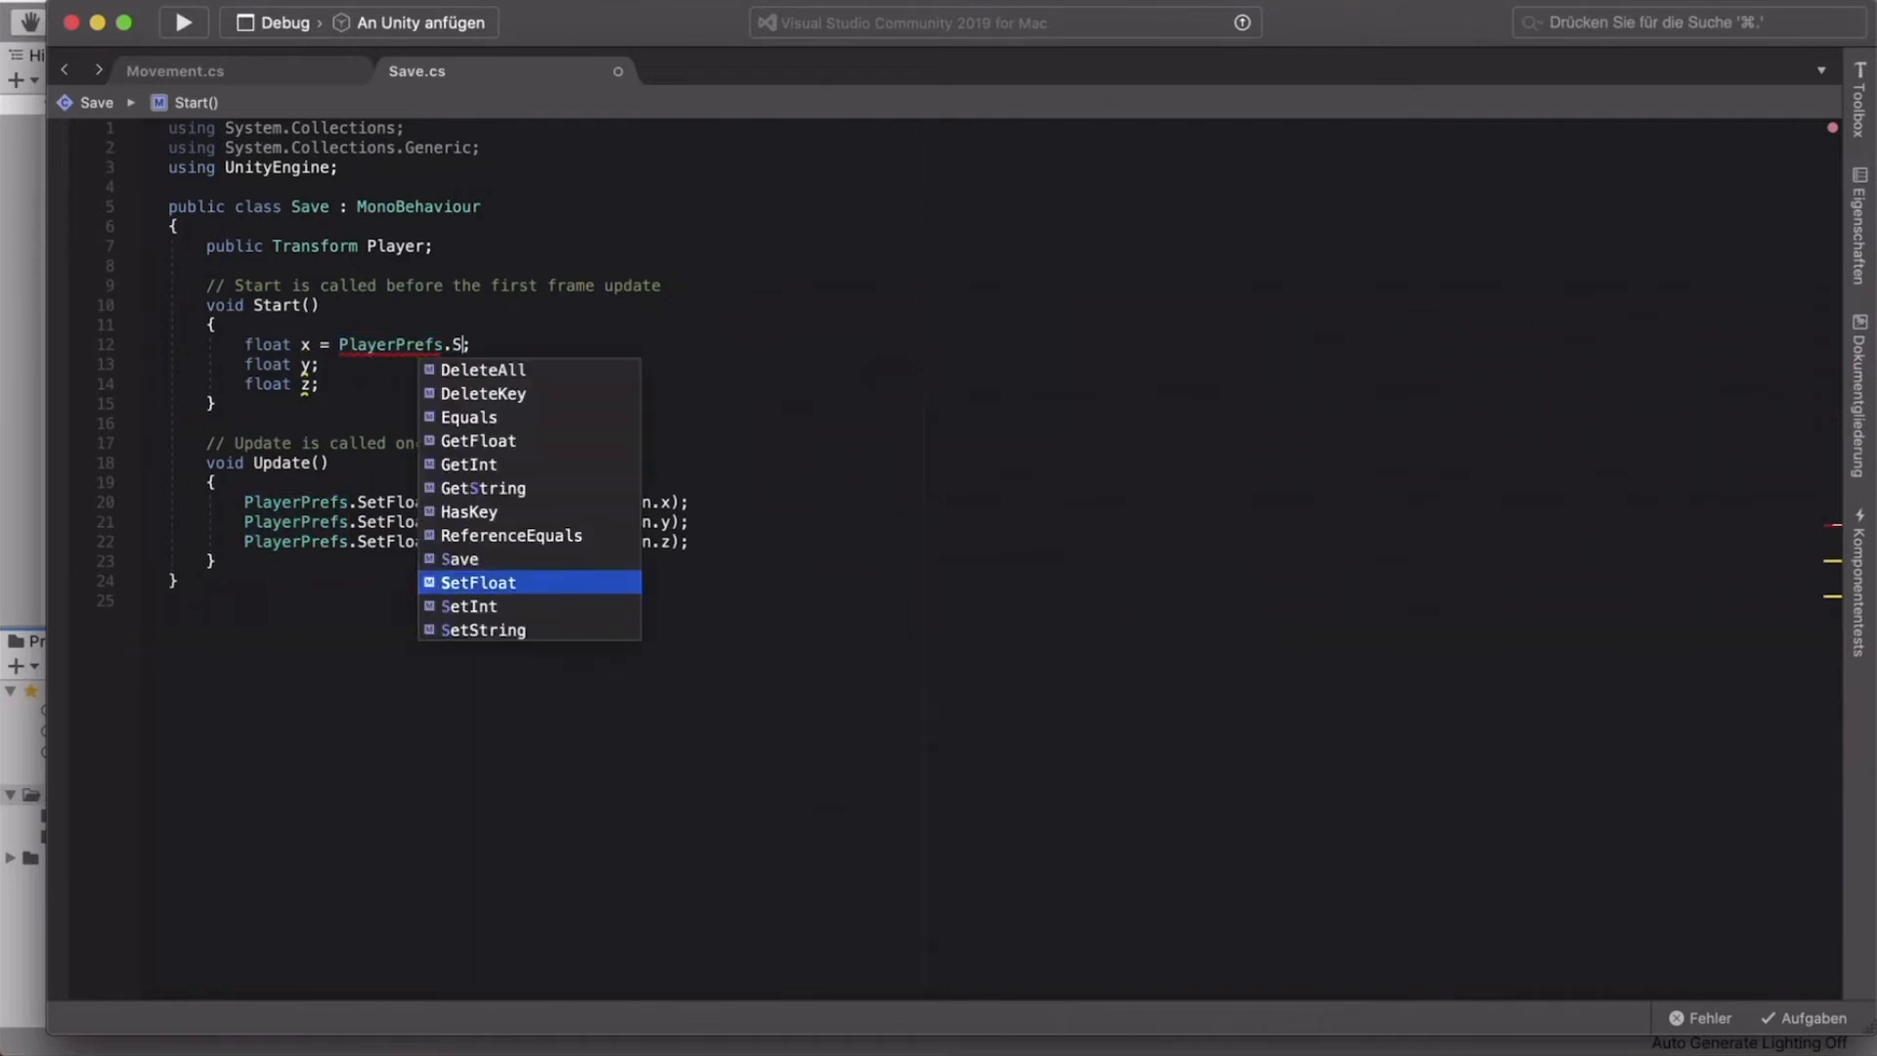
pyautogui.click(476, 581)
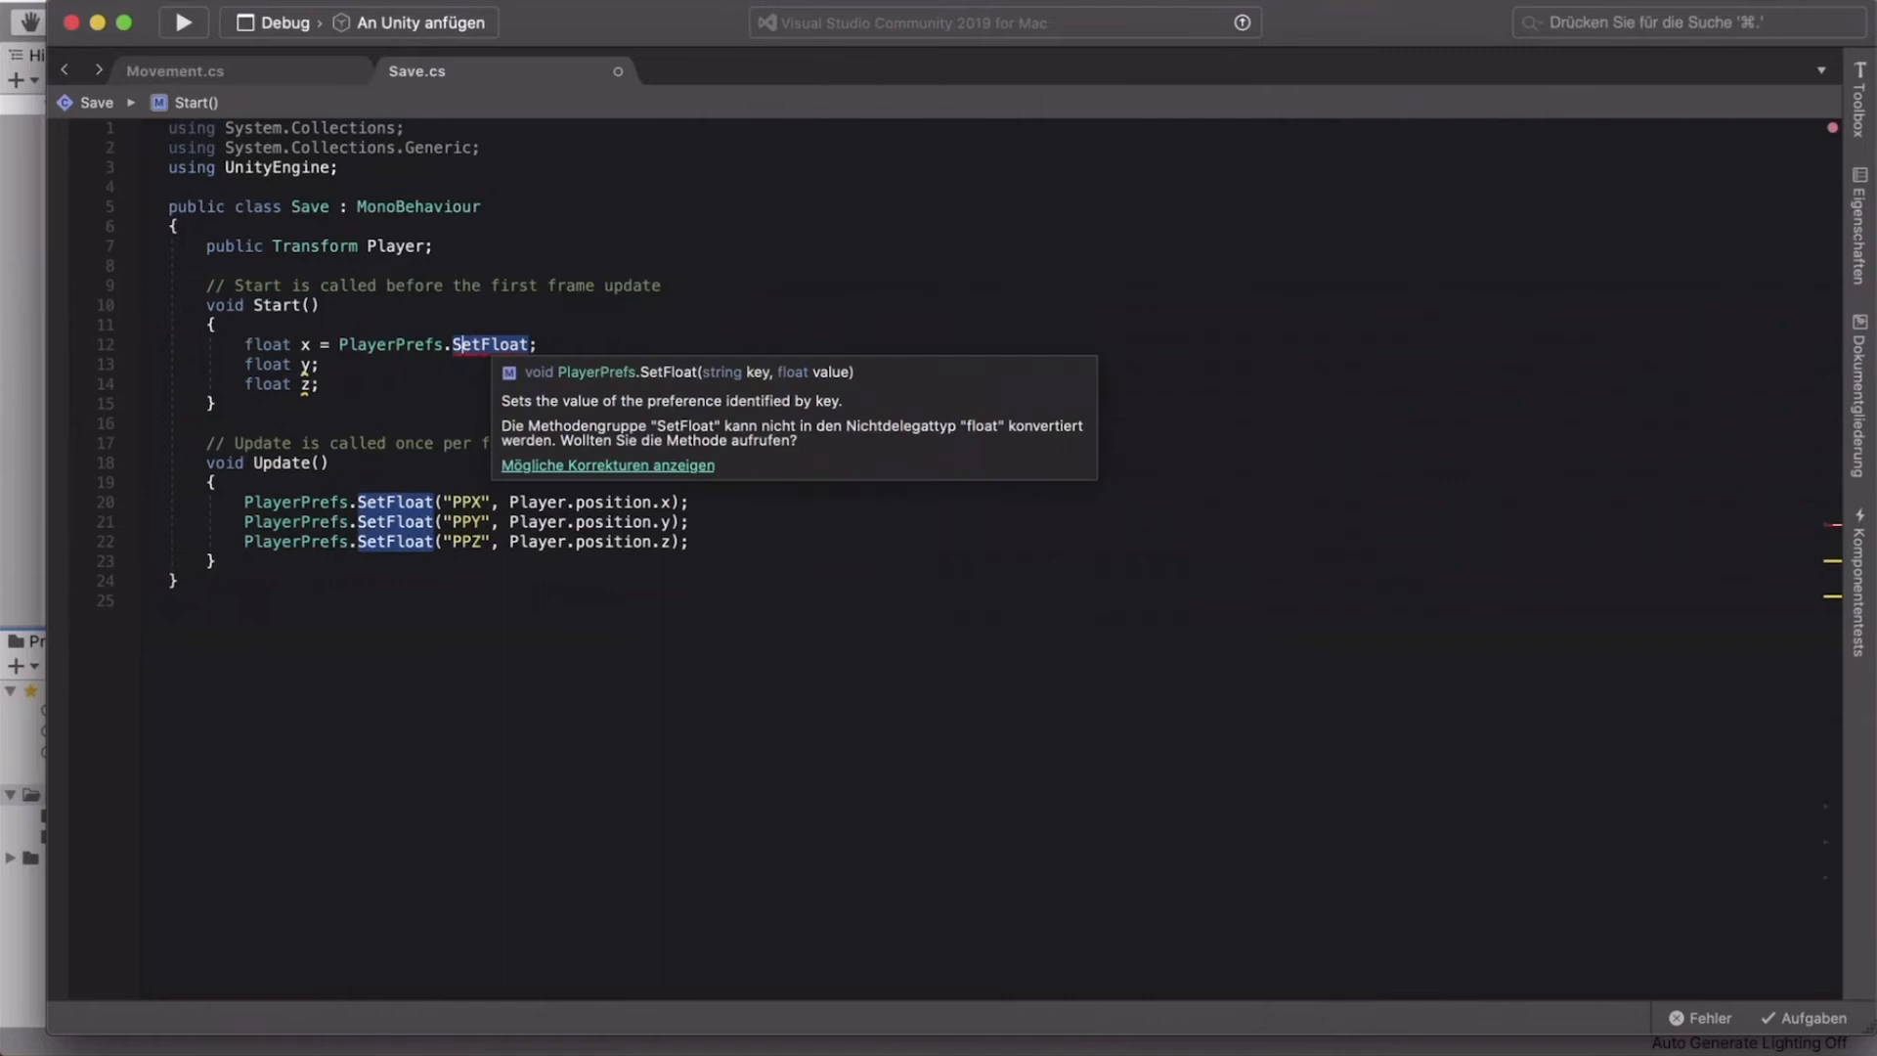
pyautogui.write('GetFloat')
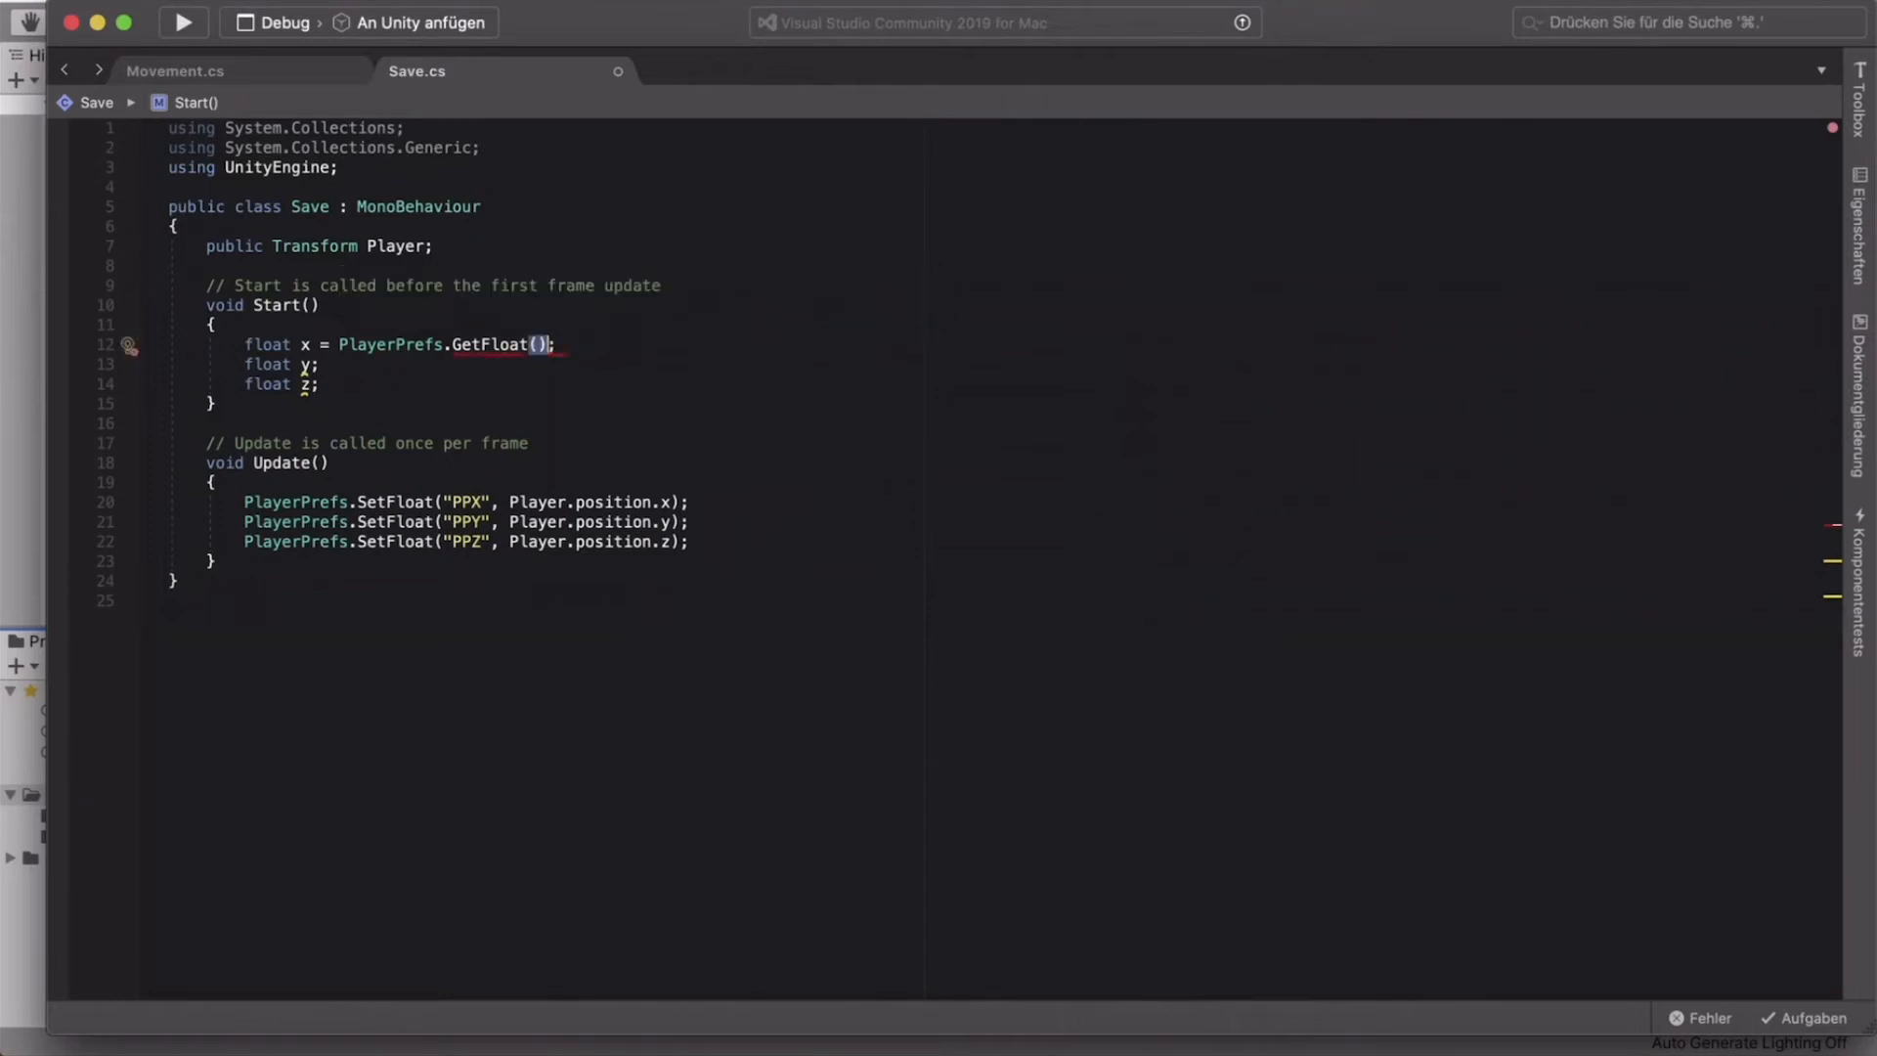
pyautogui.write('"')
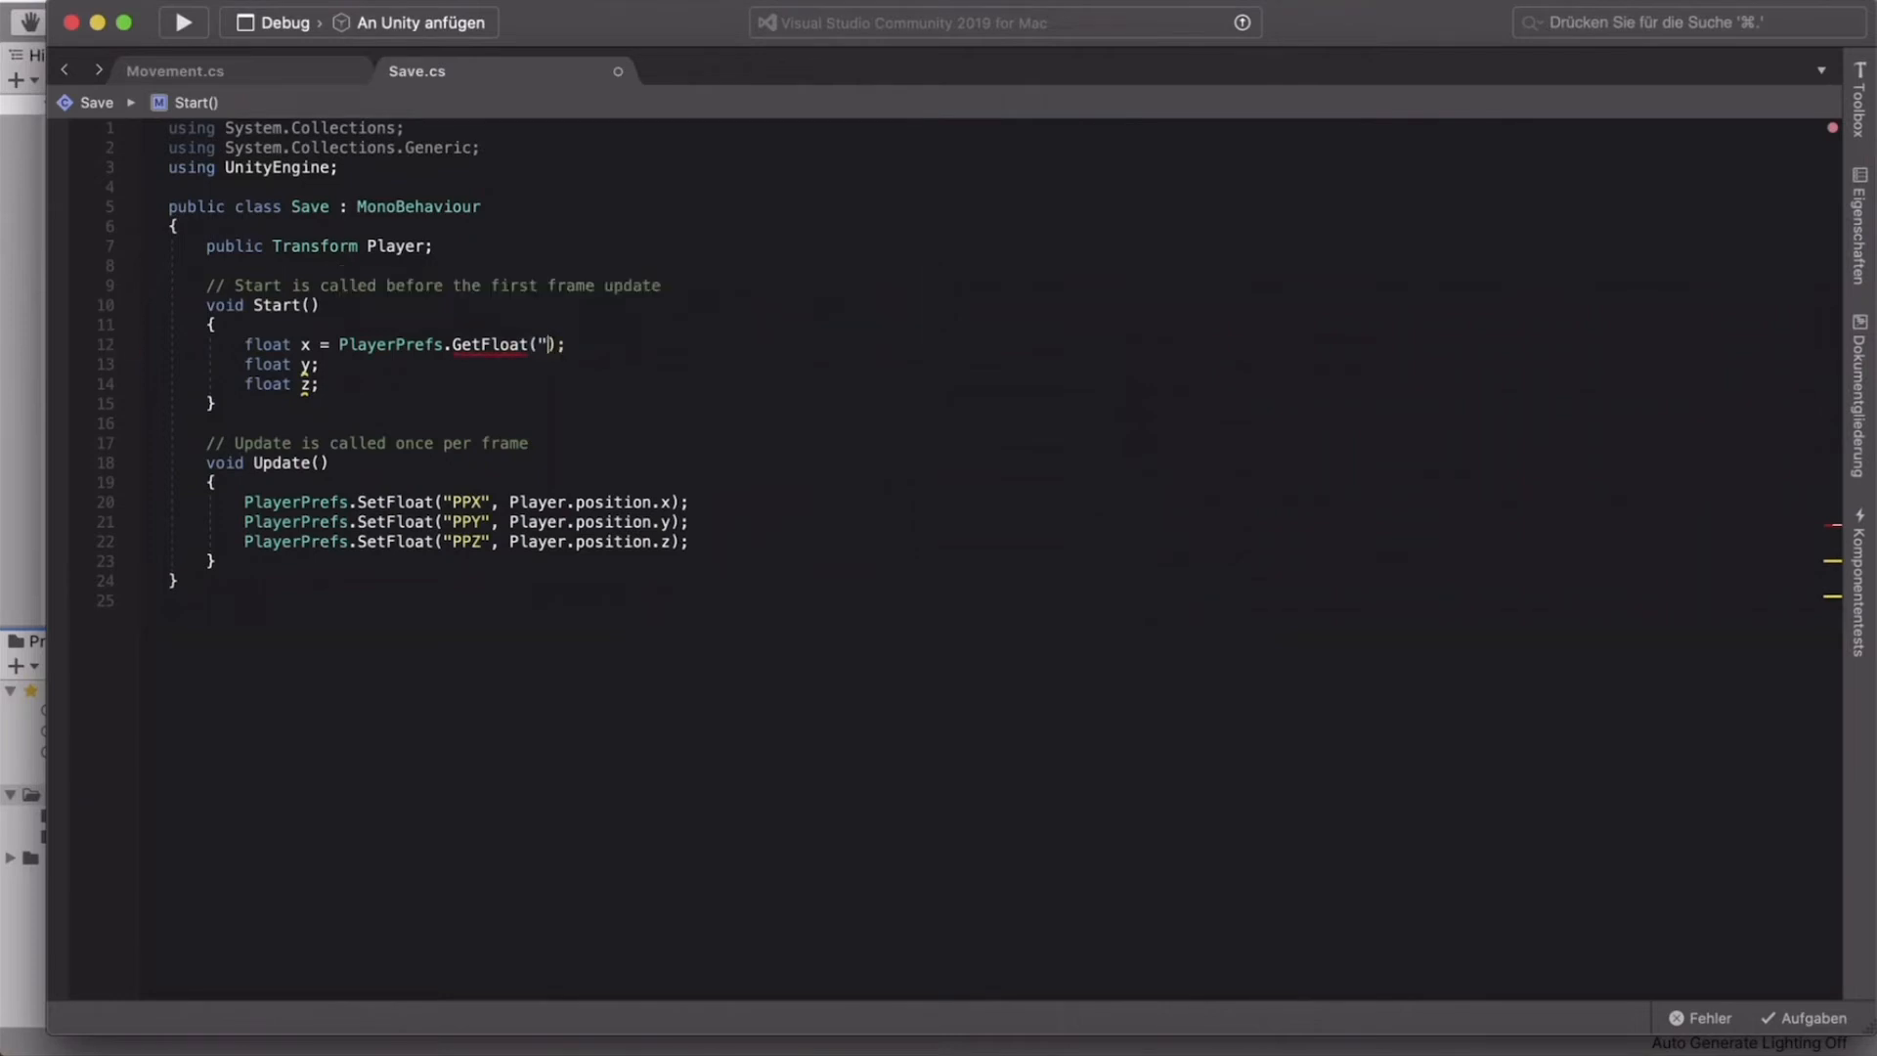
pyautogui.write('P')
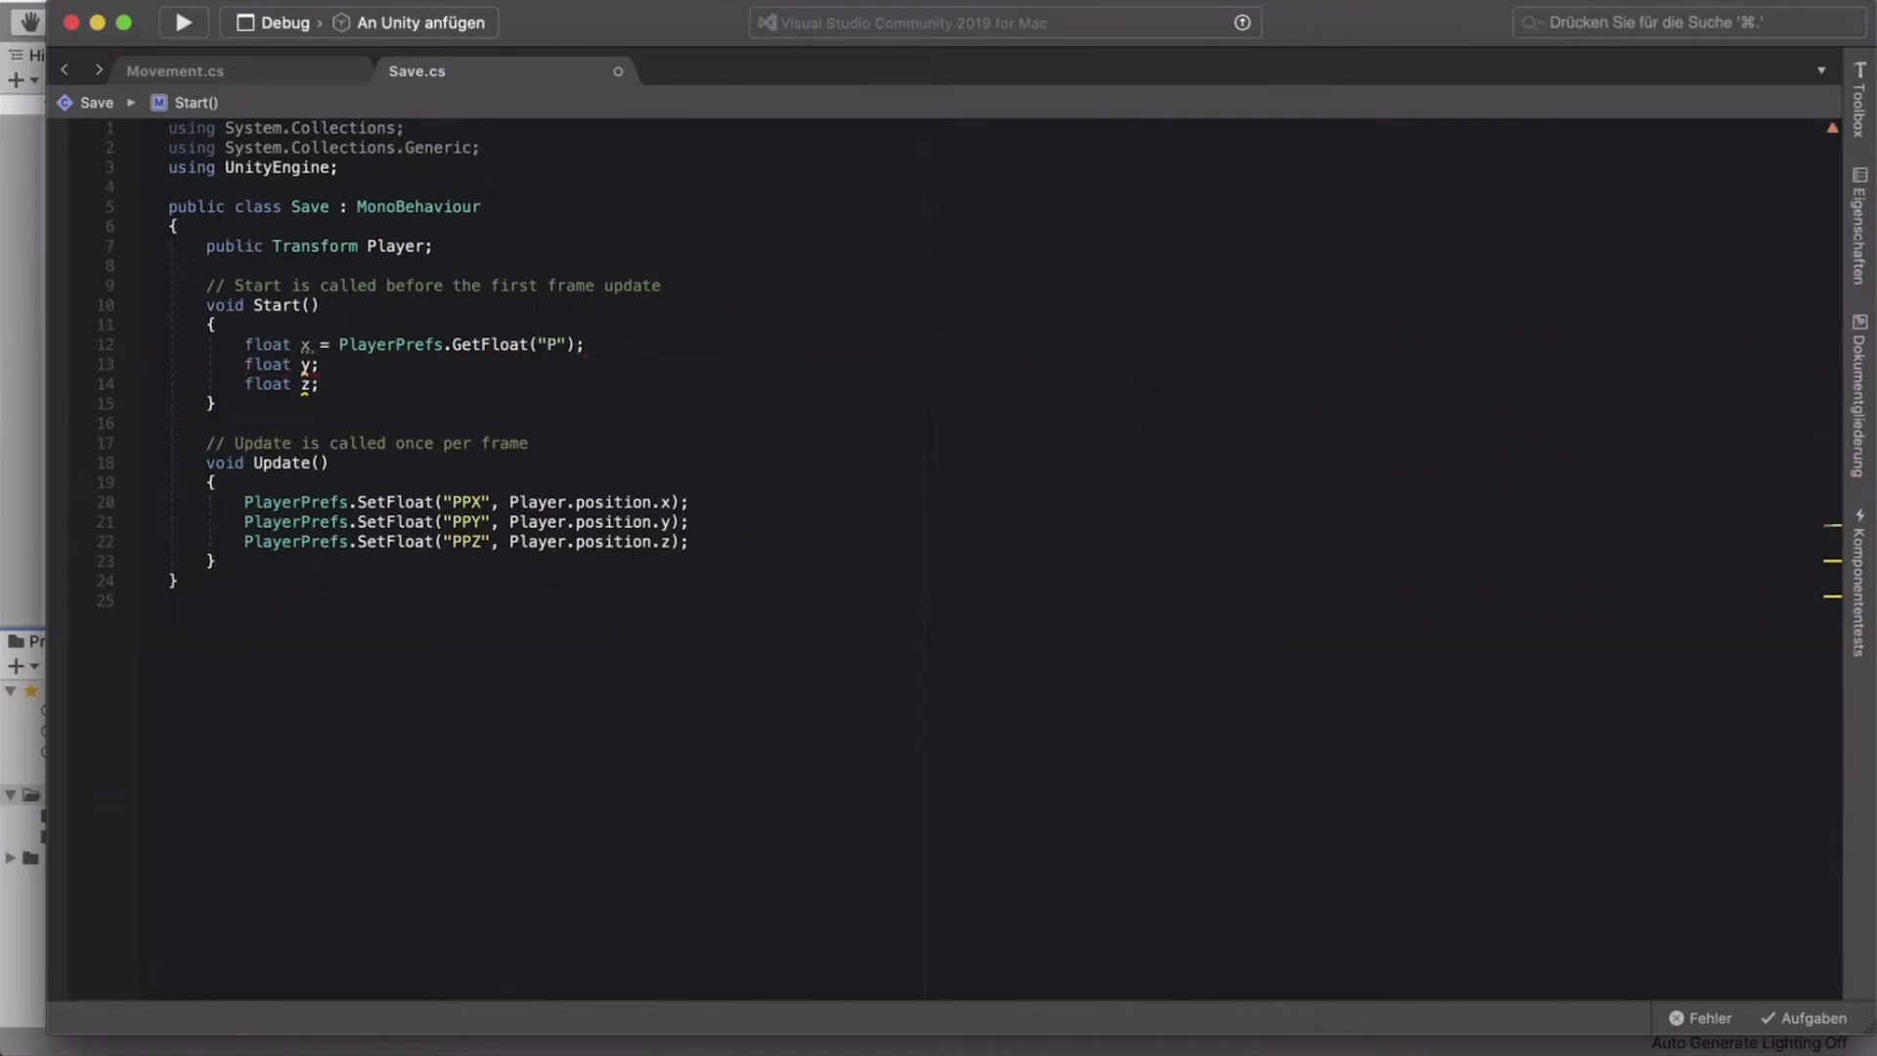
pyautogui.write('PX')
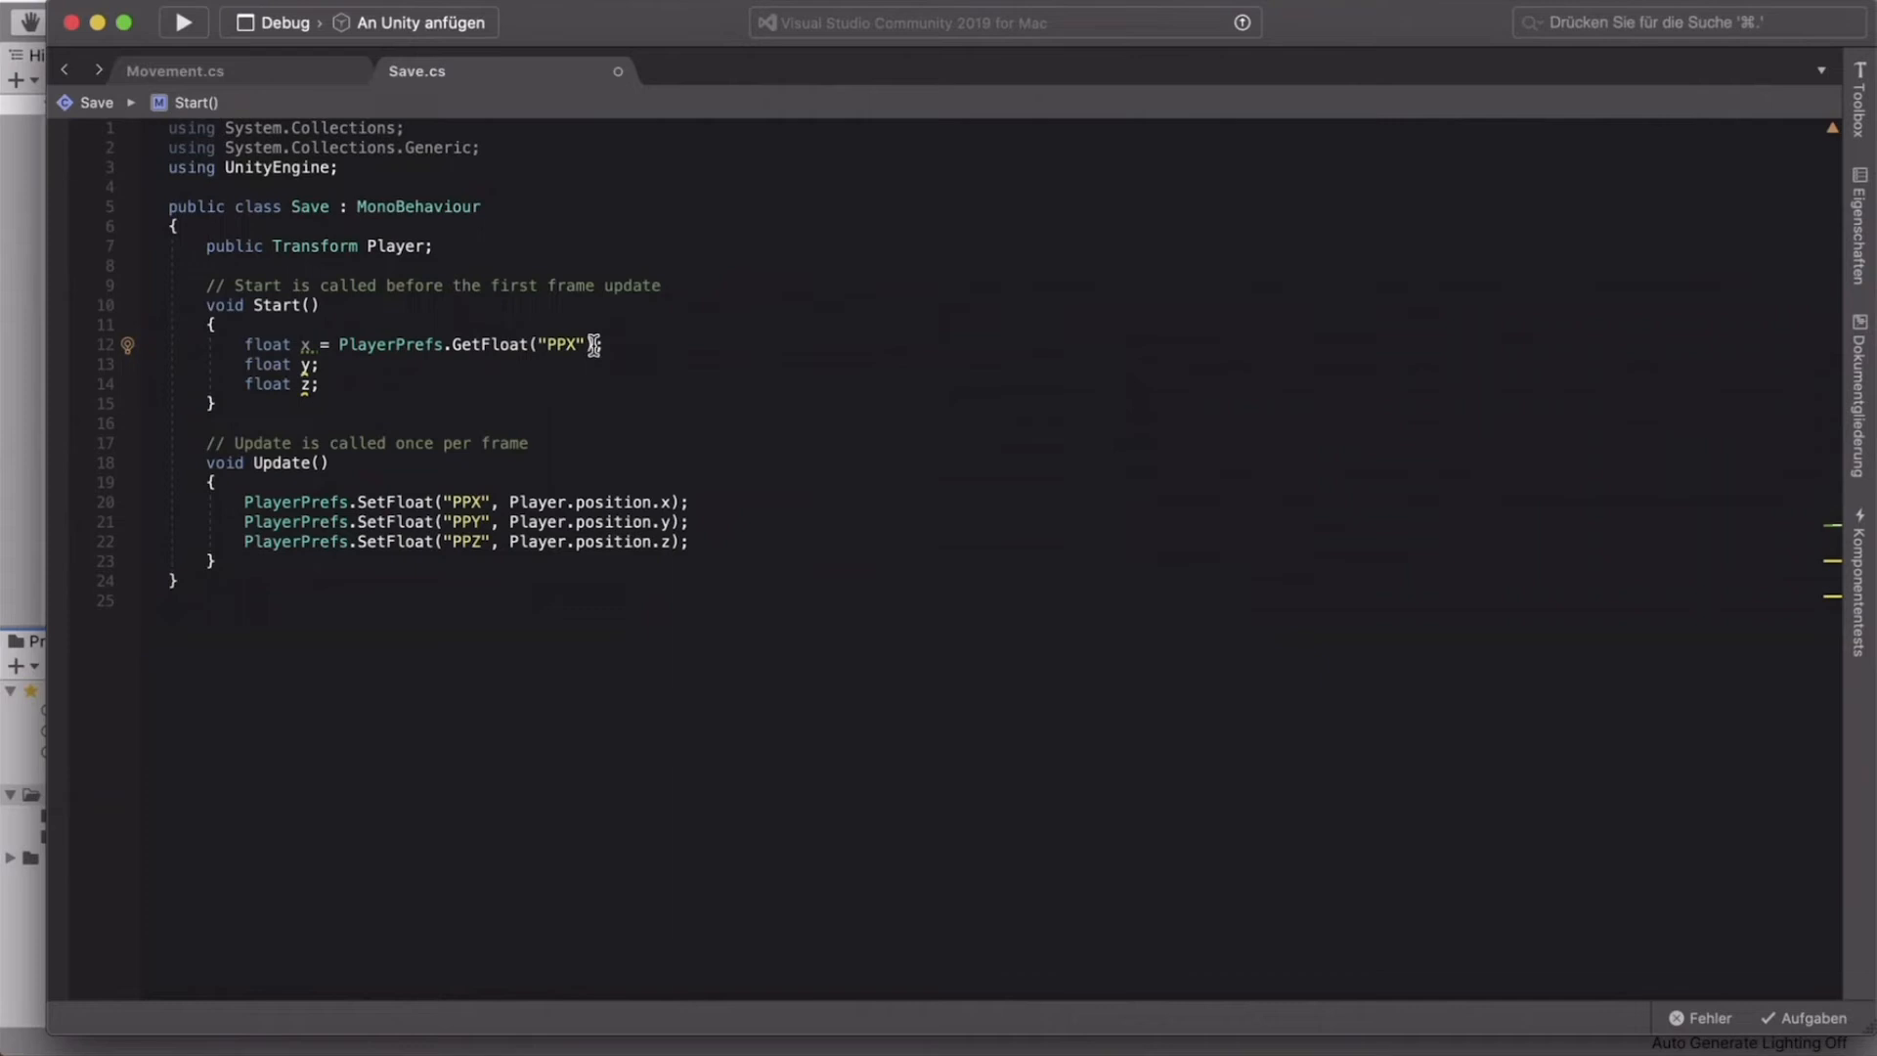
pyautogui.moveTo(309, 345)
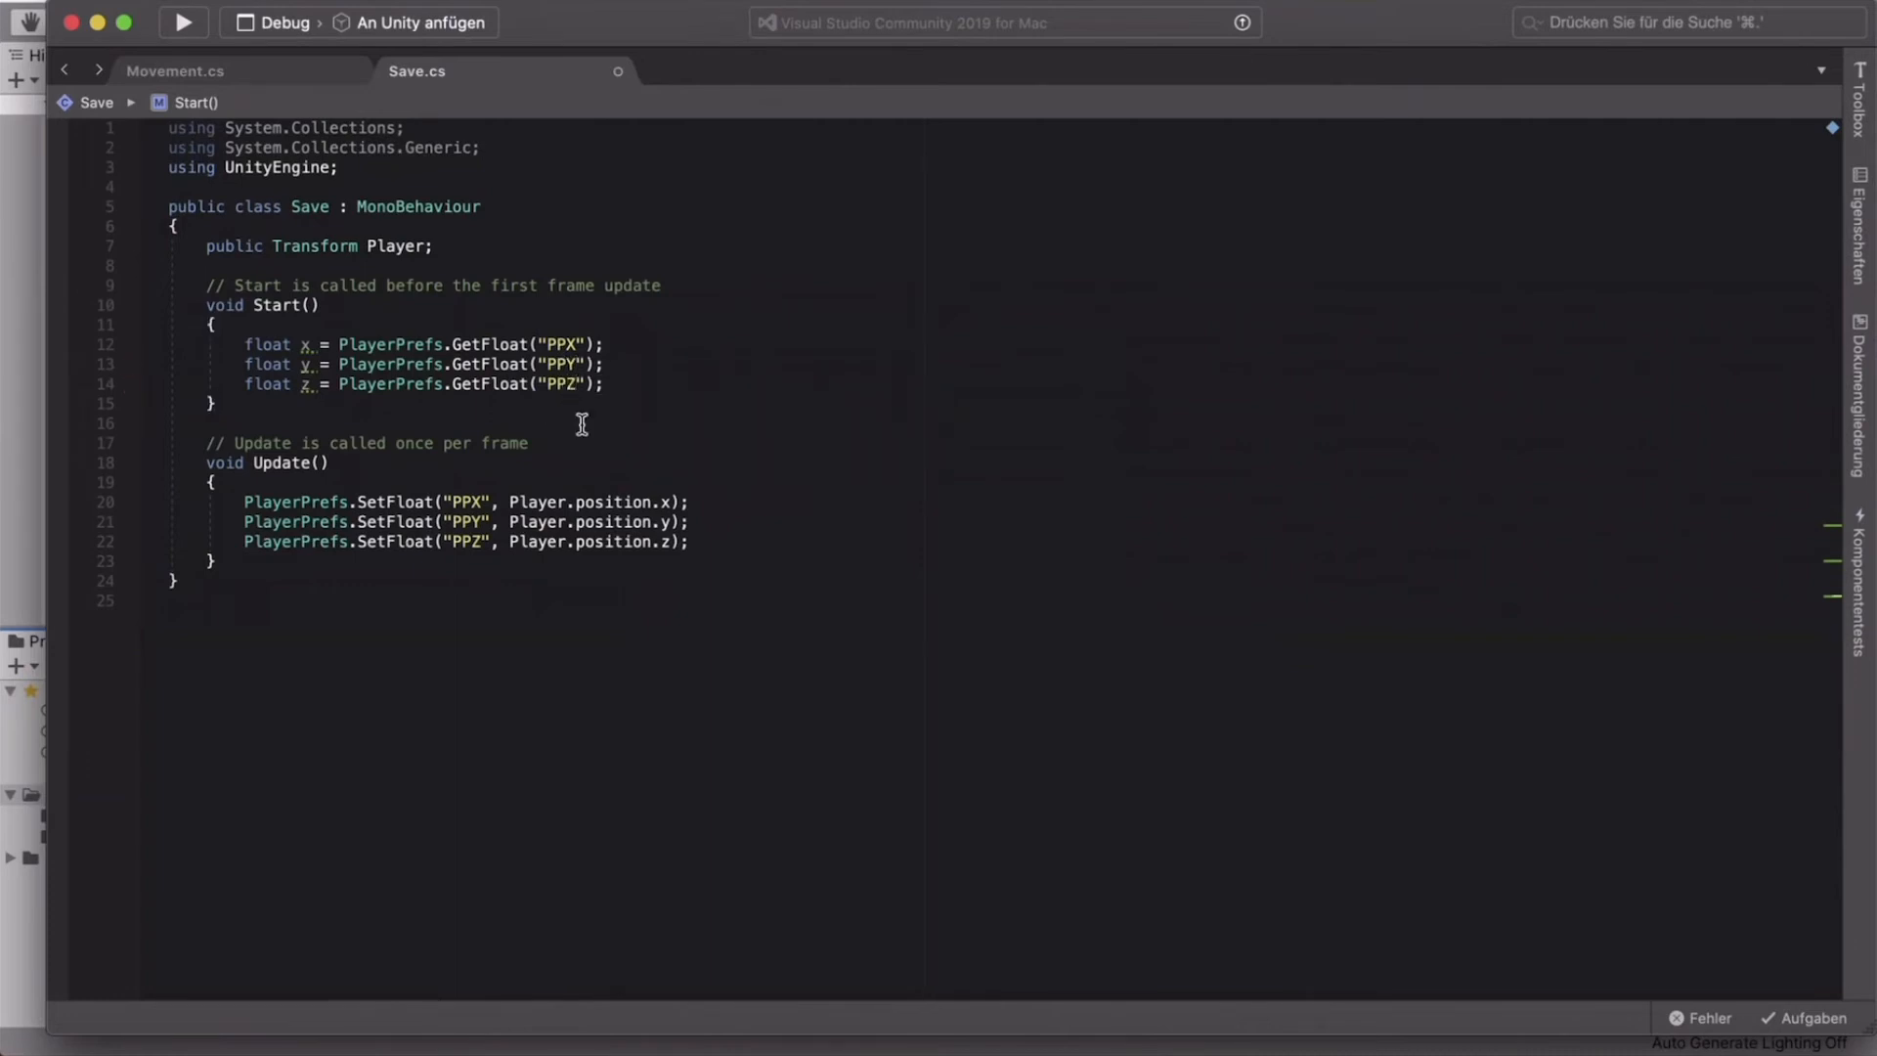
pyautogui.press('Return')
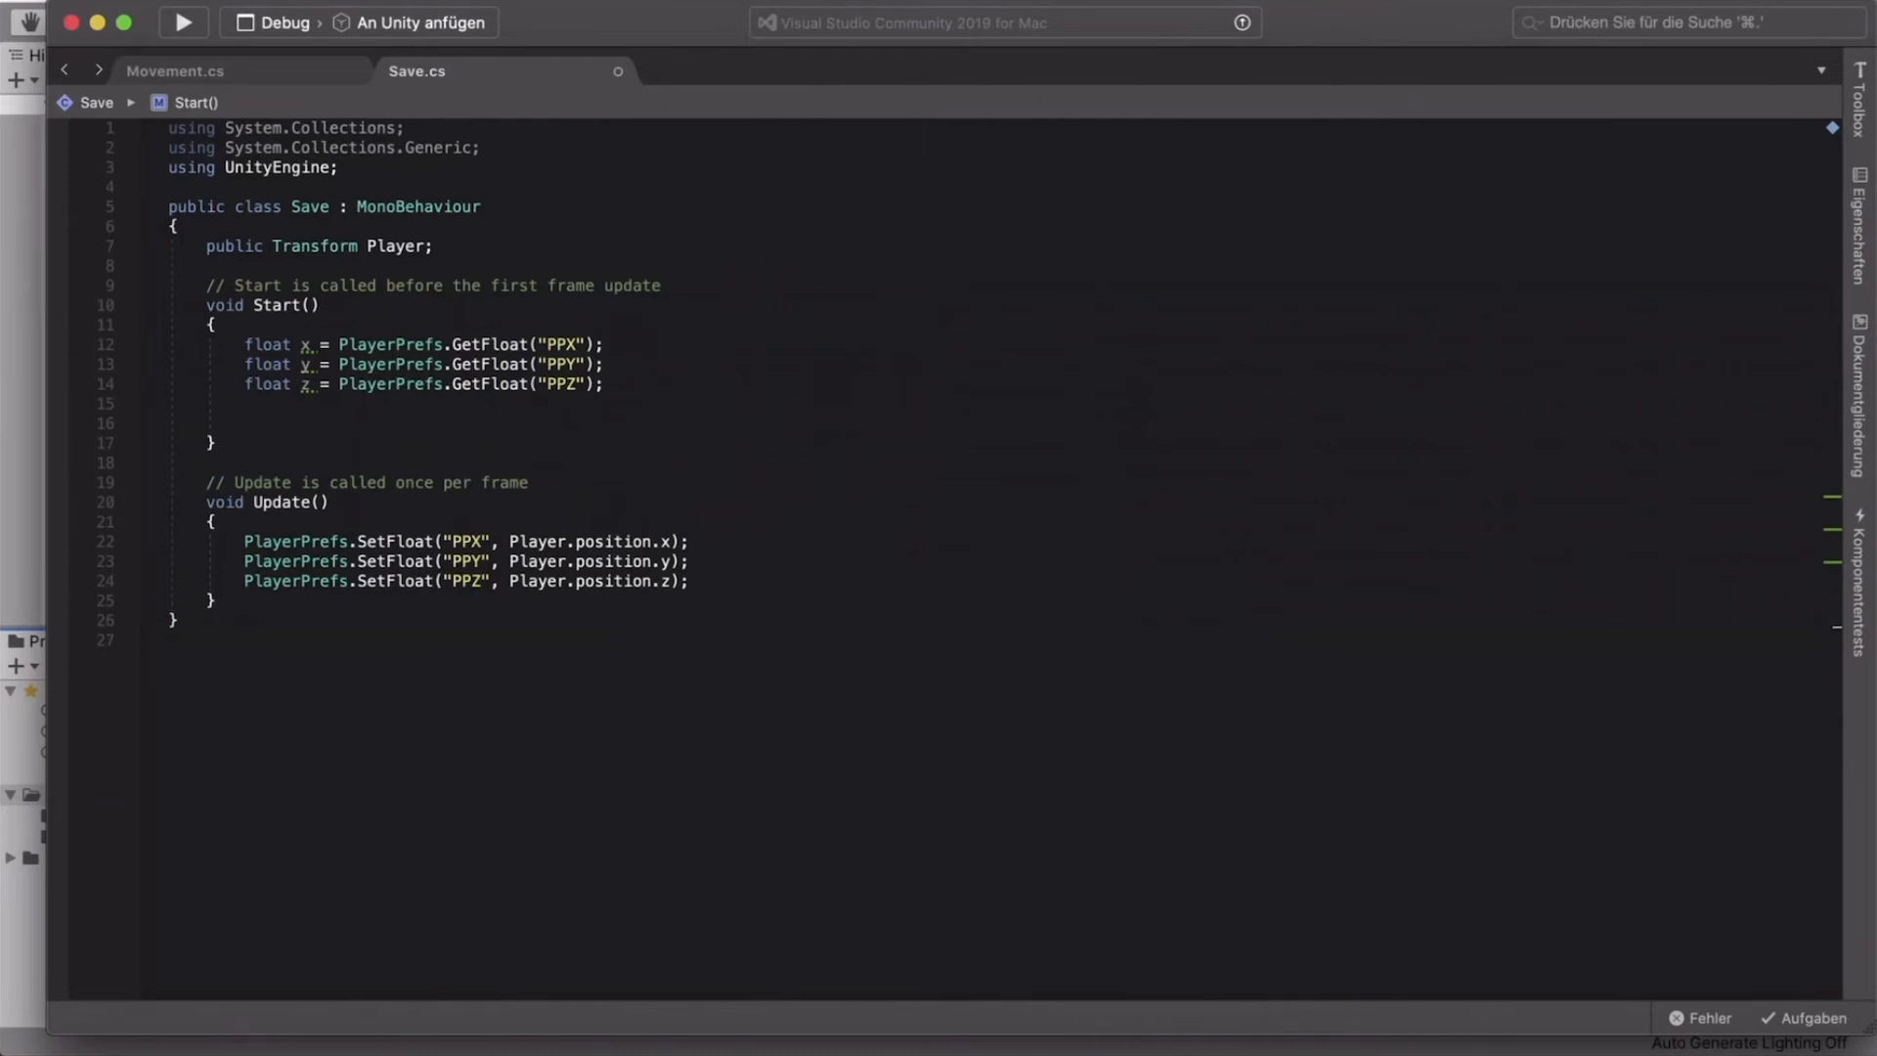
# Step: Add Player.position = new Vector3(x, y, z); as a new line in Start
pyautogui.write('Player')
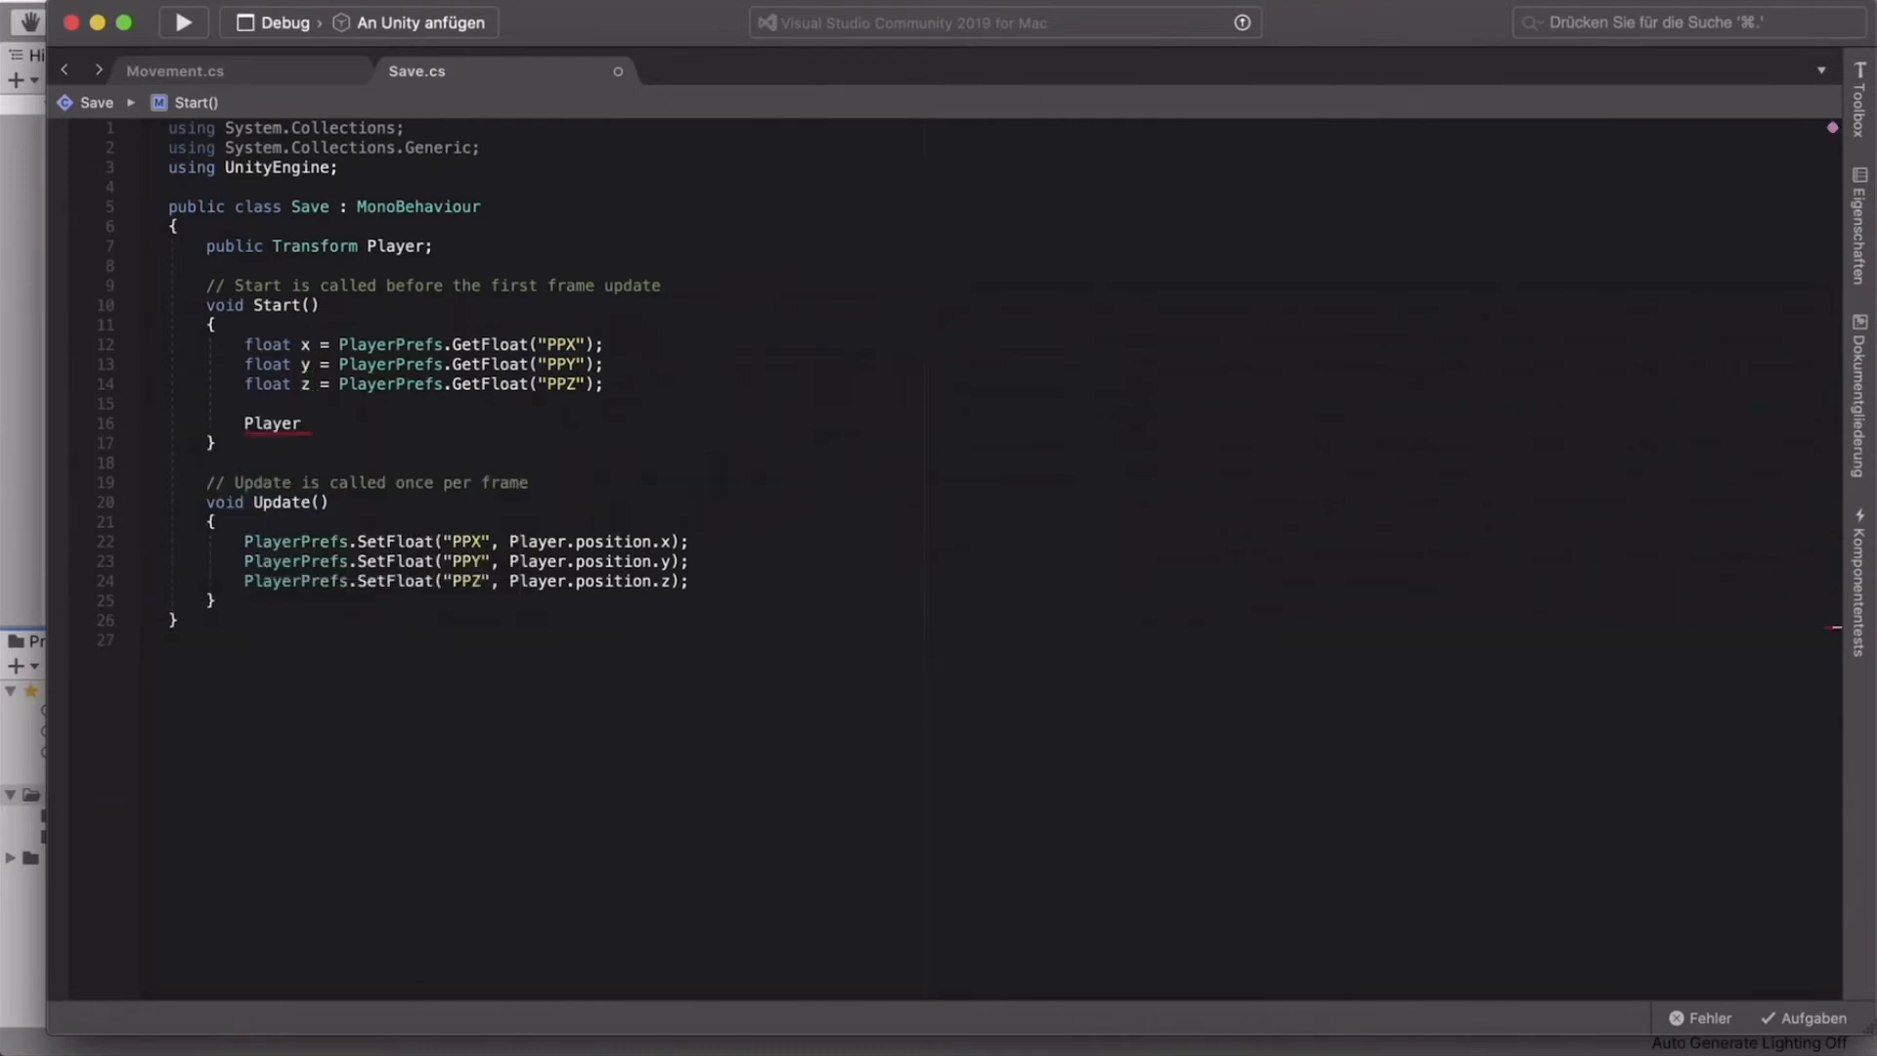
pyautogui.write('.position')
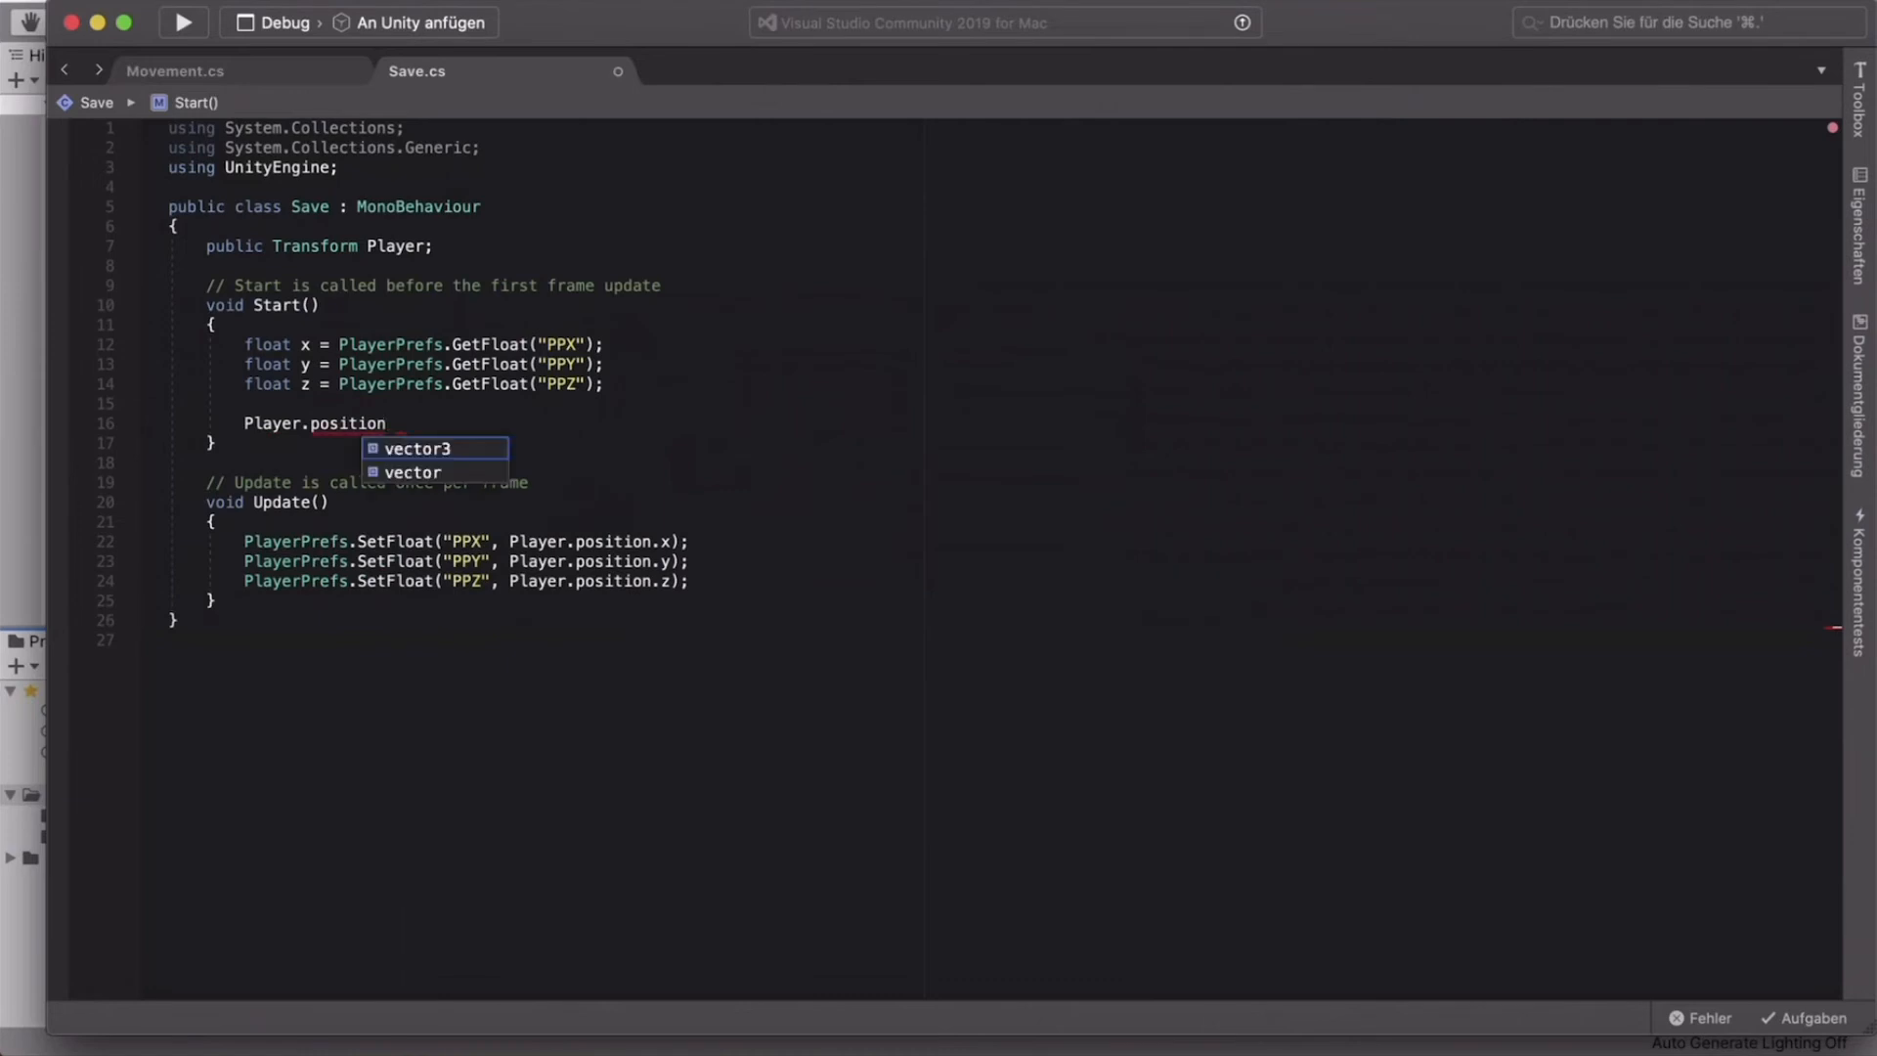
pyautogui.write('= new')
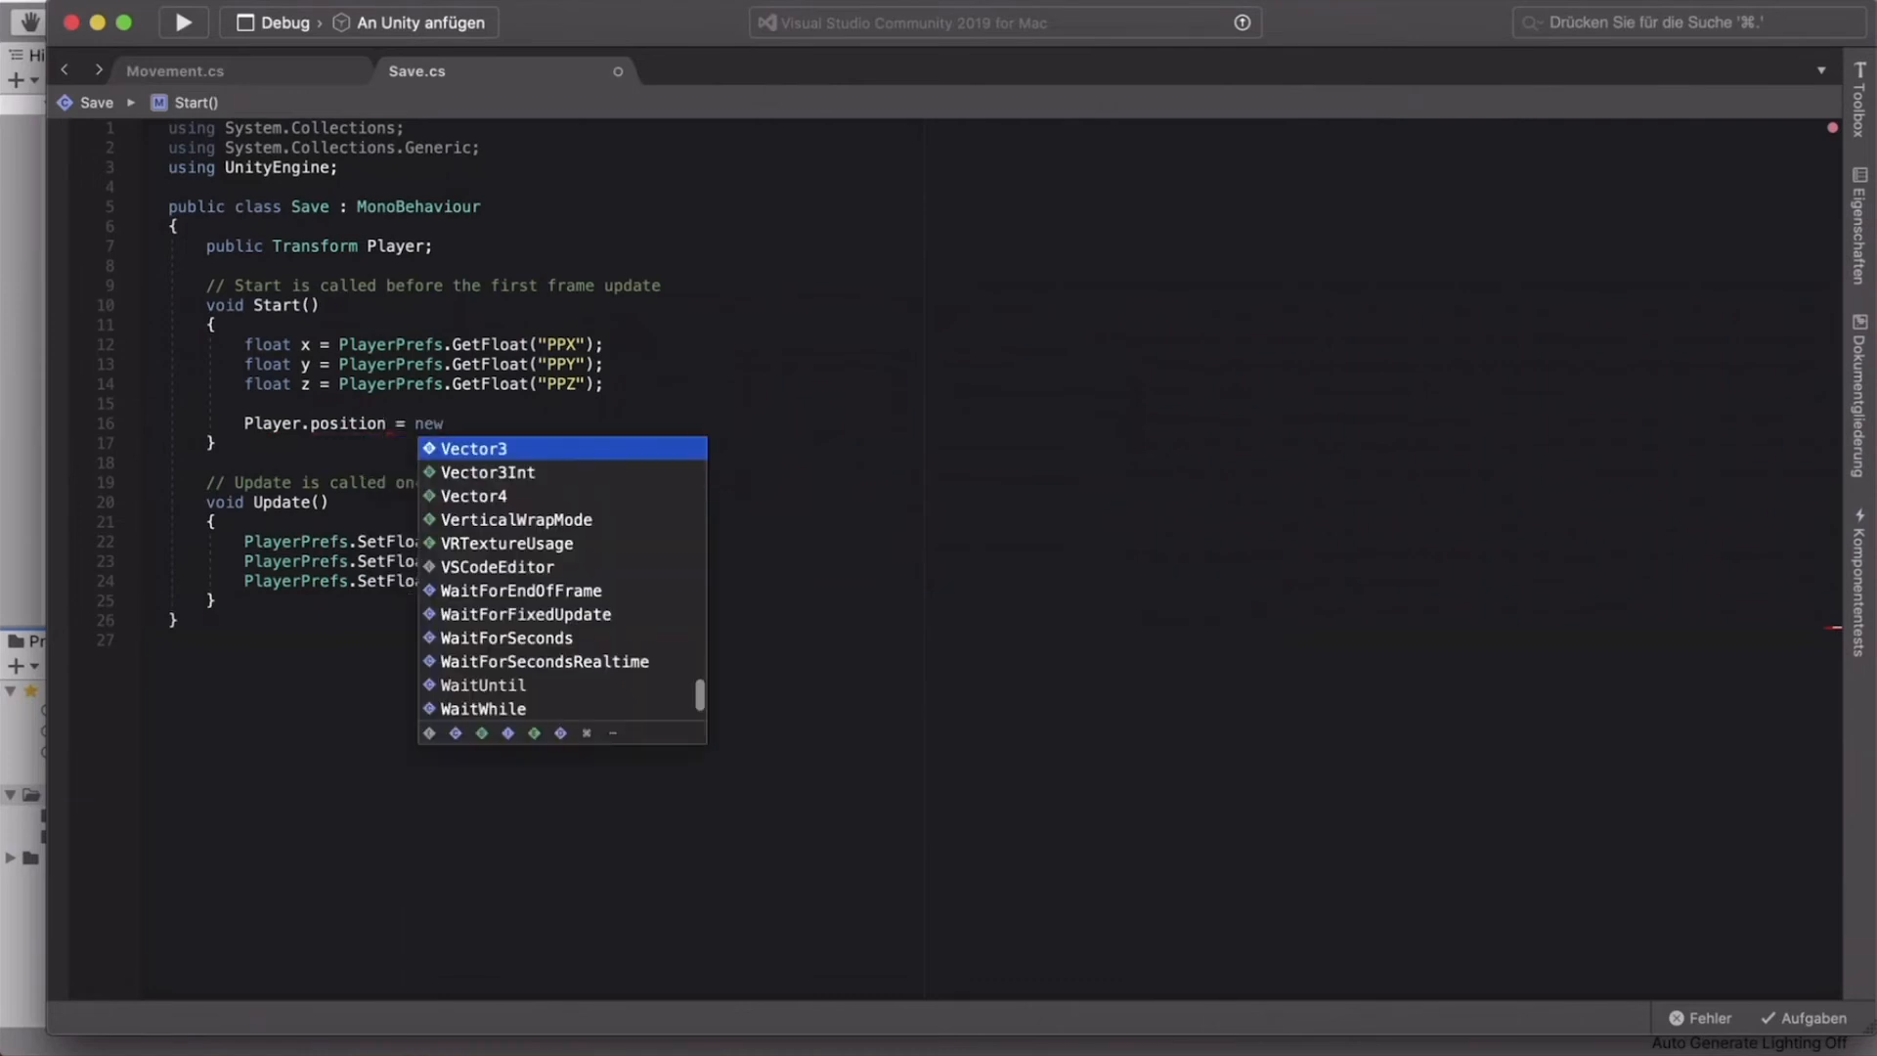
pyautogui.write('Vecor3(')
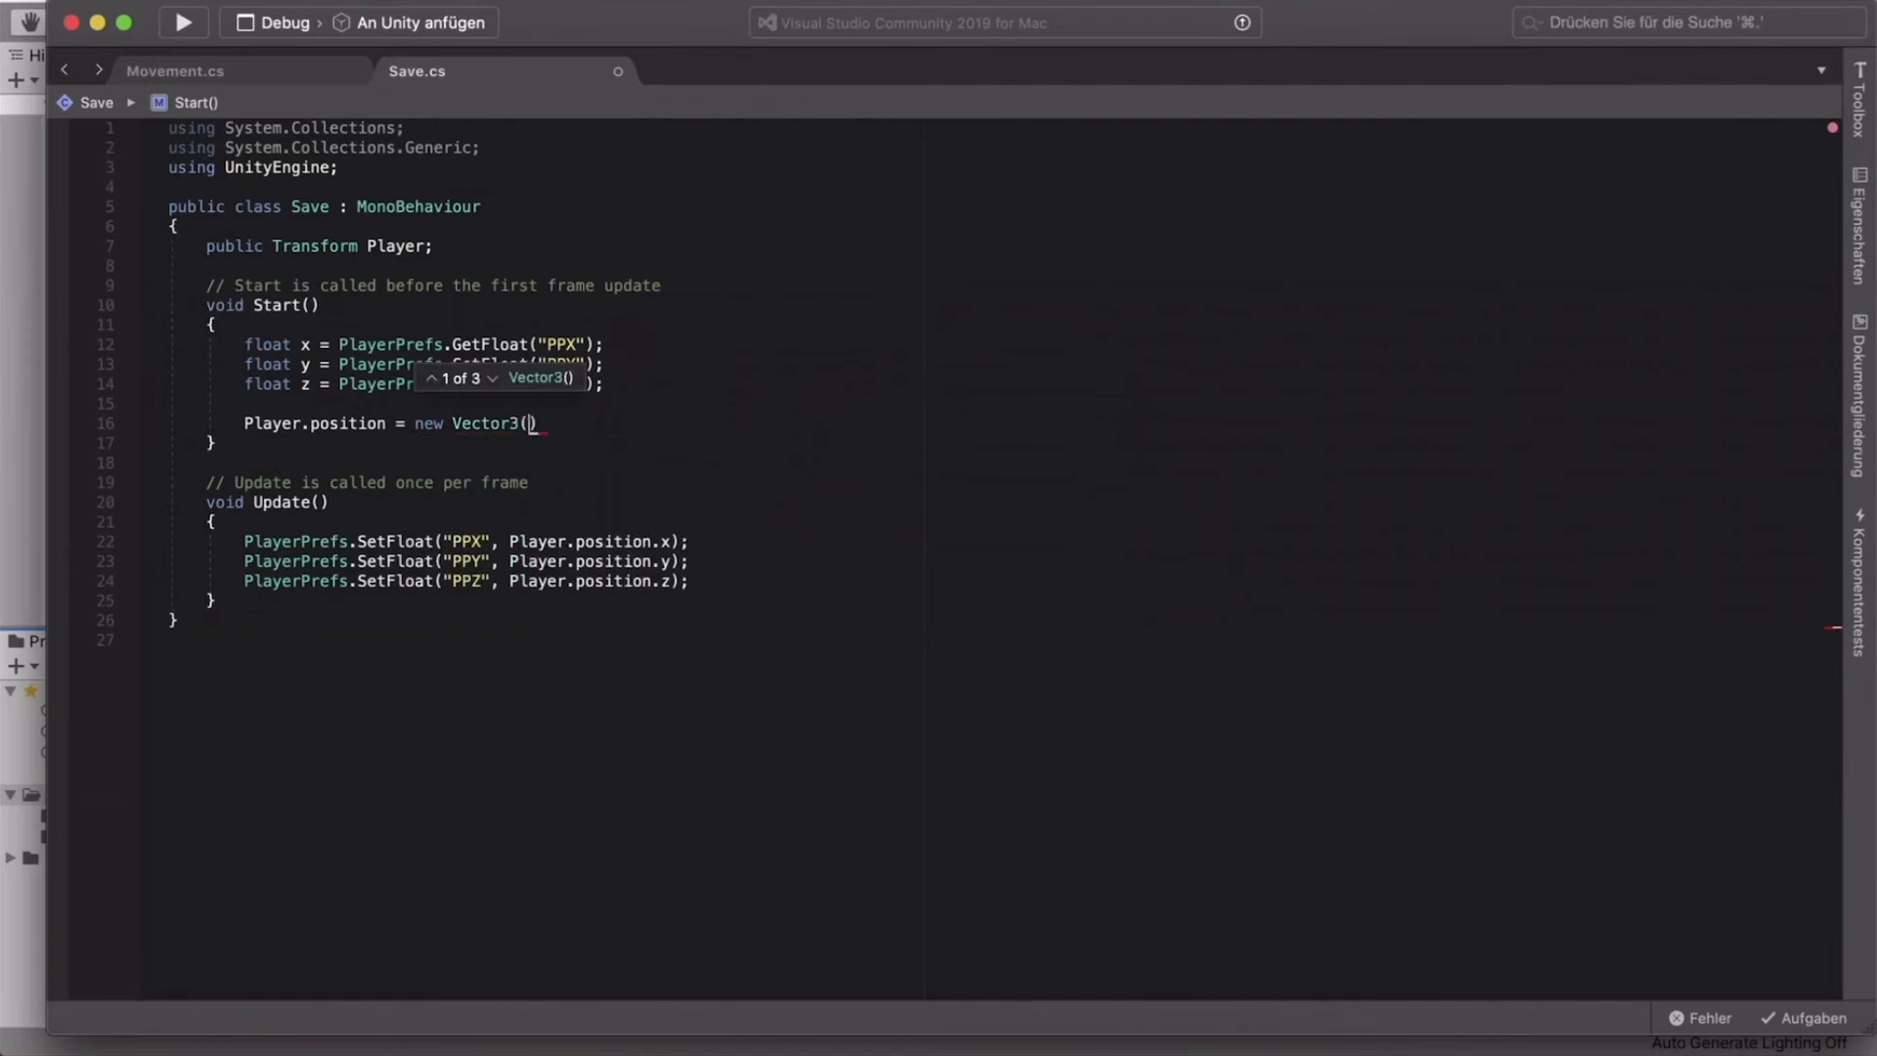
pyautogui.write('x,')
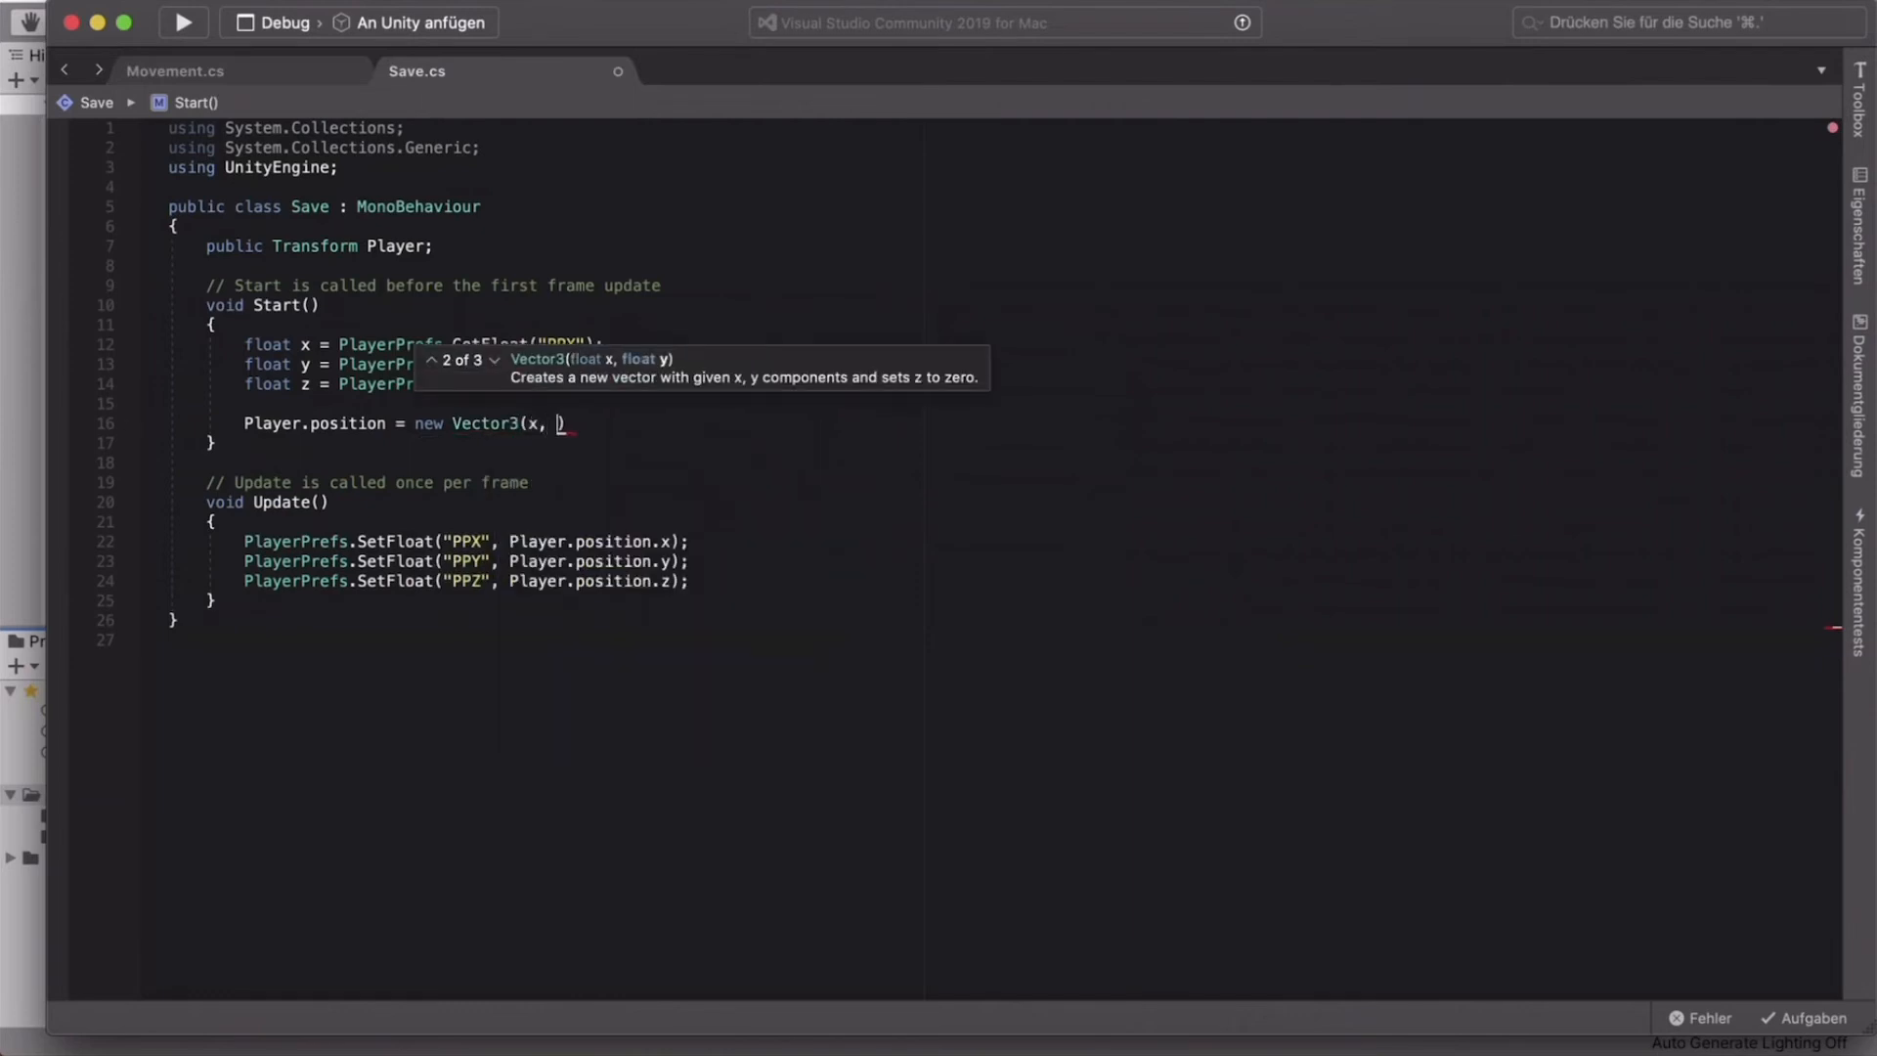
pyautogui.write('y, z)')
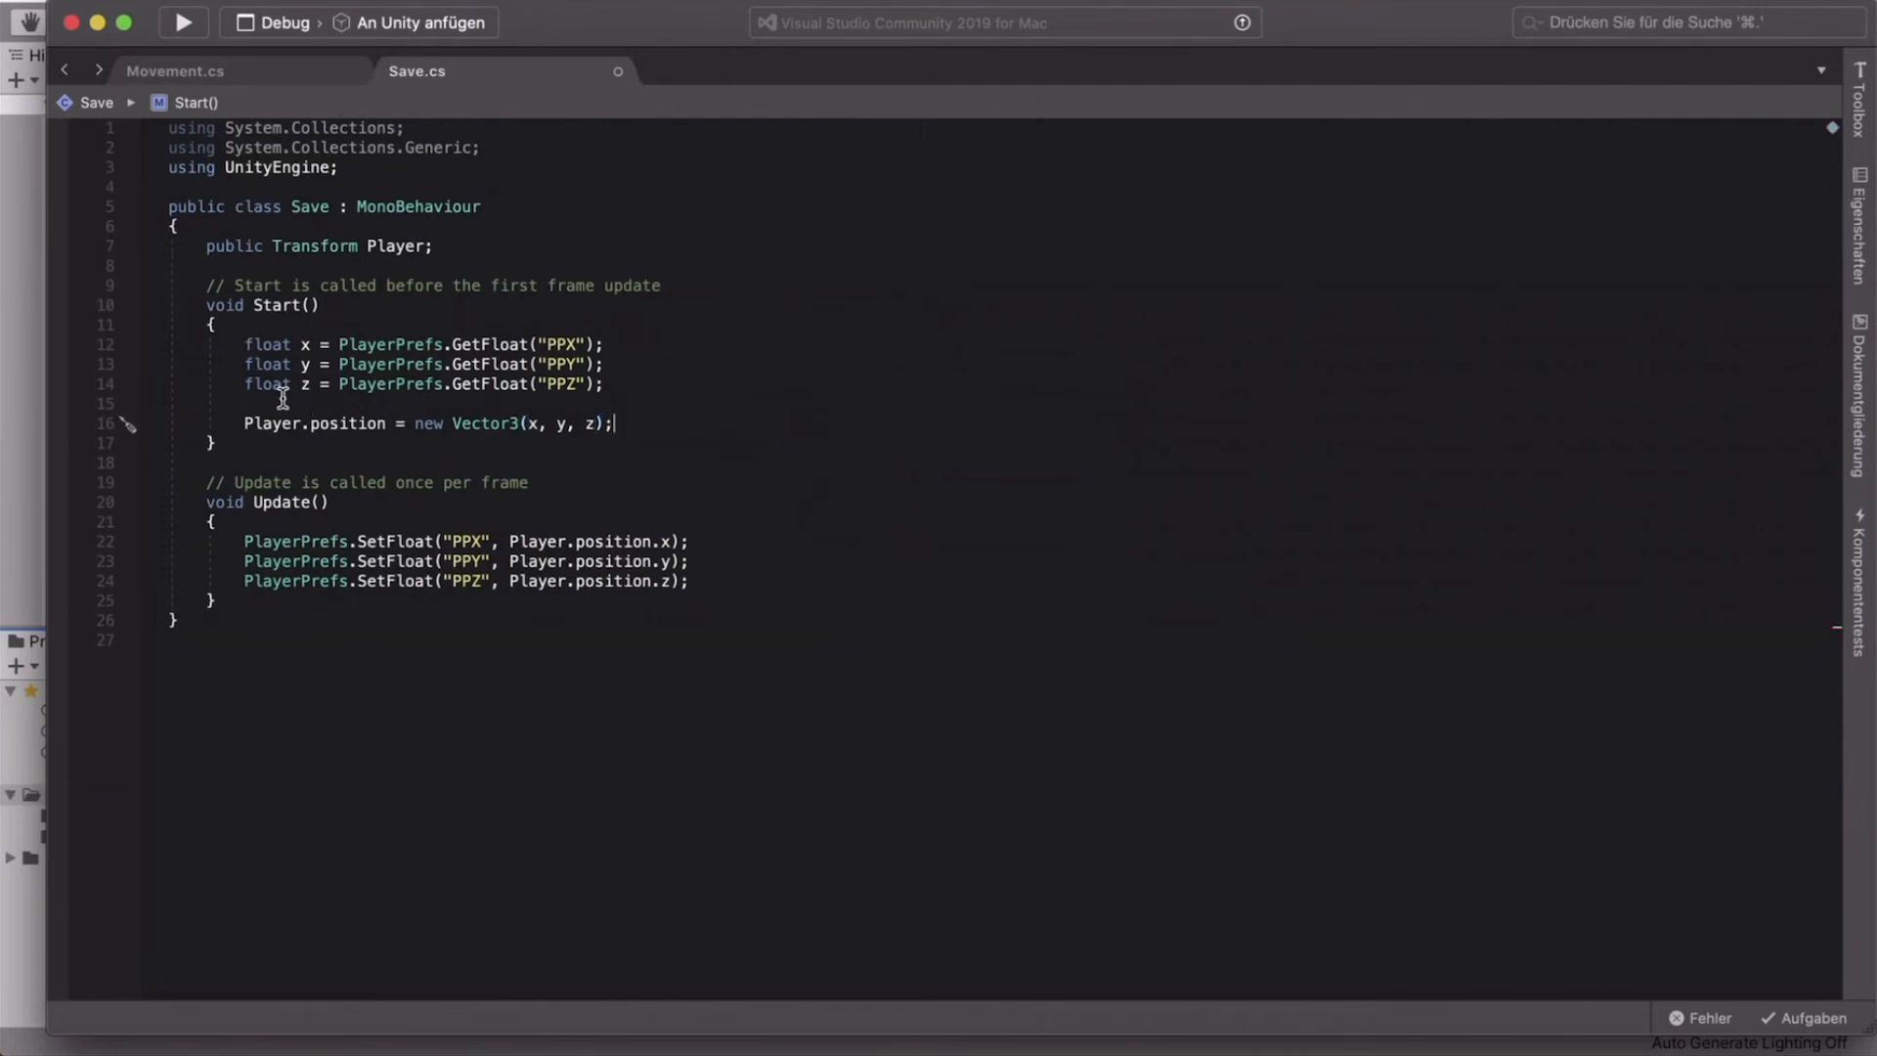
pyautogui.moveTo(246, 343); pyautogui.dragTo(604, 385)
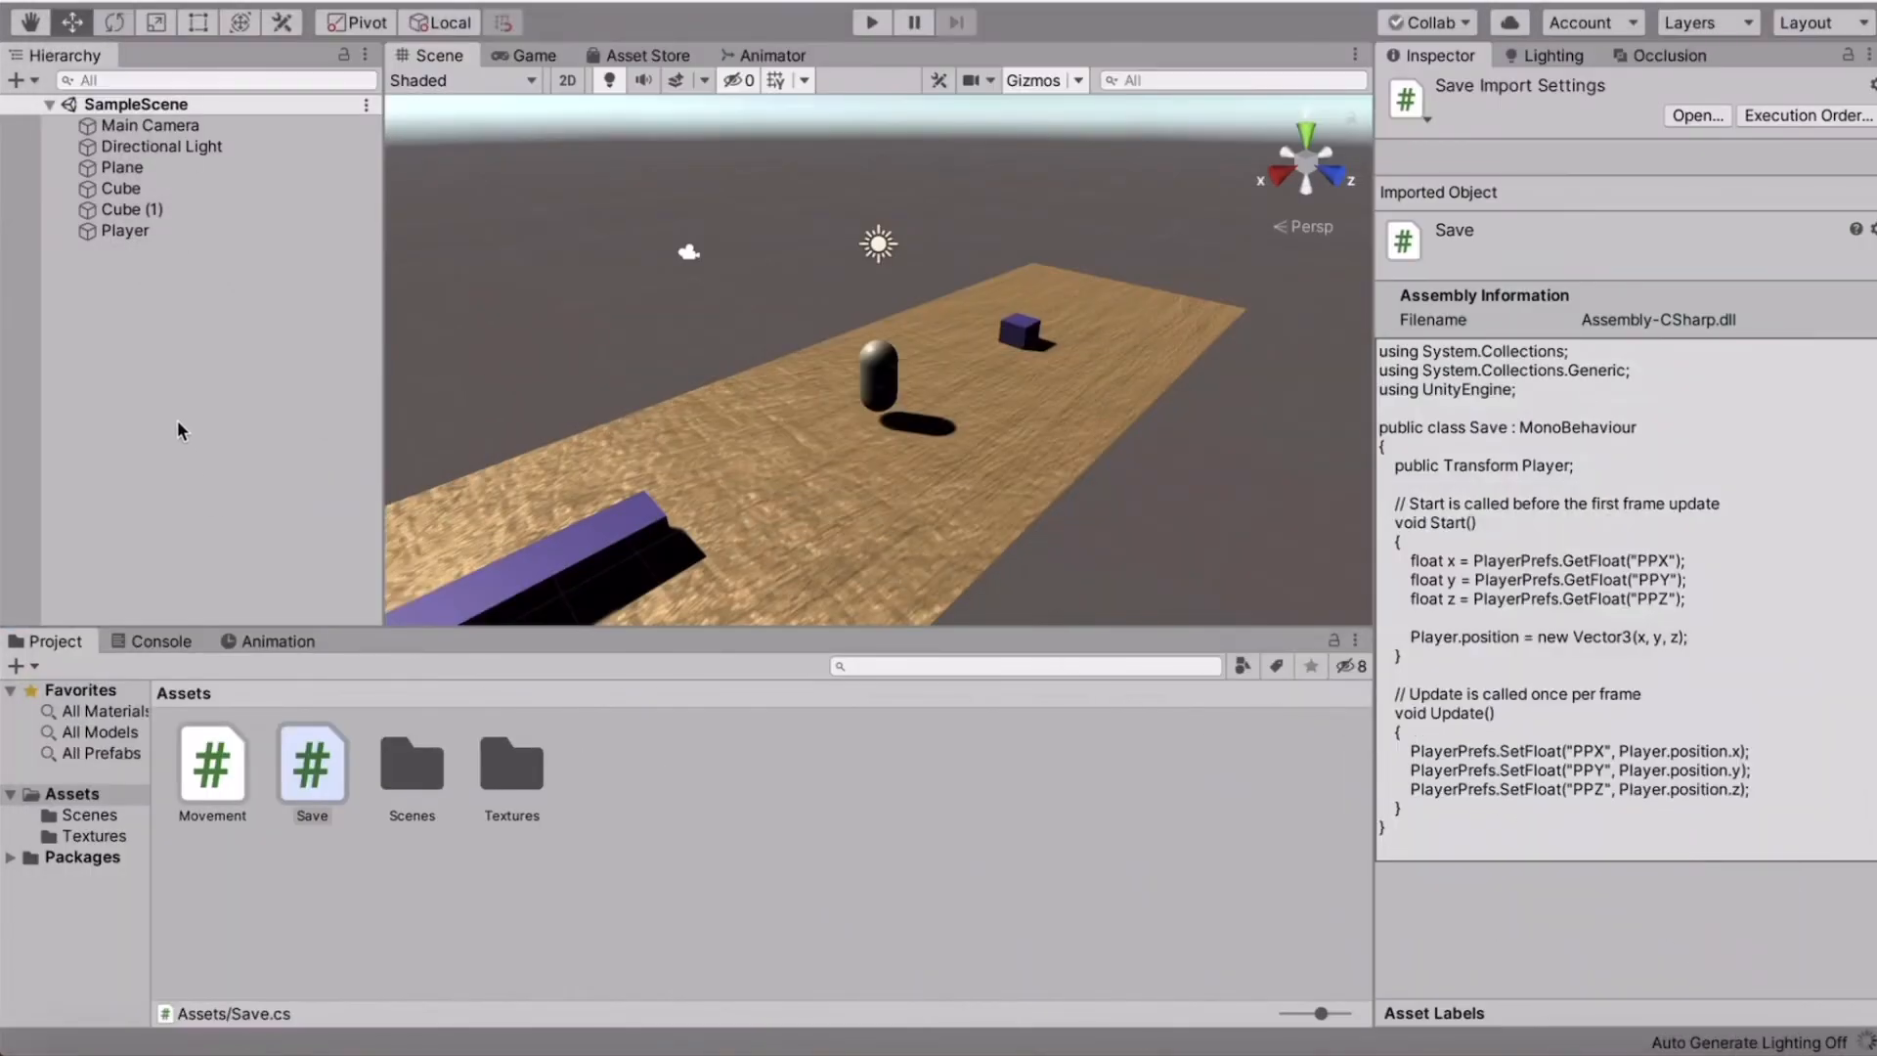
# Step: Check the Player's Inspector for the Save (Script) component with an empty Player field, then deselect
pyautogui.click(124, 230)
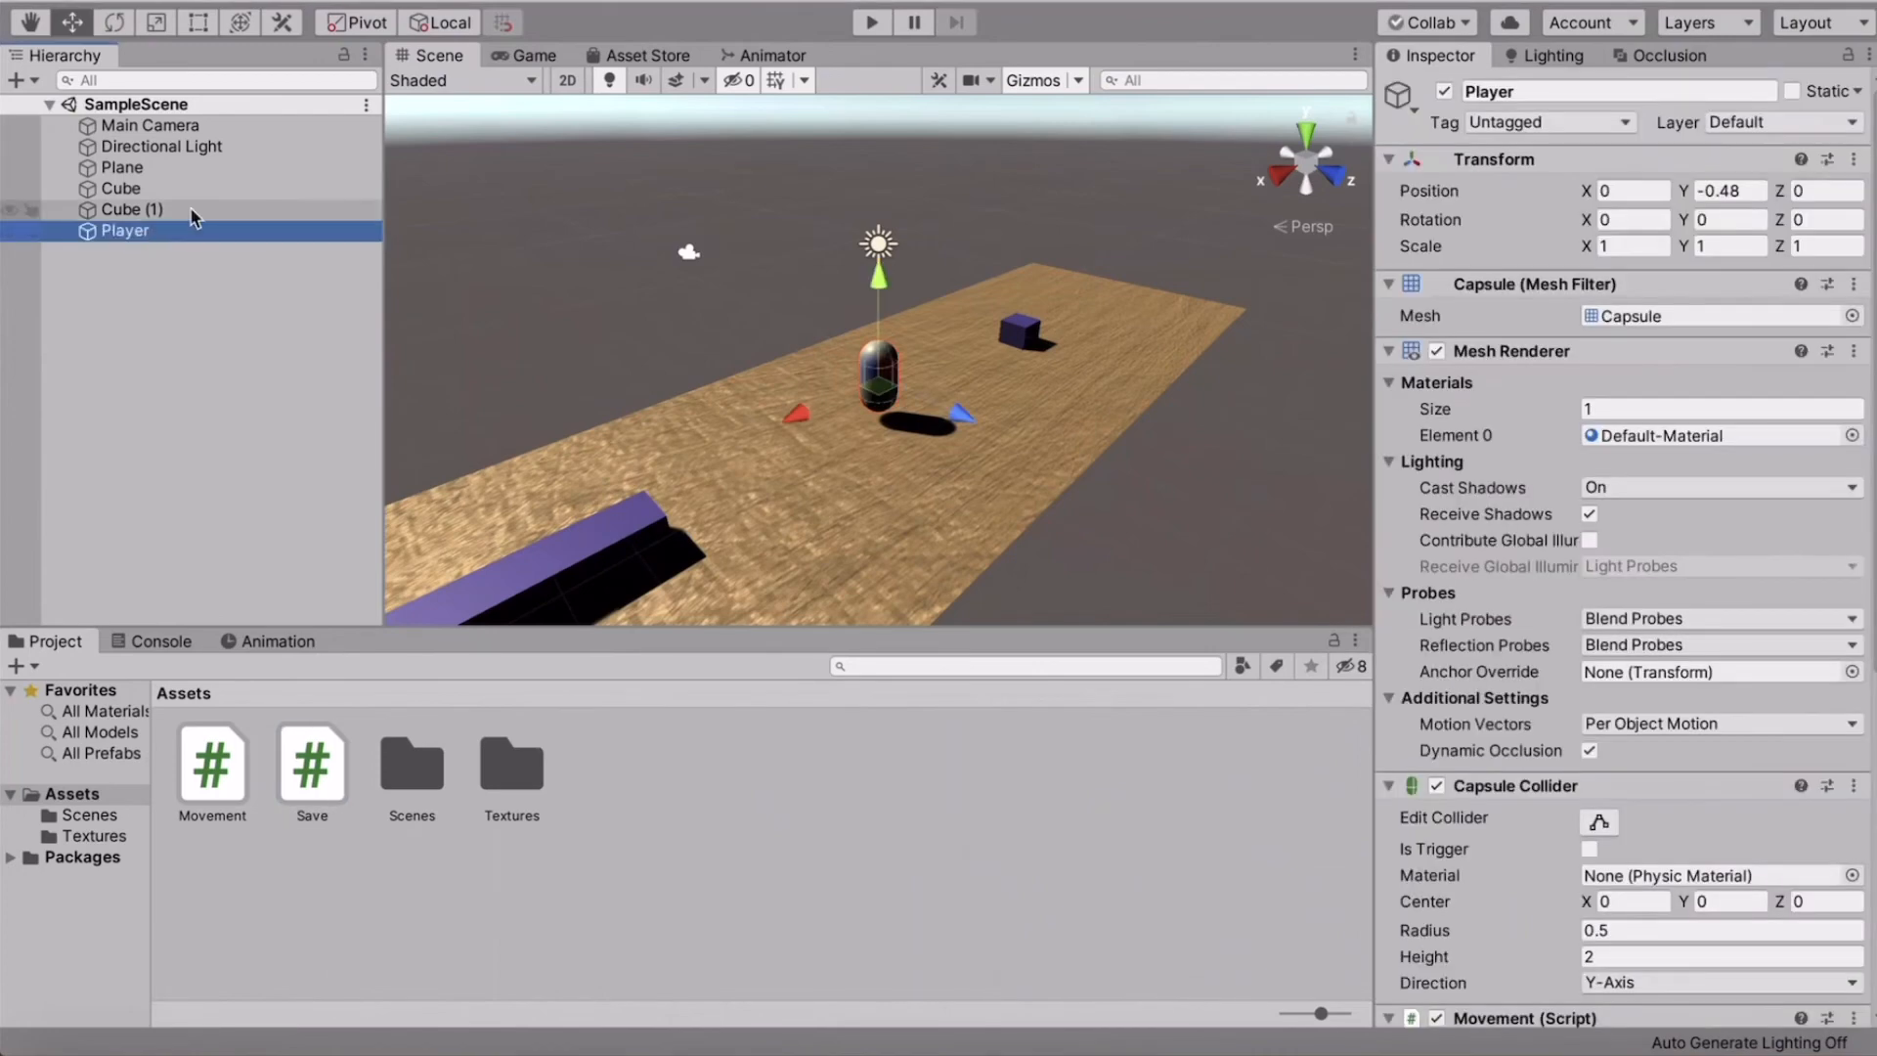
pyautogui.scroll(-3)
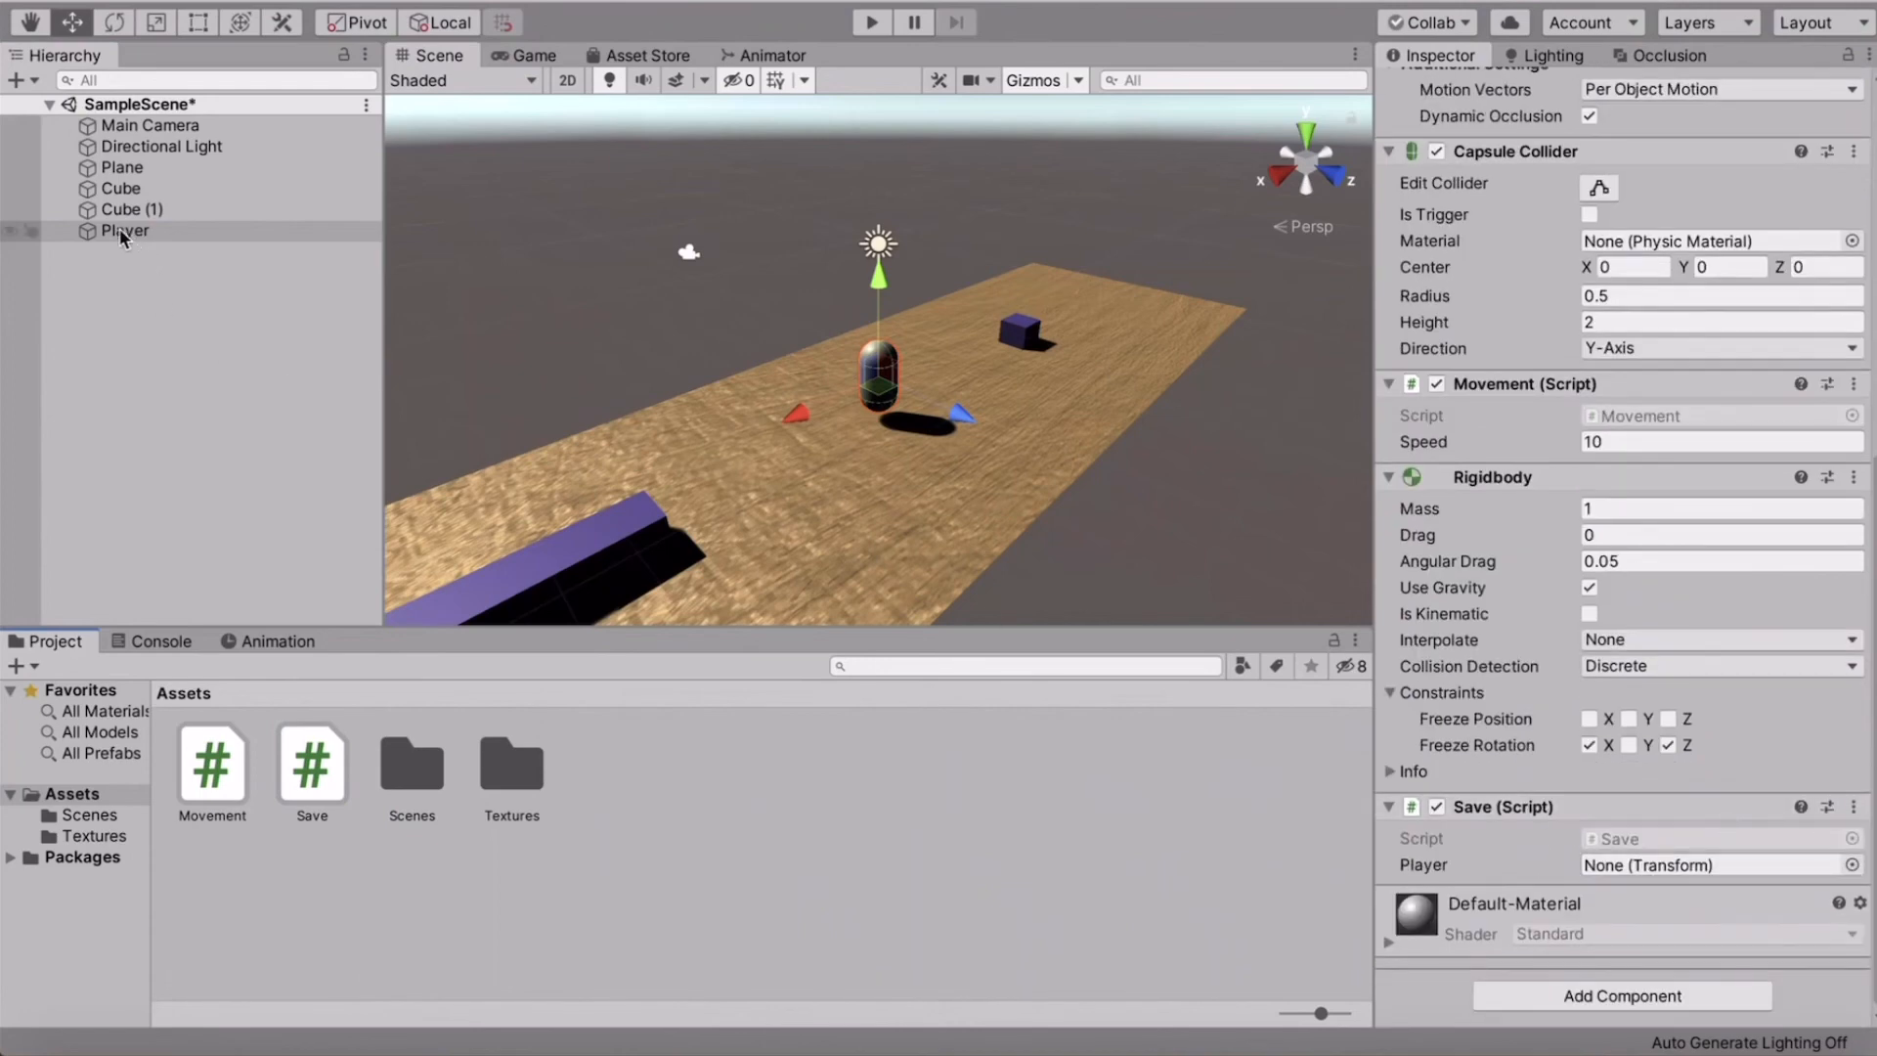
pyautogui.click(125, 230)
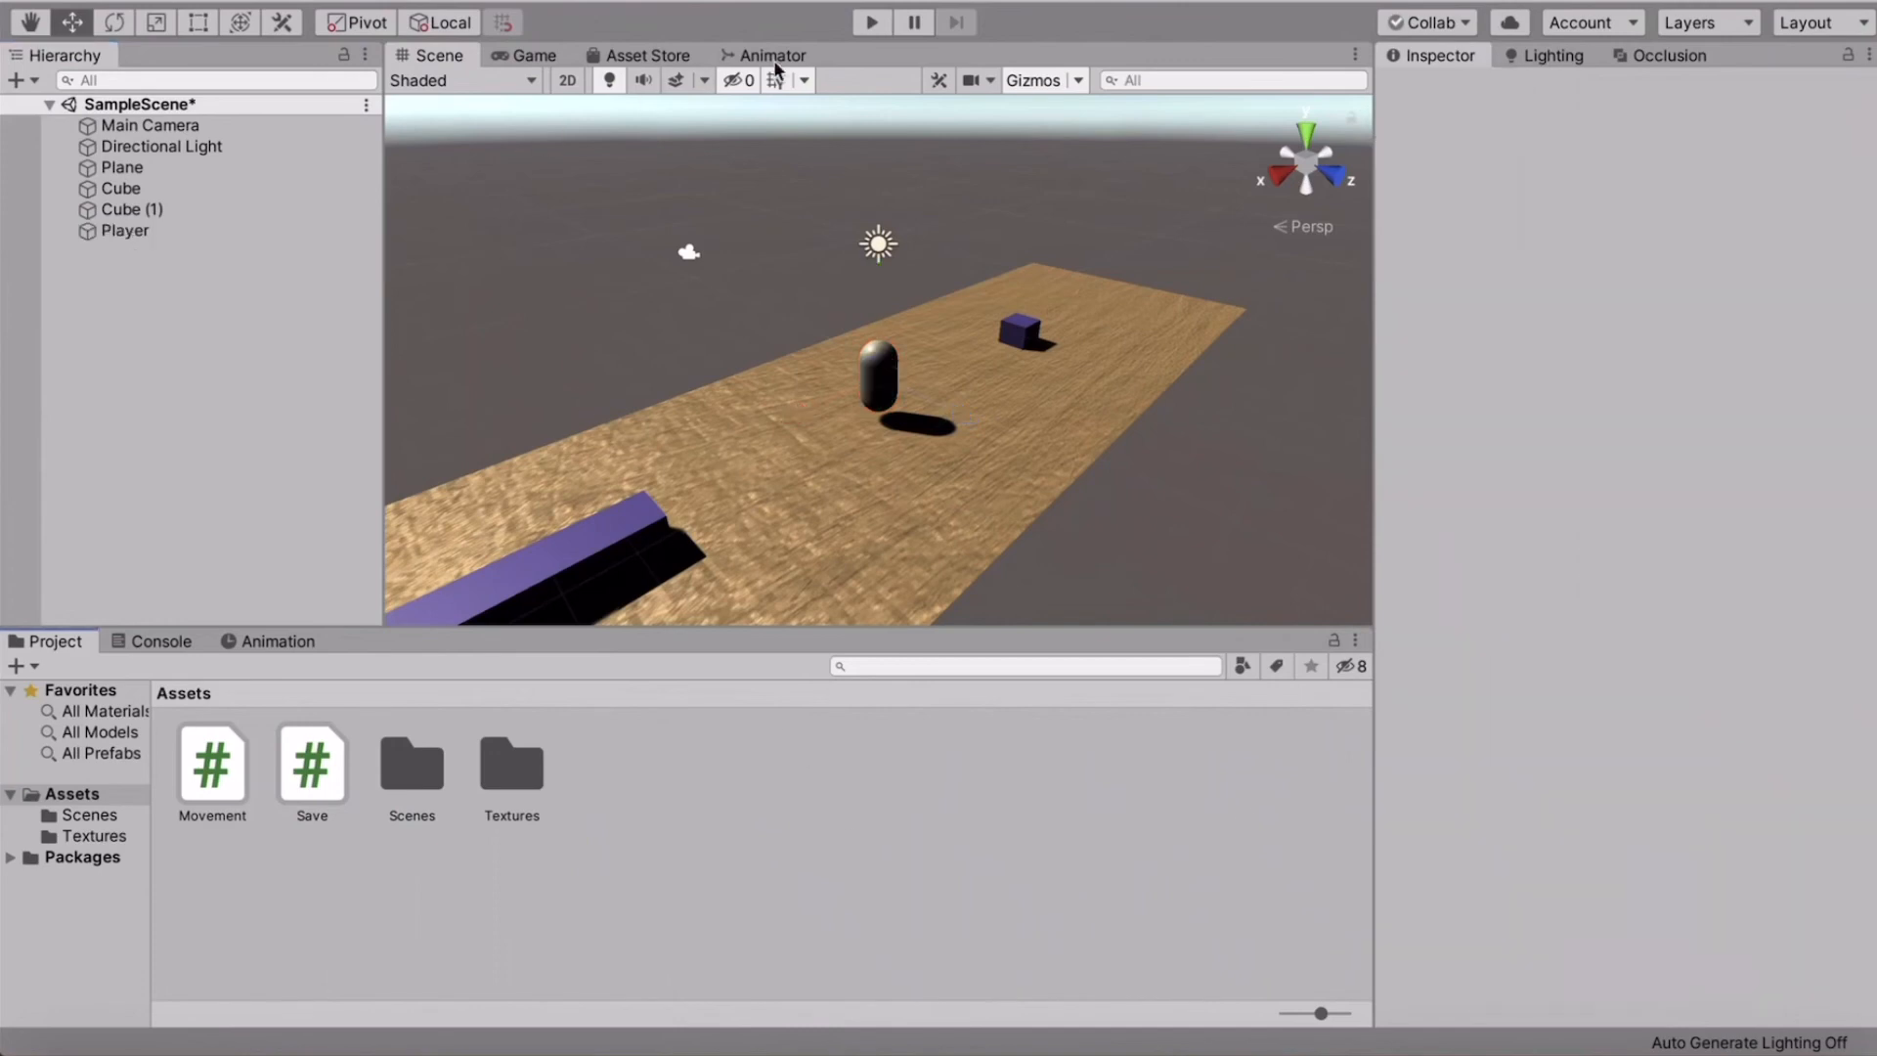
pyautogui.click(870, 22)
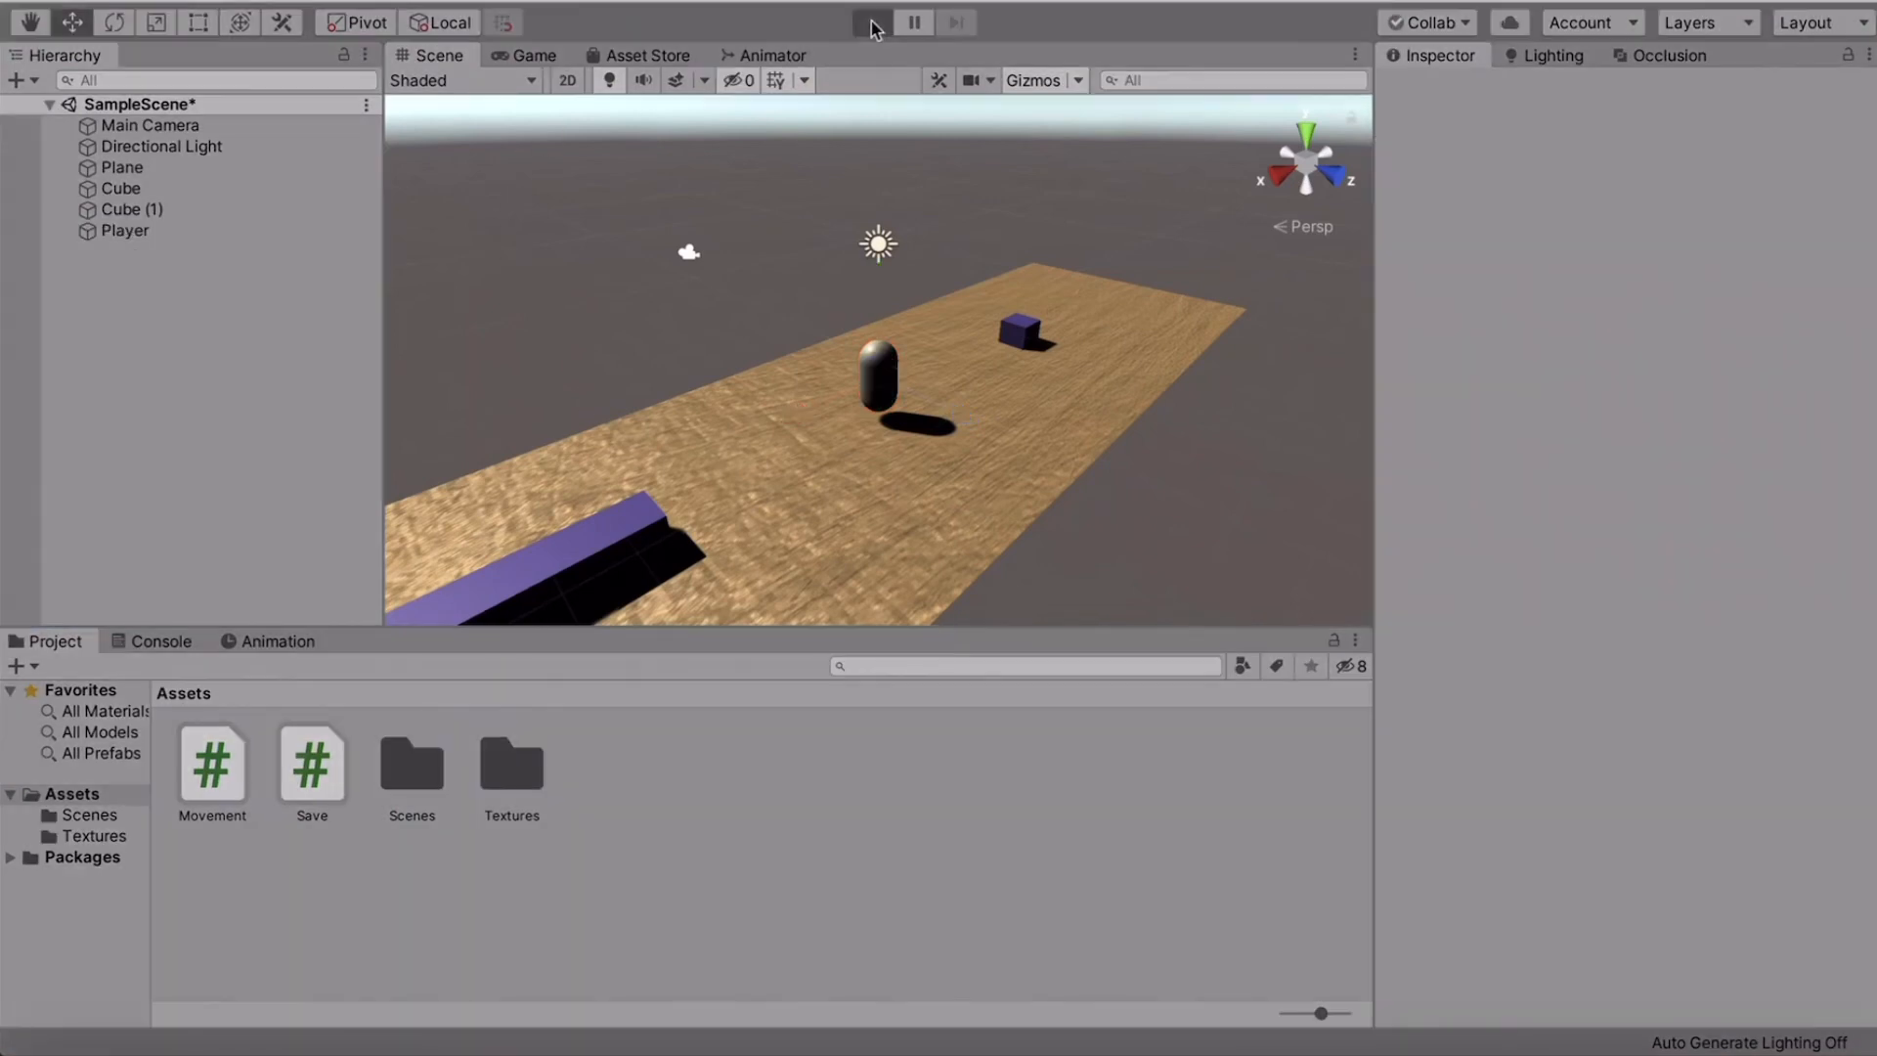
pyautogui.click(873, 21)
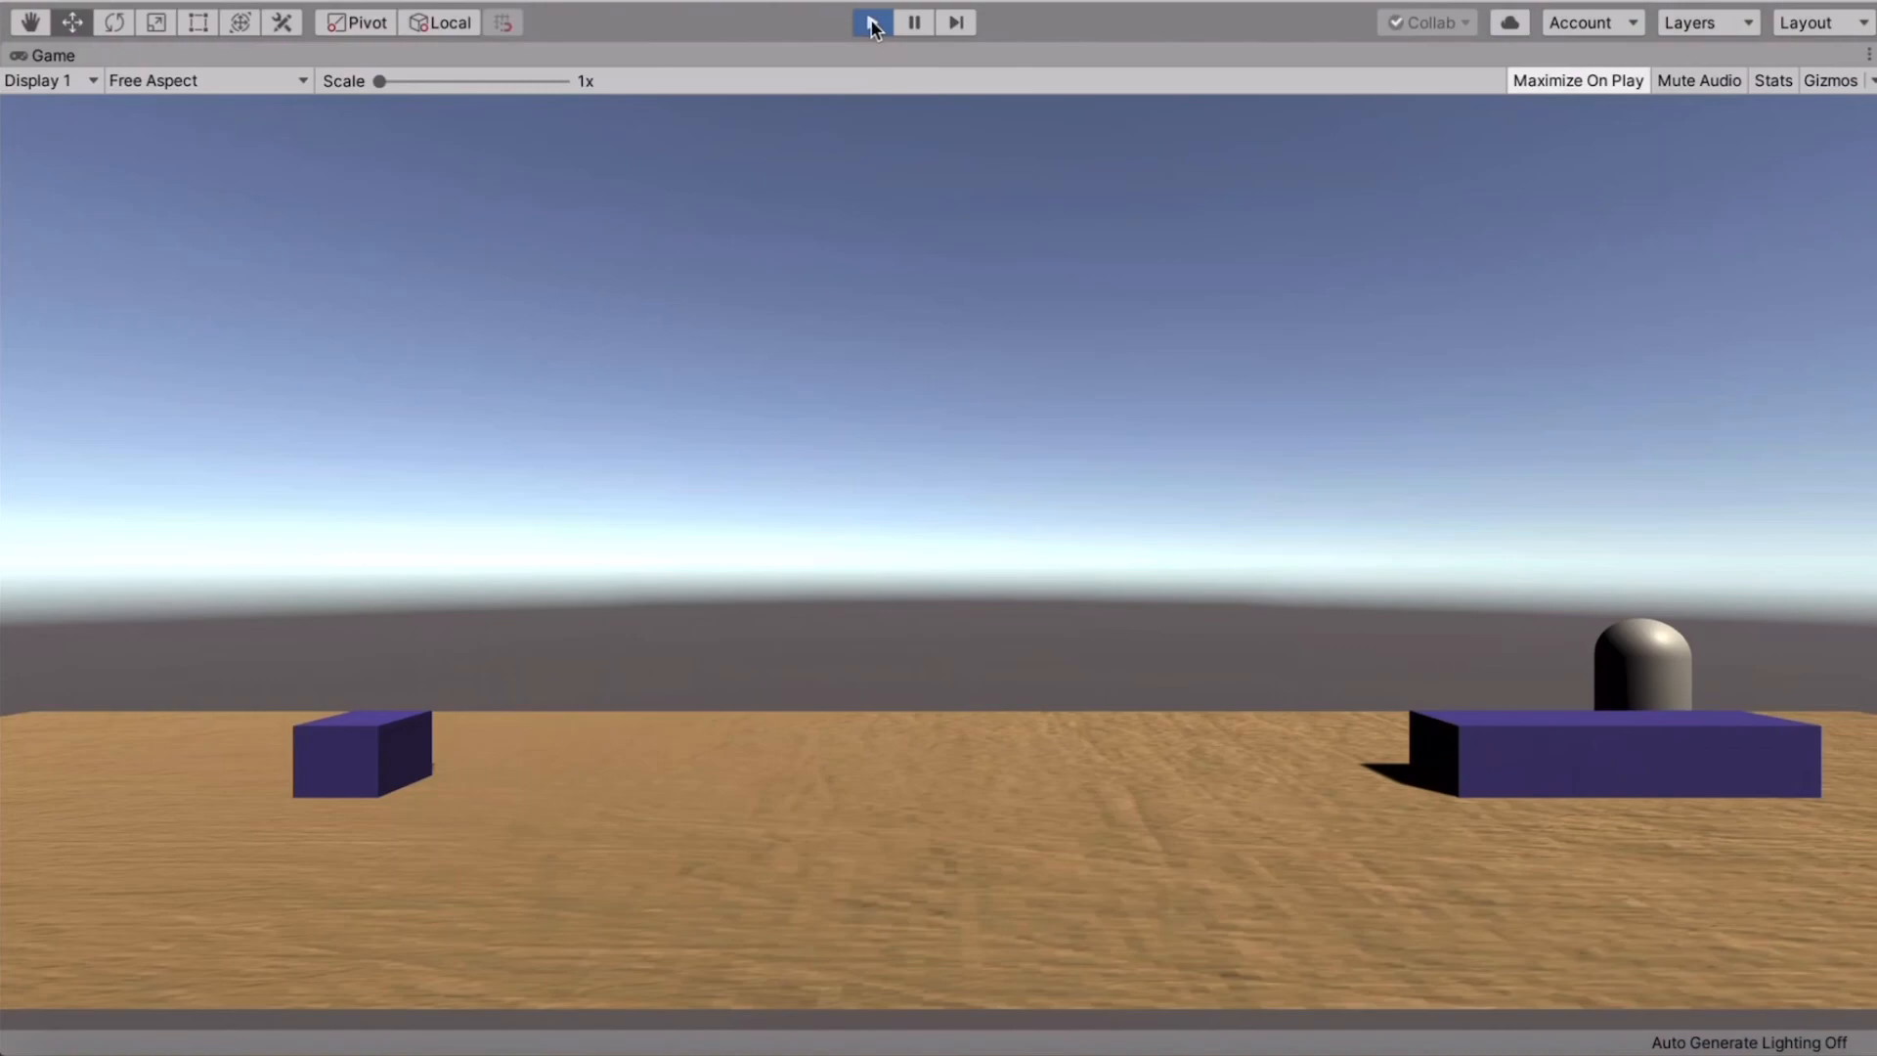
pyautogui.click(871, 21)
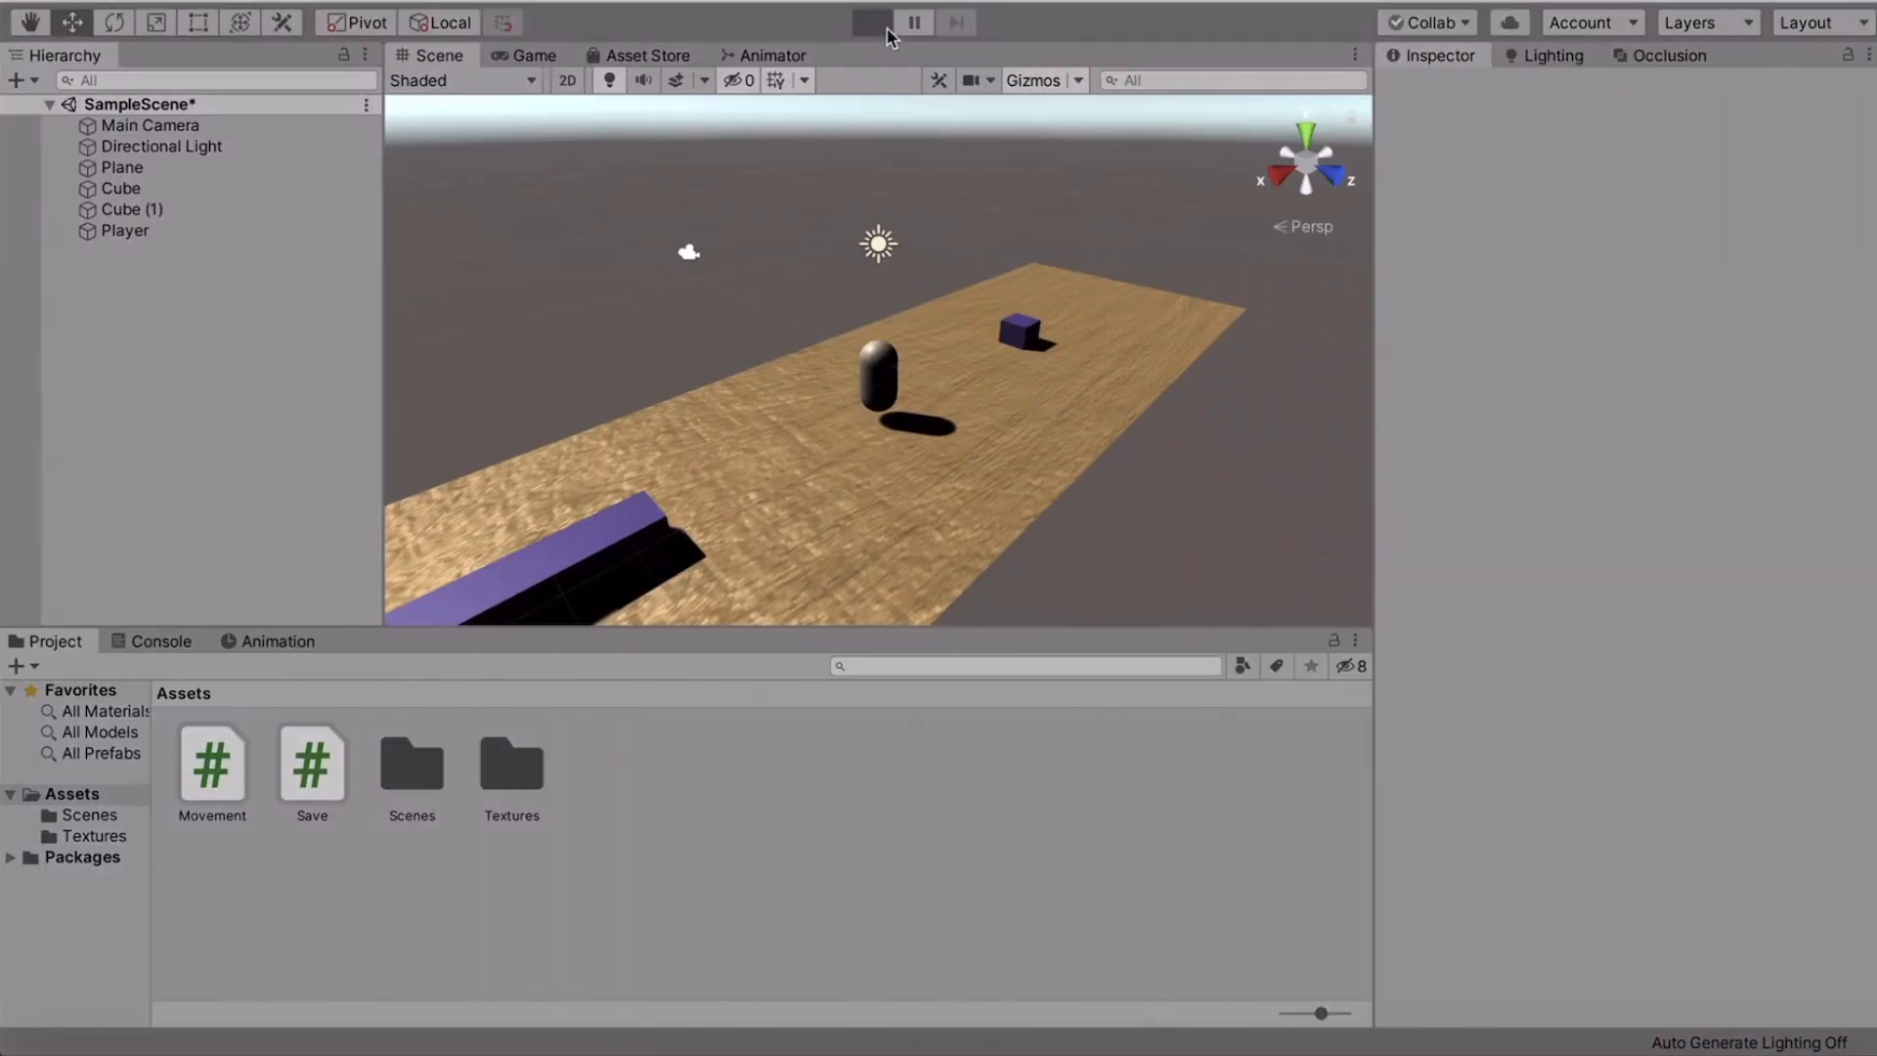
pyautogui.click(869, 22)
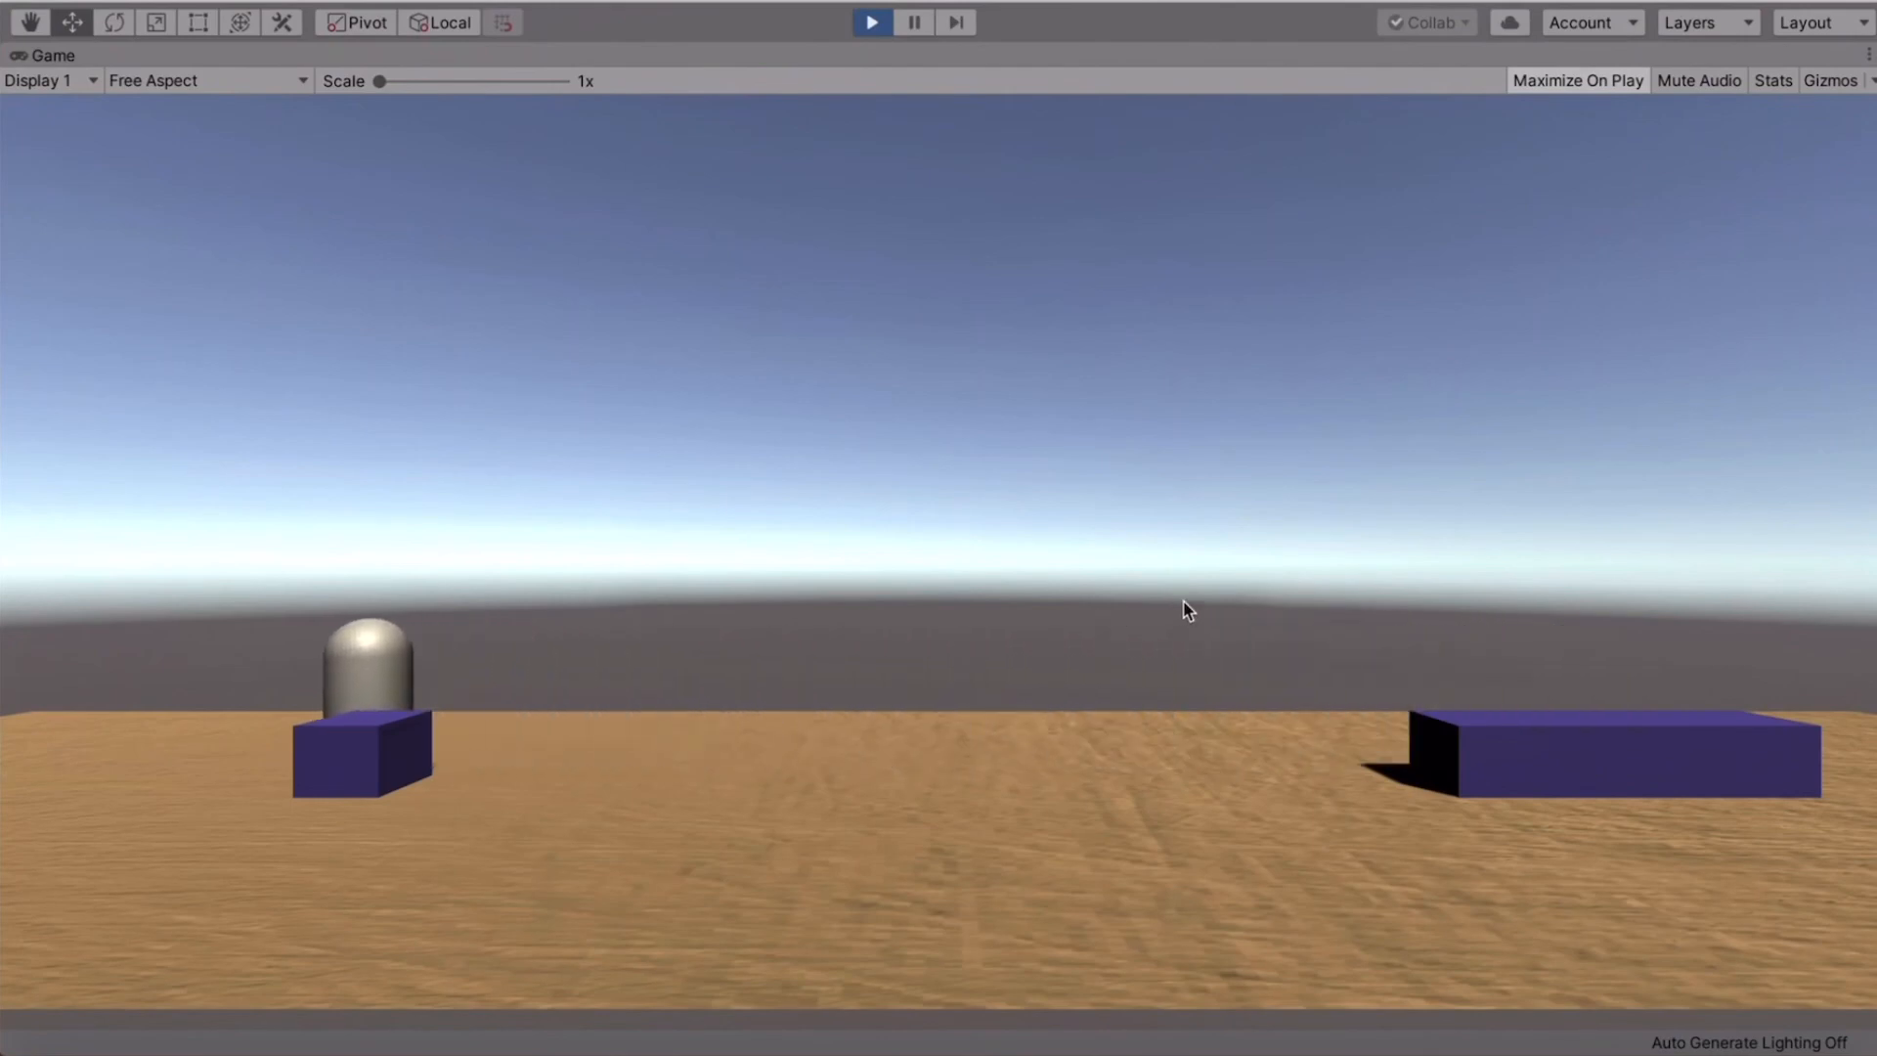
pyautogui.click(871, 21)
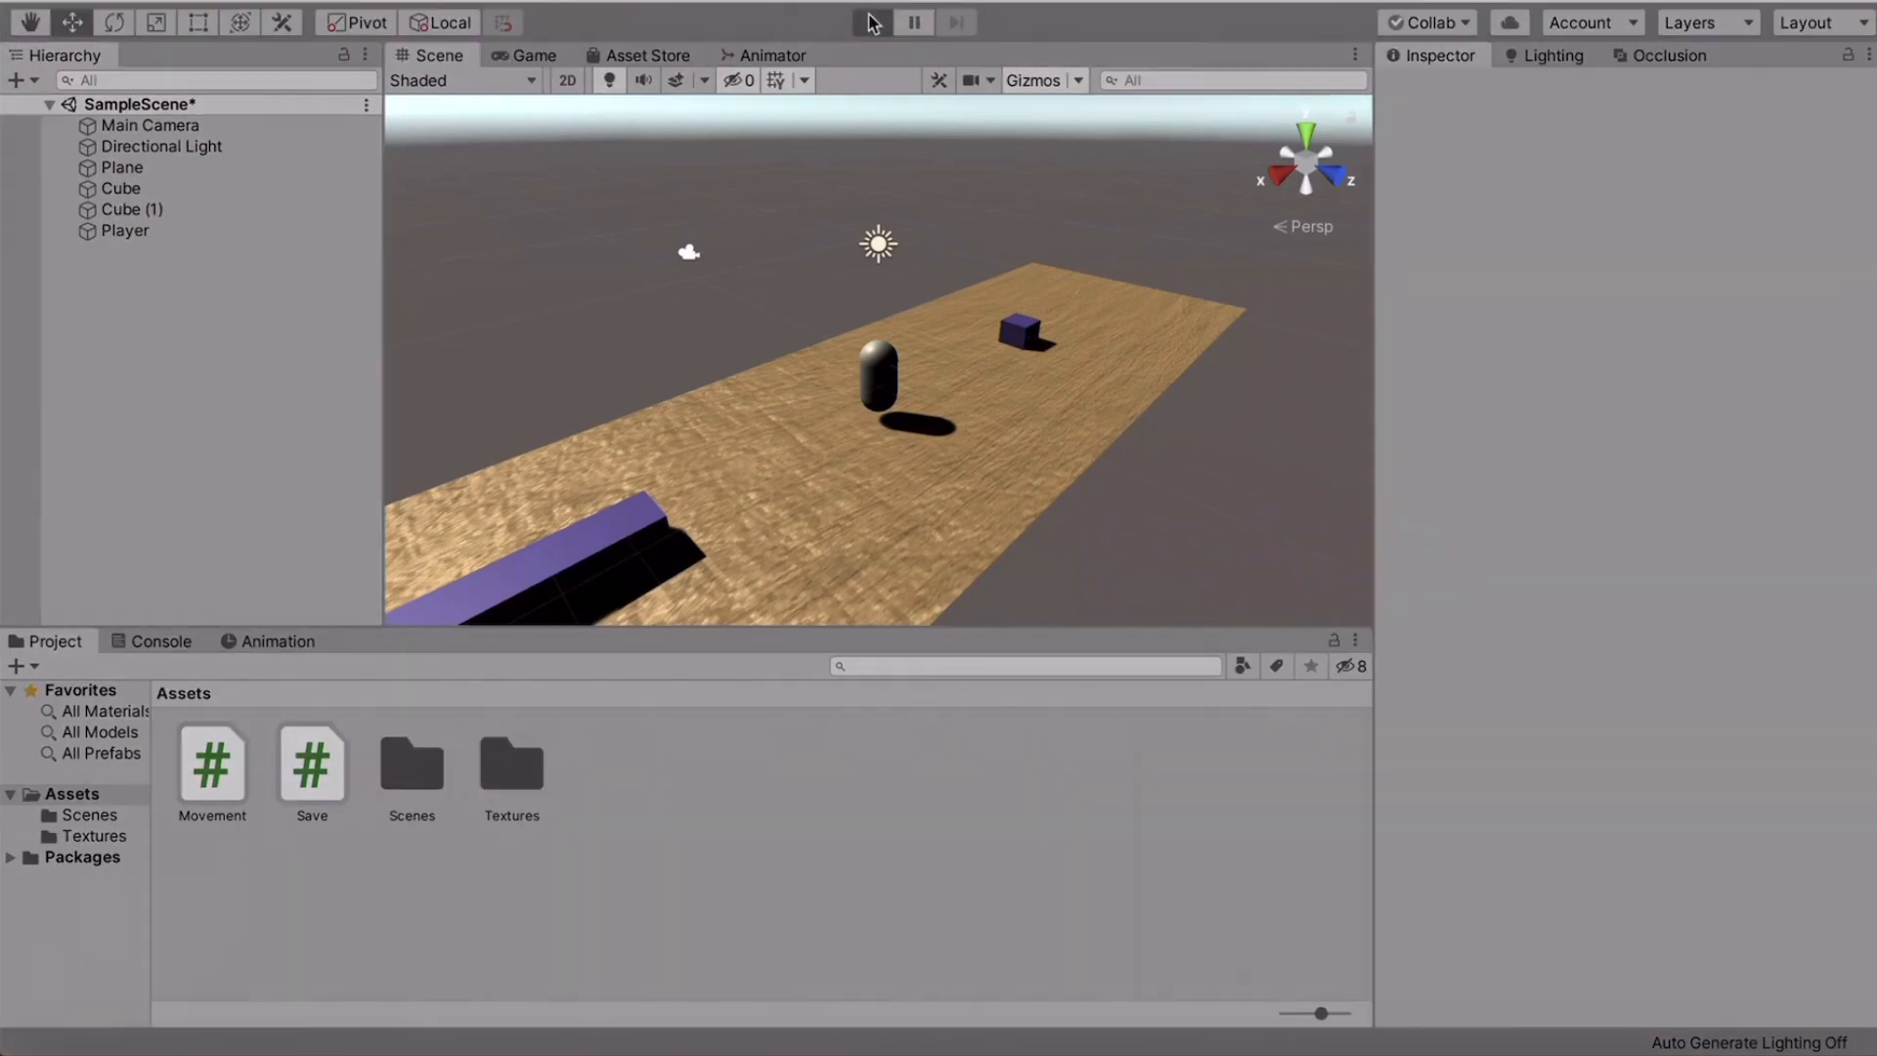
pyautogui.click(872, 22)
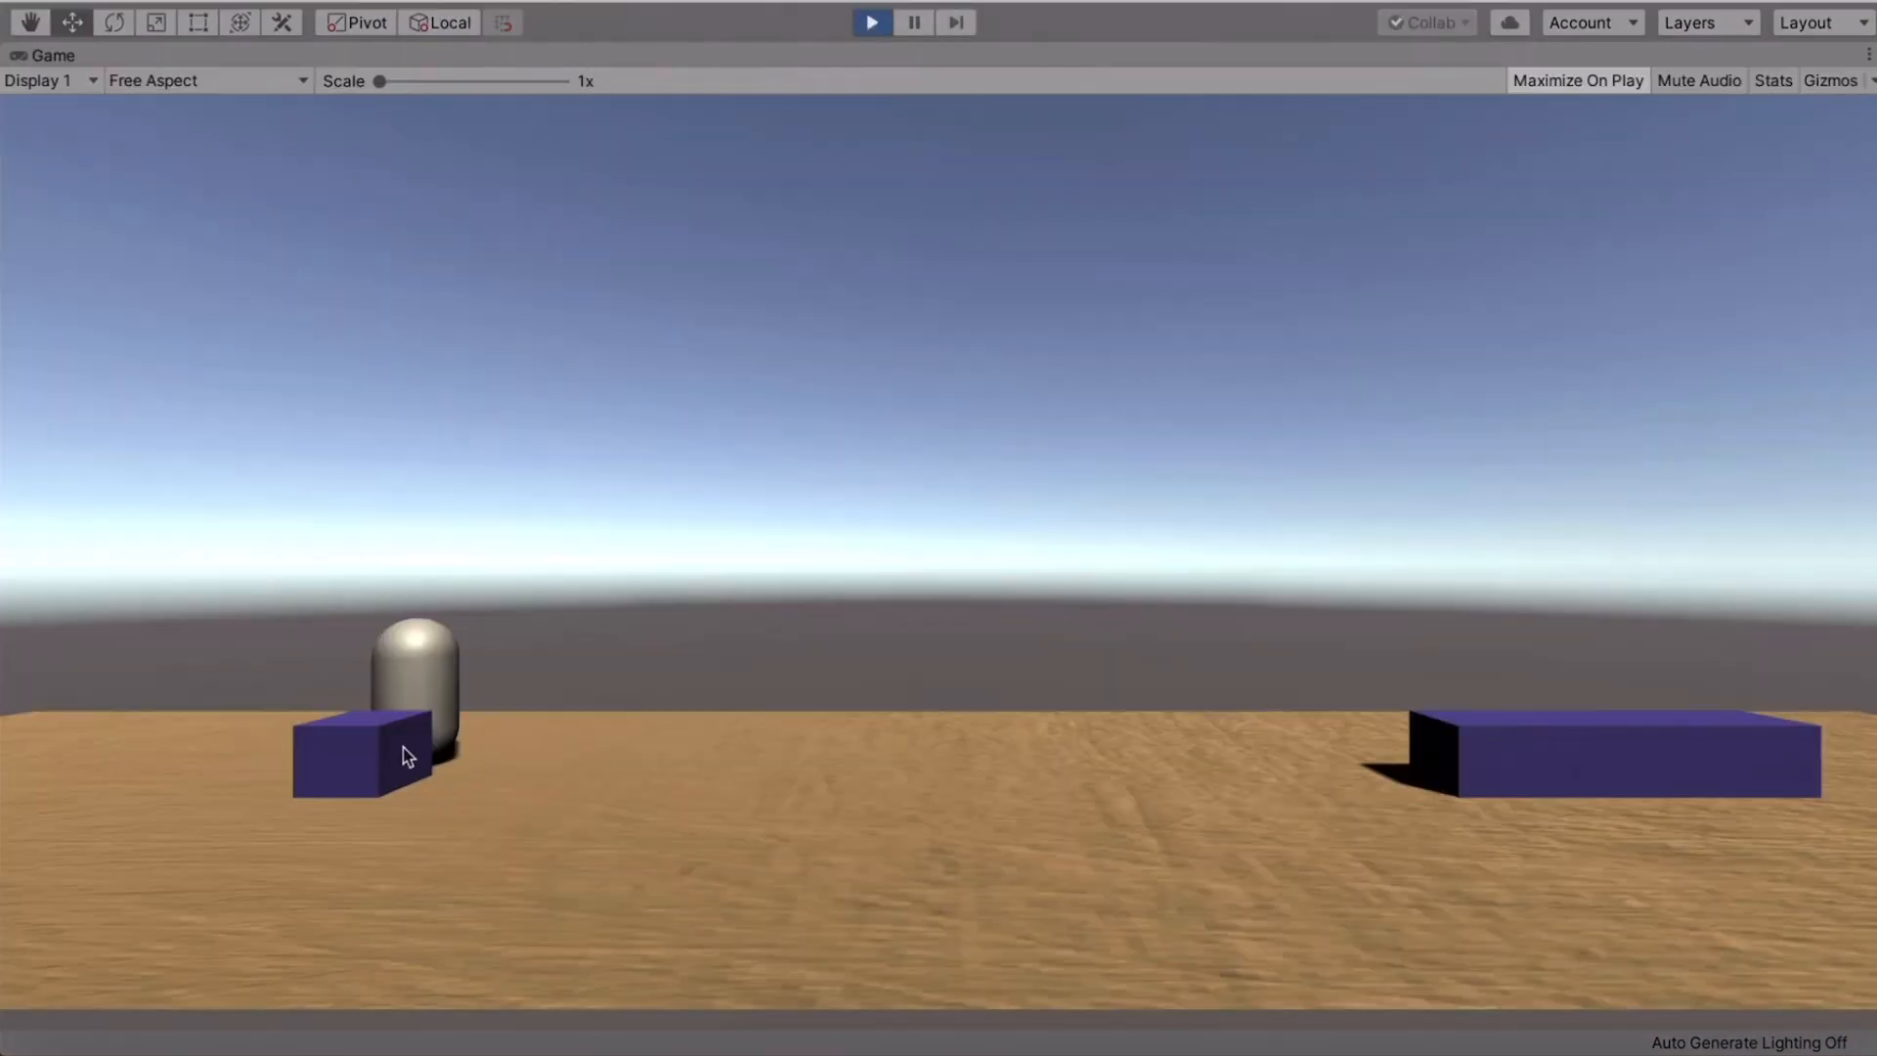
pyautogui.click(871, 21)
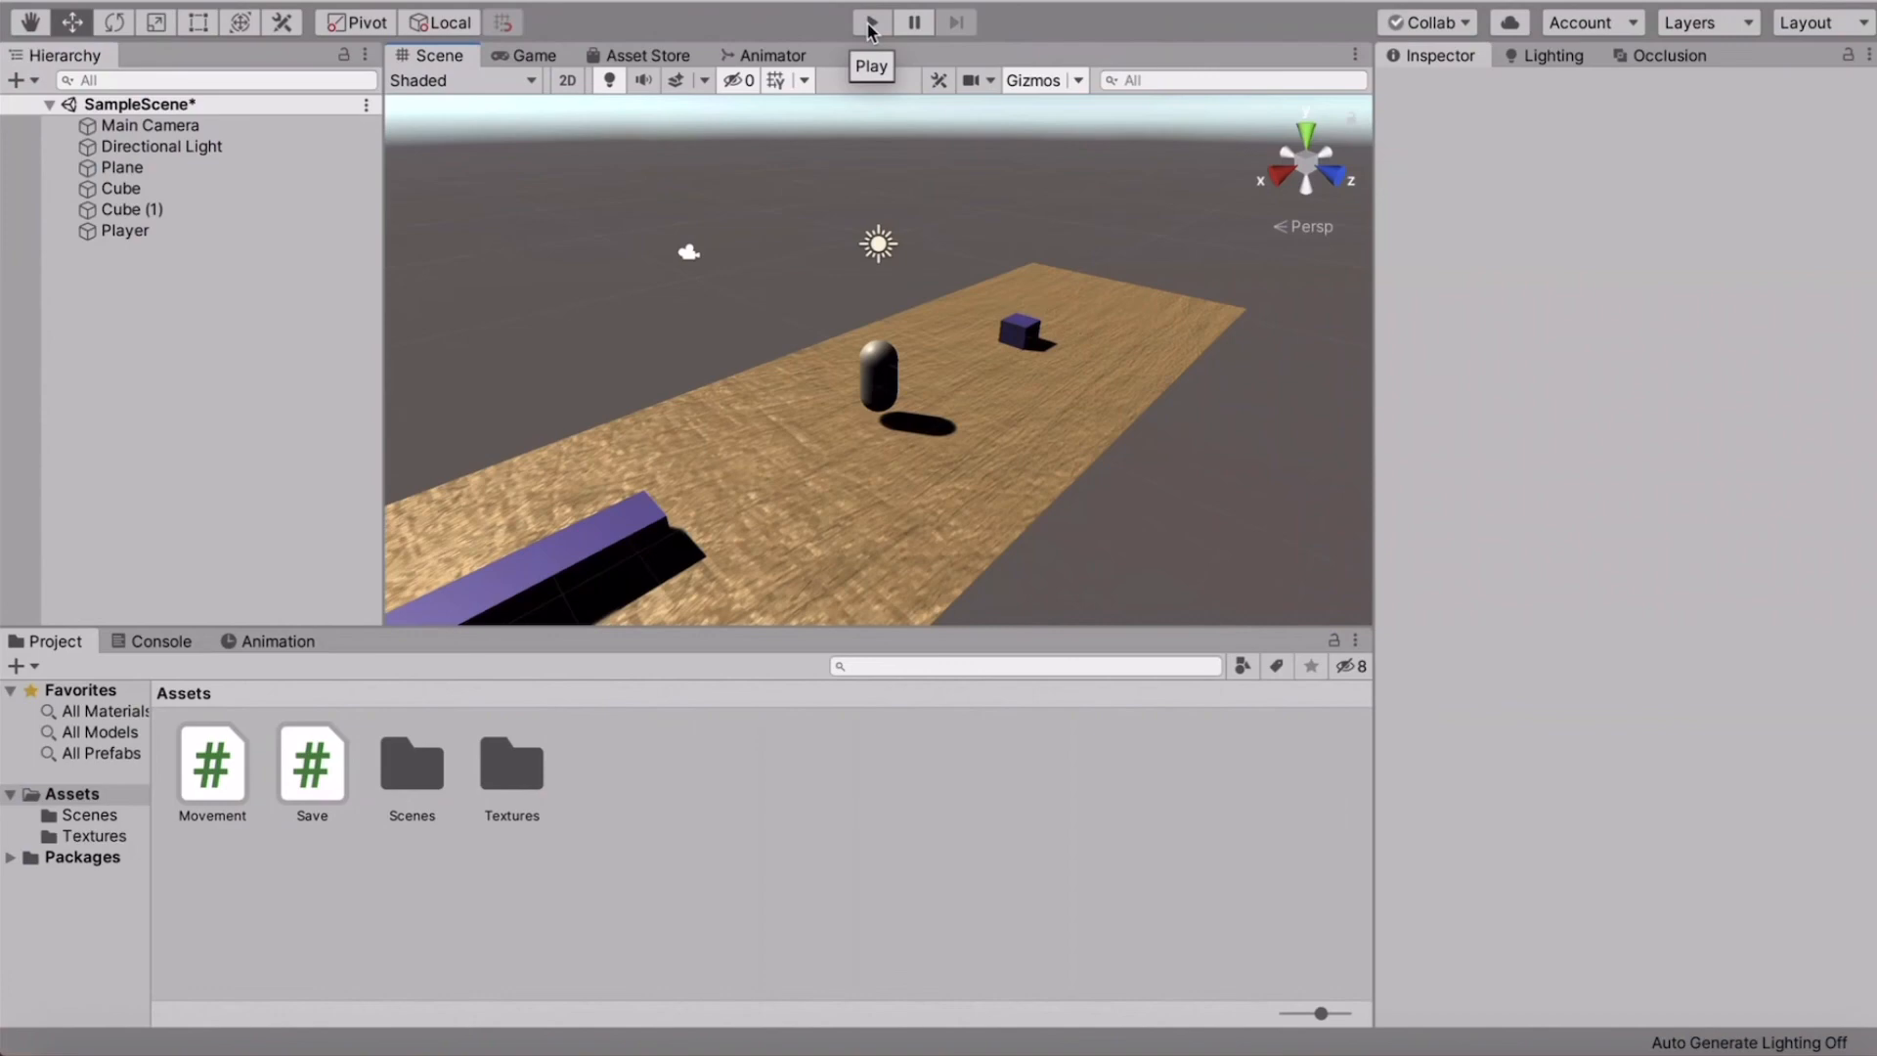